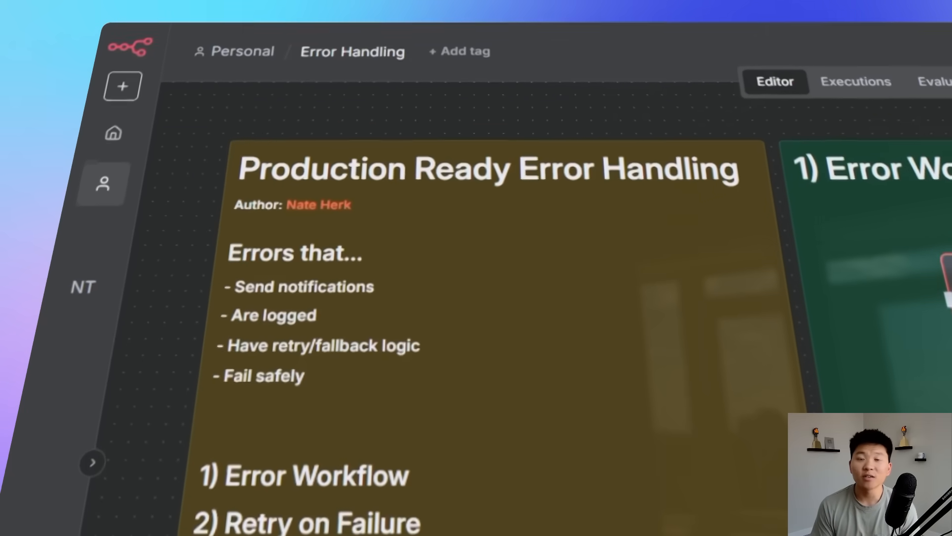
# - Pan to the Error Workflow section and nudge the Error Trigger node slightly left
pyautogui.scroll(-3)
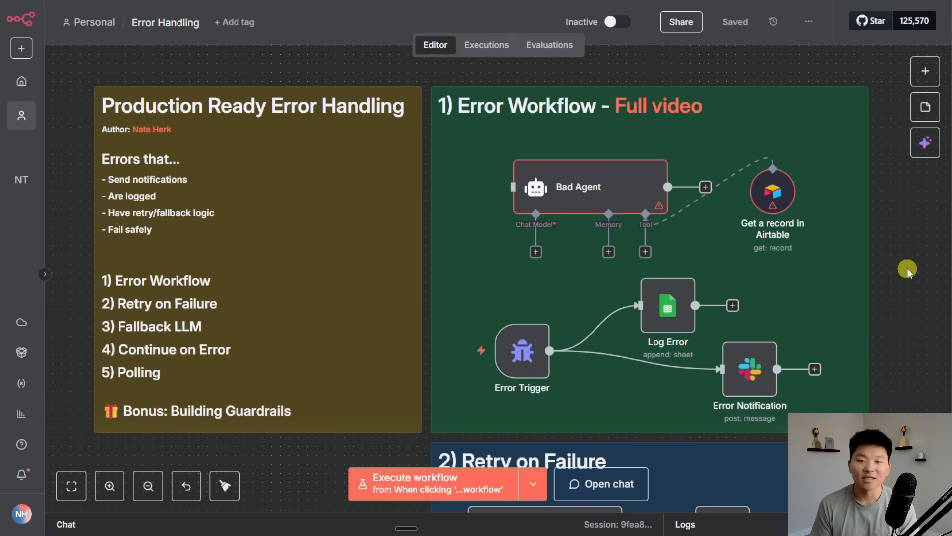
pyautogui.moveTo(887, 280)
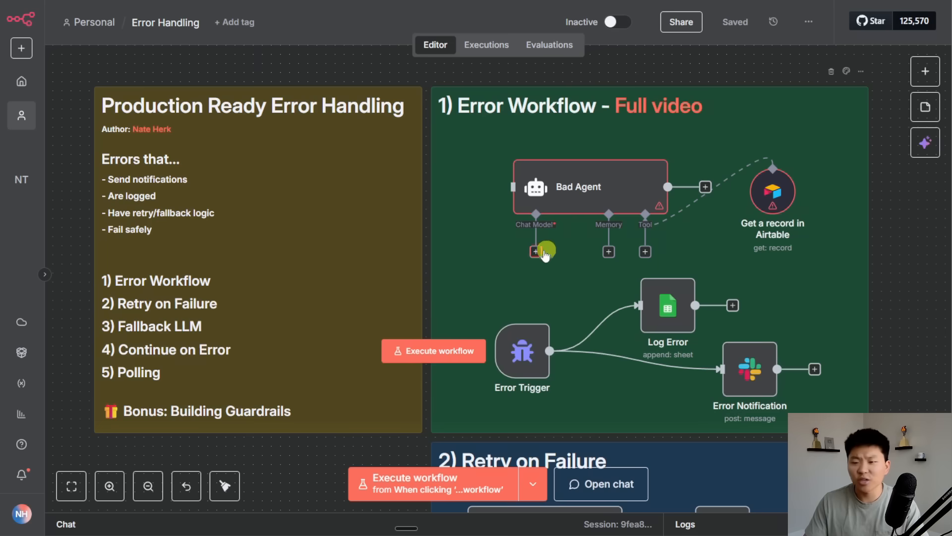
pyautogui.moveTo(575, 269)
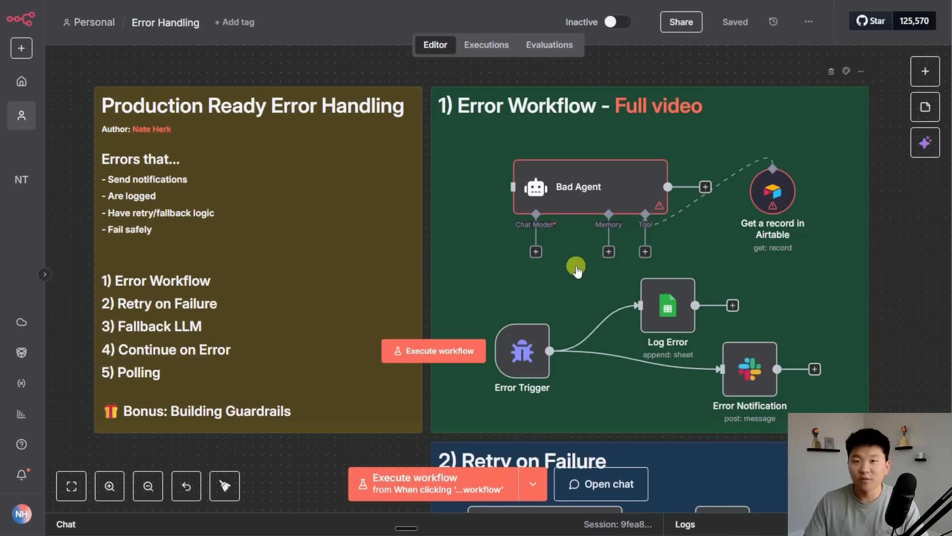
pyautogui.click(618, 22)
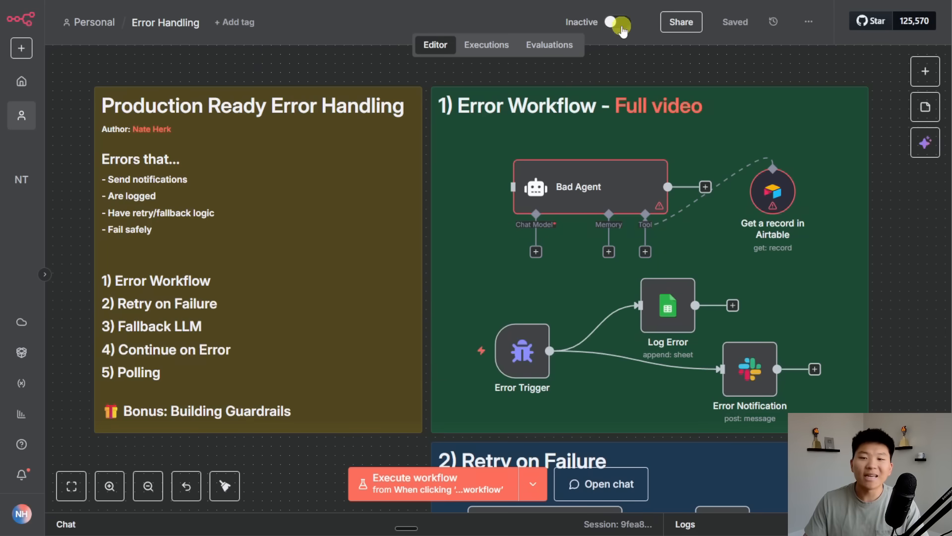
pyautogui.moveTo(619, 23)
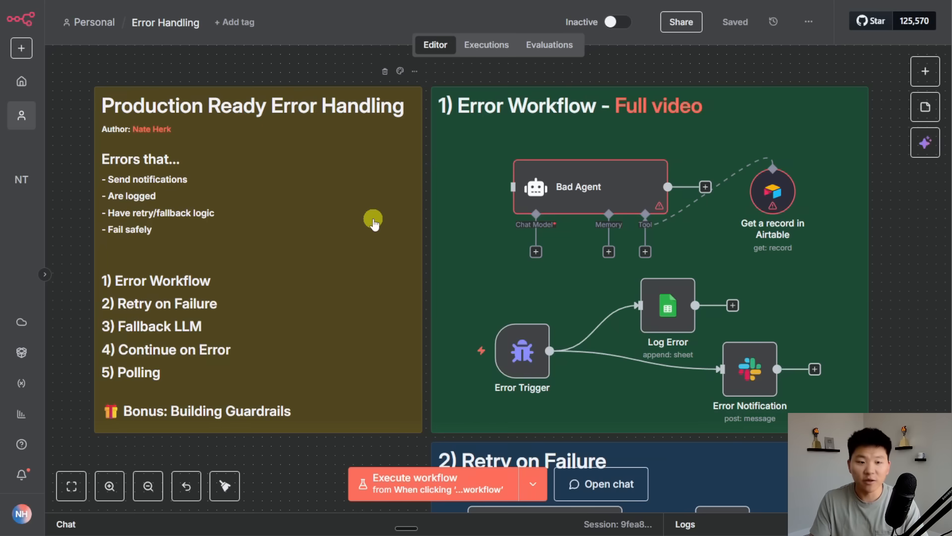
pyautogui.moveTo(260, 380)
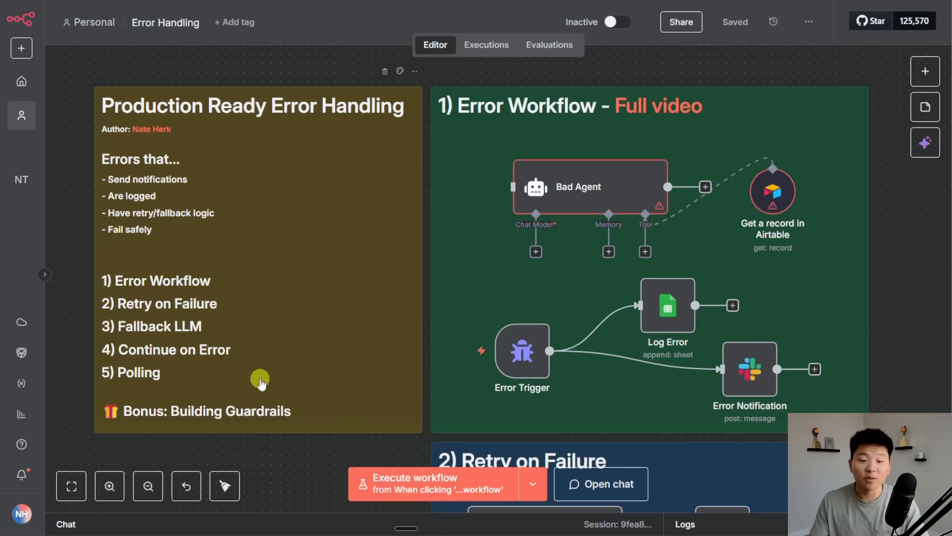
pyautogui.moveTo(309, 269)
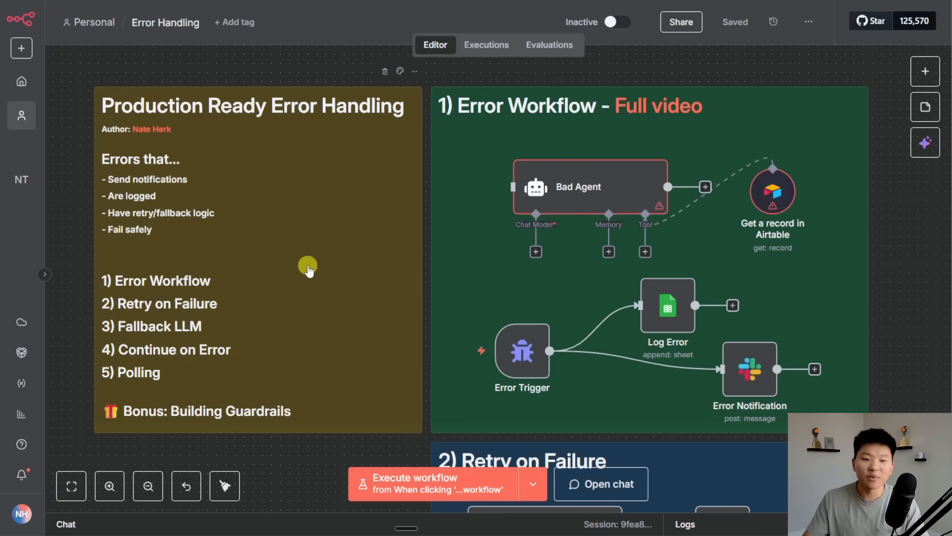
pyautogui.moveTo(307, 270); pyautogui.dragTo(854, 328)
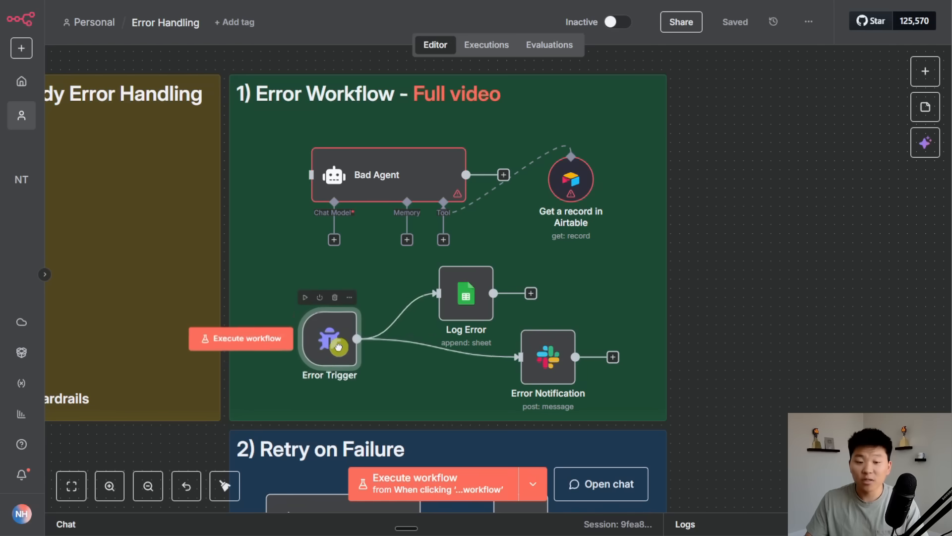
pyautogui.moveTo(337, 347); pyautogui.dragTo(322, 335)
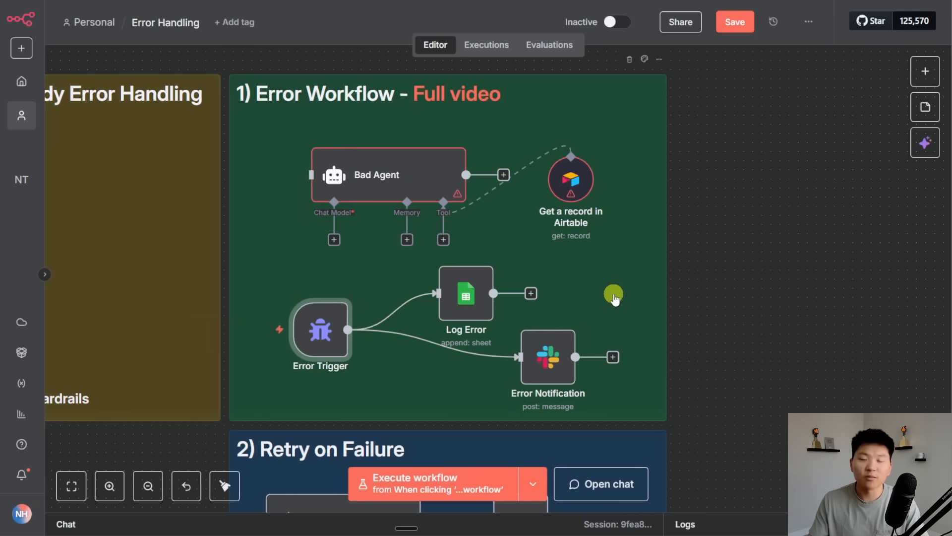
pyautogui.moveTo(723, 272)
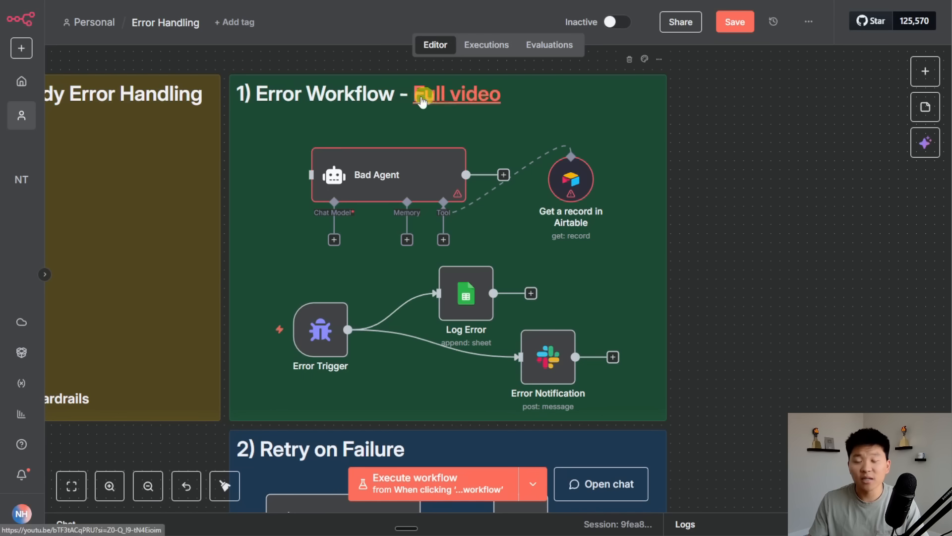
pyautogui.moveTo(457, 94)
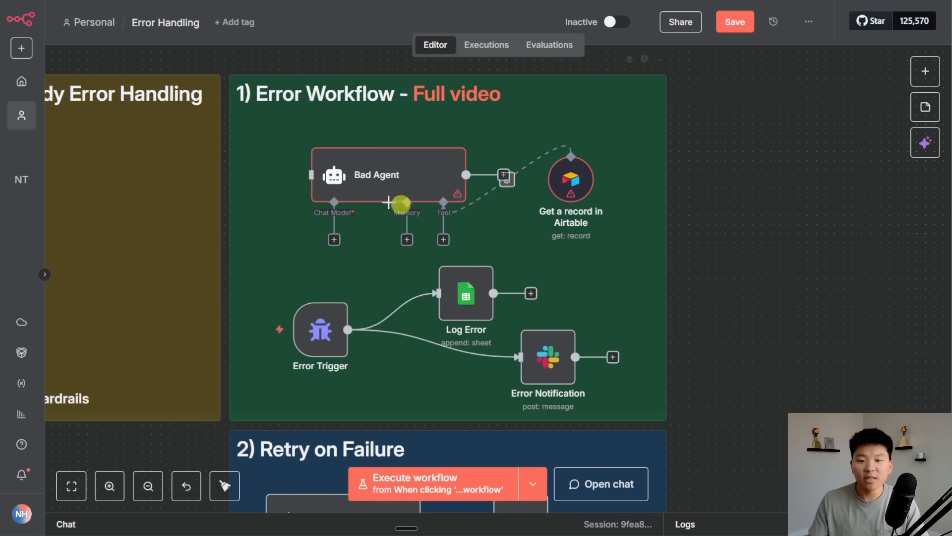
pyautogui.moveTo(572, 179)
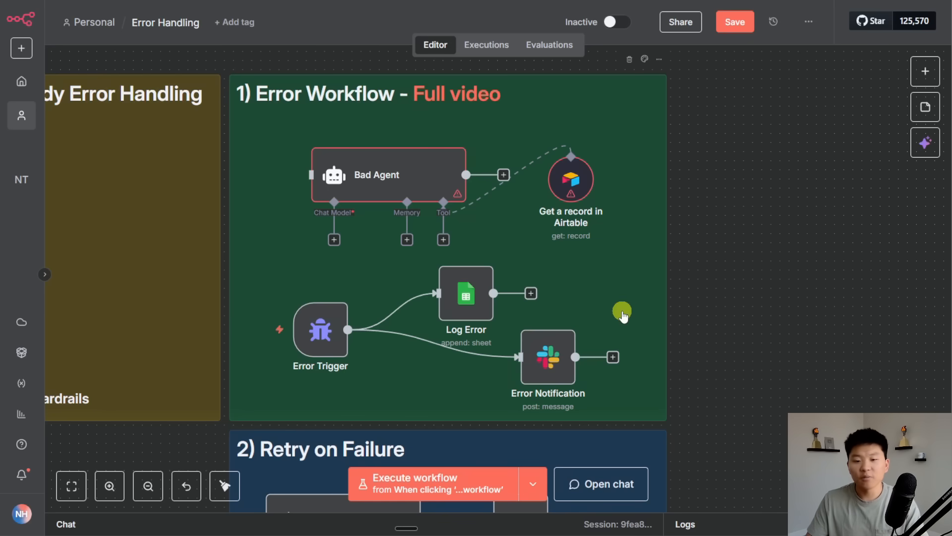
pyautogui.moveTo(467, 292)
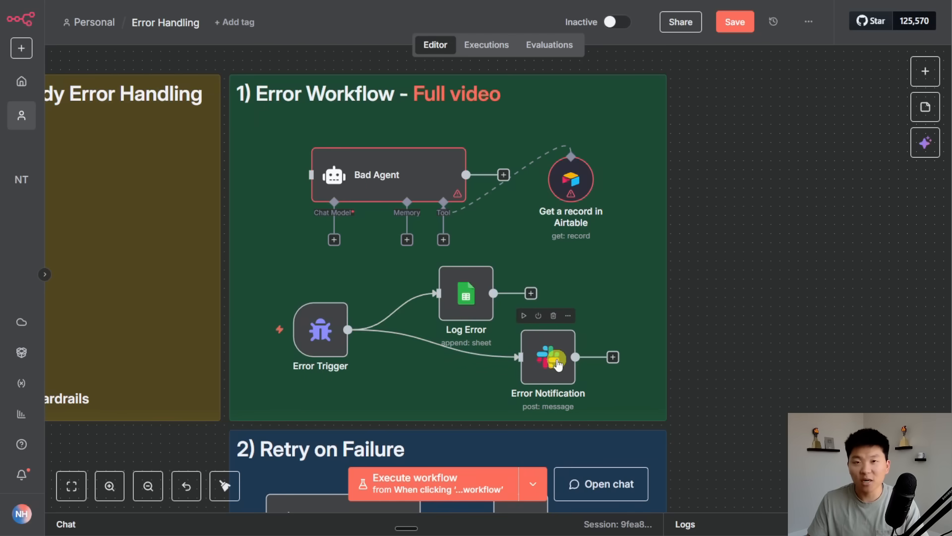
pyautogui.moveTo(732, 362)
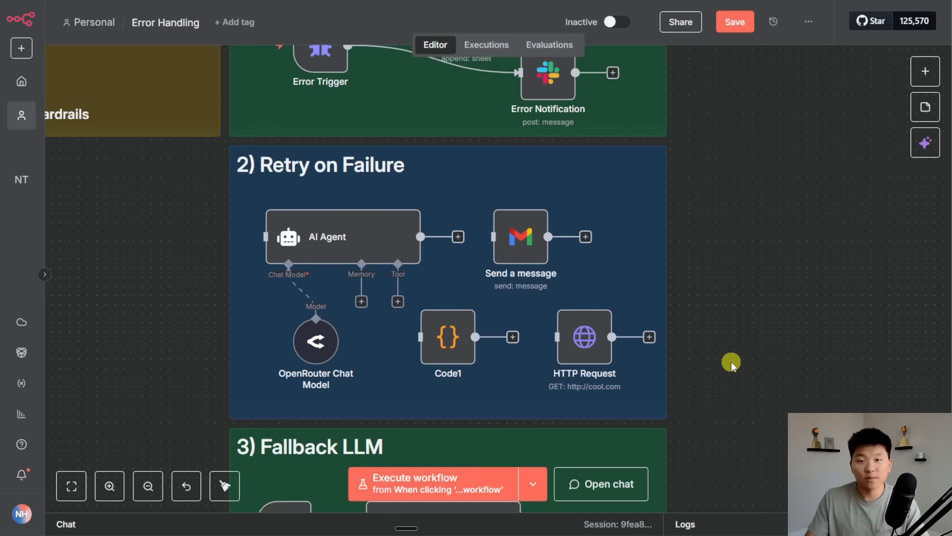
pyautogui.moveTo(732, 369)
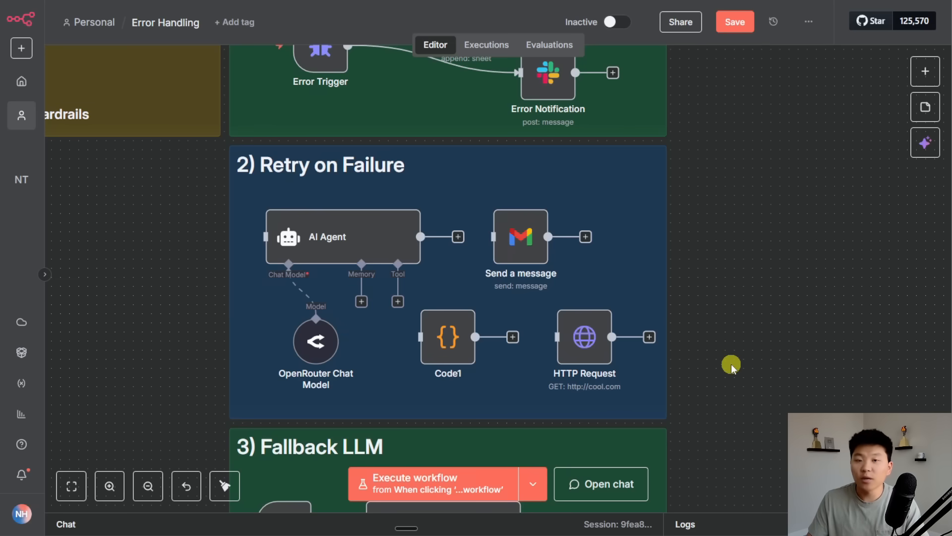
pyautogui.moveTo(378, 243)
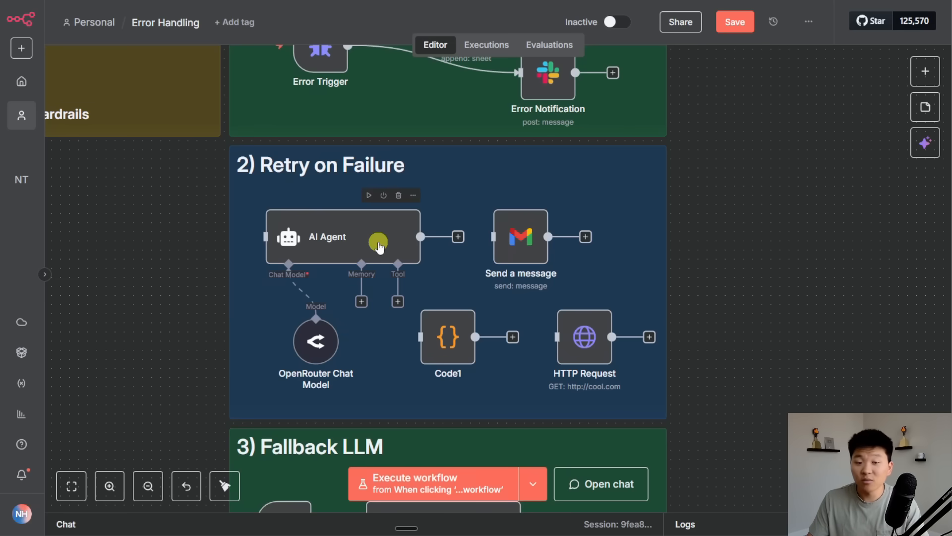
# - Enable Retry On Fail in the AI Agent node's Settings (3 max tries, 1000 ms wait)
pyautogui.doubleClick(343, 237)
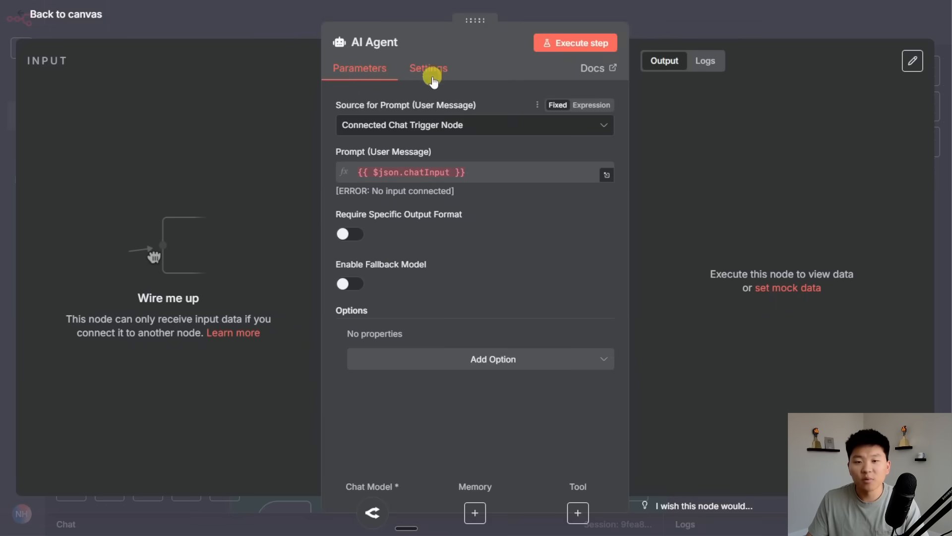
pyautogui.click(429, 69)
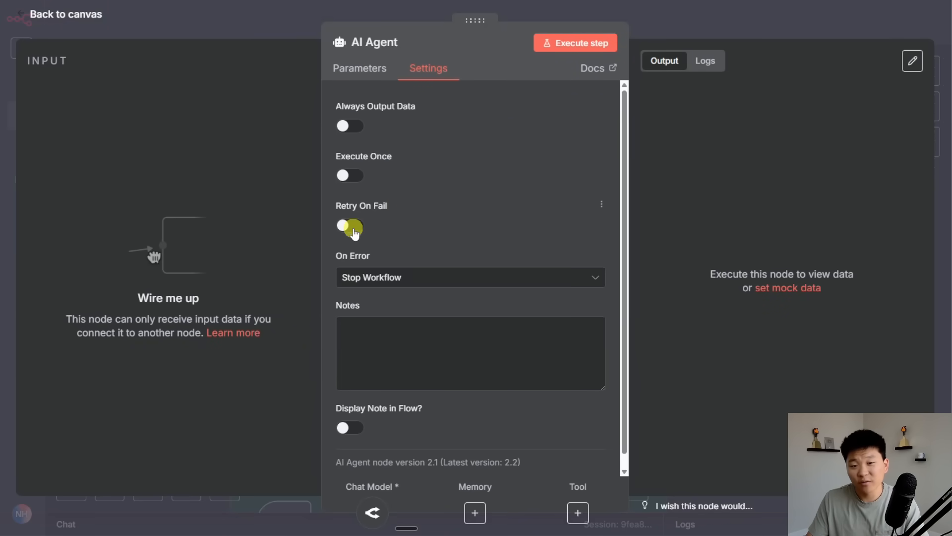
pyautogui.click(350, 225)
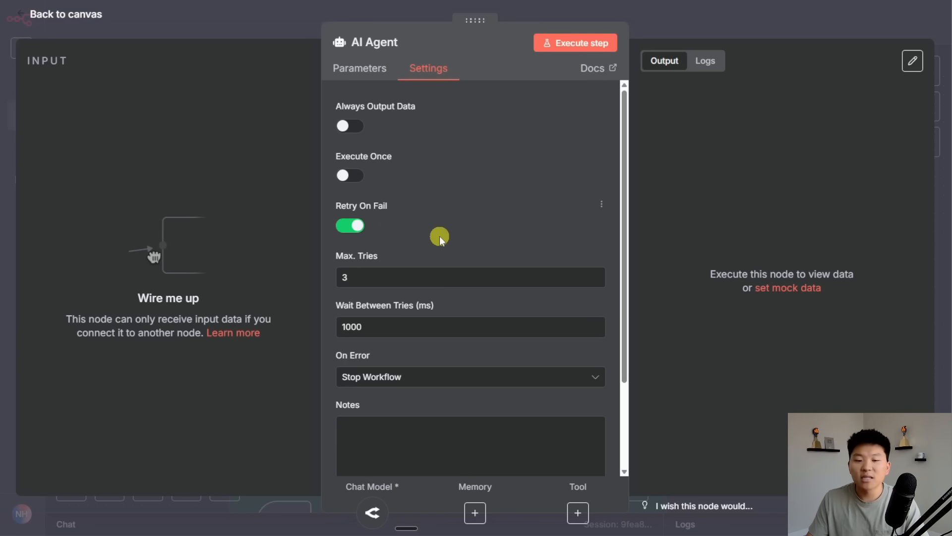
pyautogui.moveTo(392, 313)
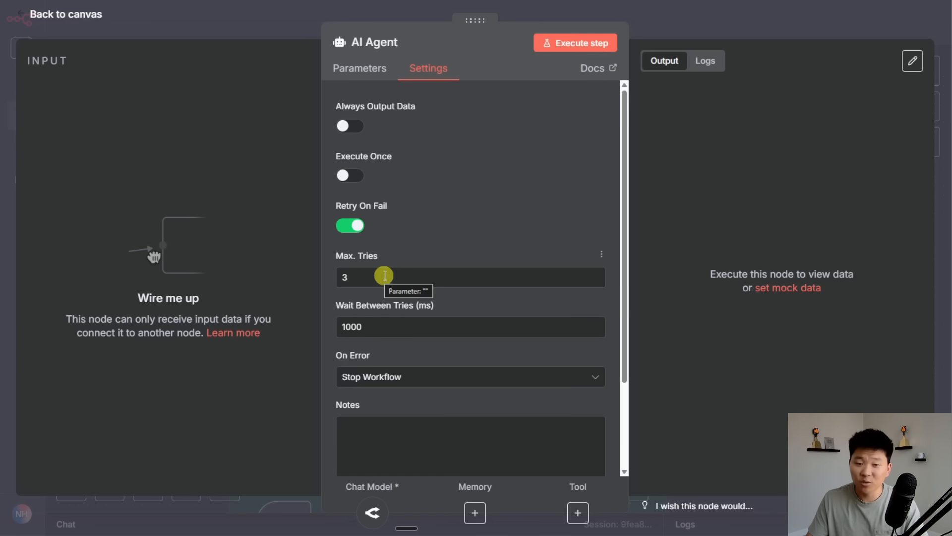
pyautogui.moveTo(390, 326)
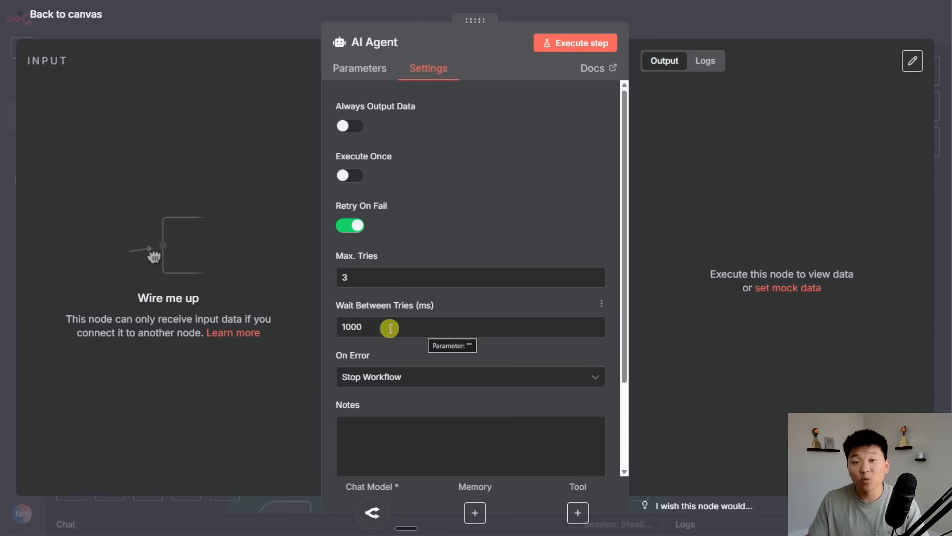
pyautogui.moveTo(414, 332)
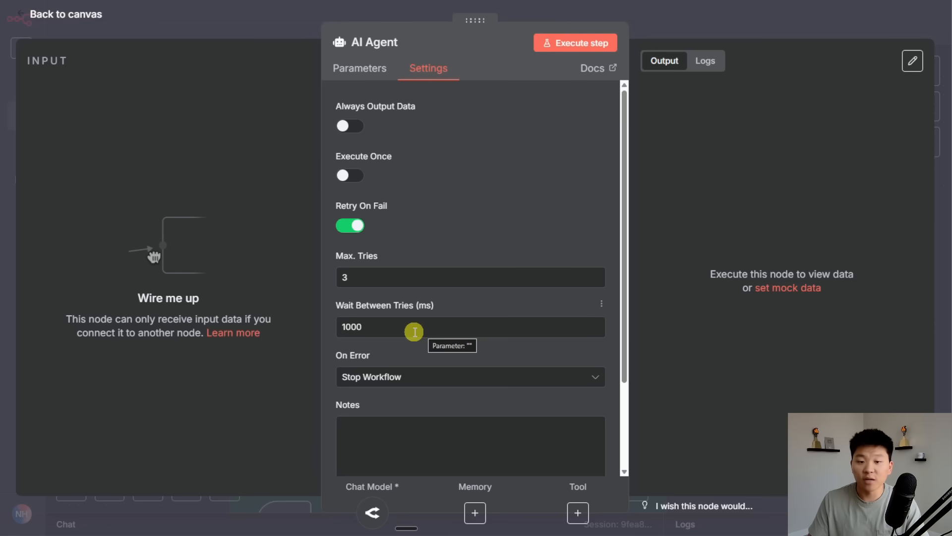
pyautogui.moveTo(377, 245)
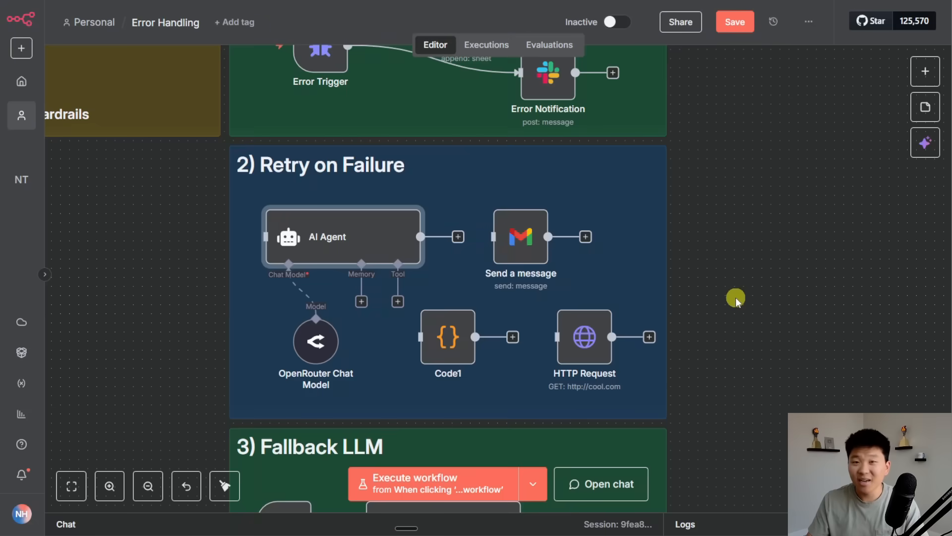
pyautogui.doubleClick(520, 237)
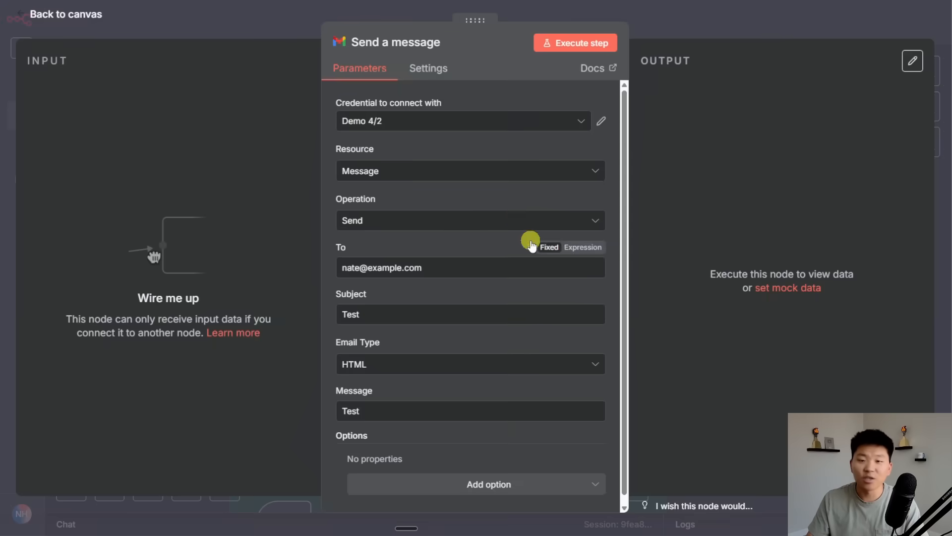
pyautogui.click(428, 68)
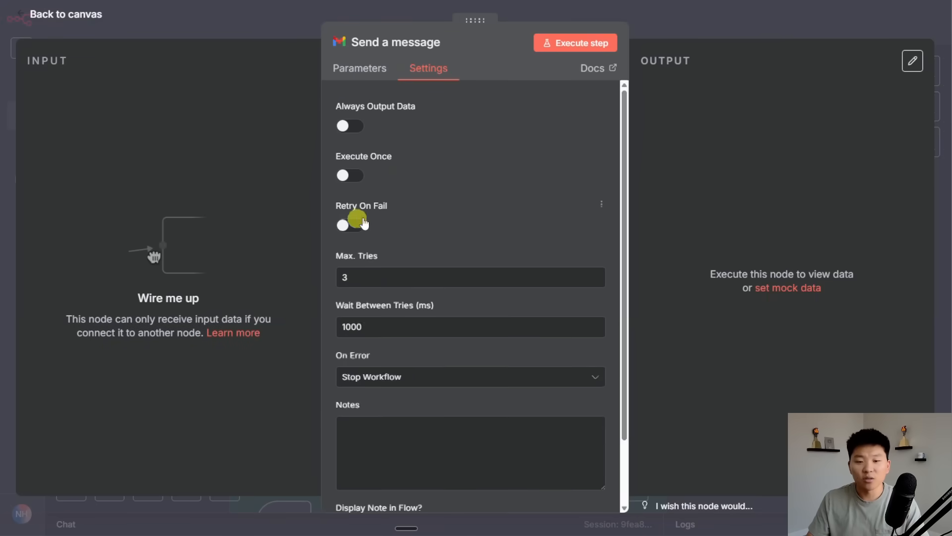
pyautogui.click(65, 14)
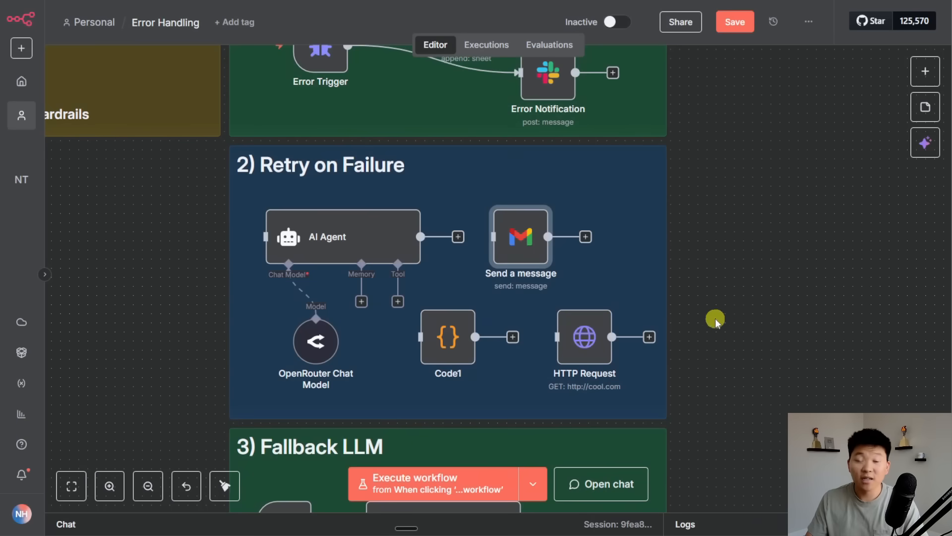
pyautogui.moveTo(744, 357)
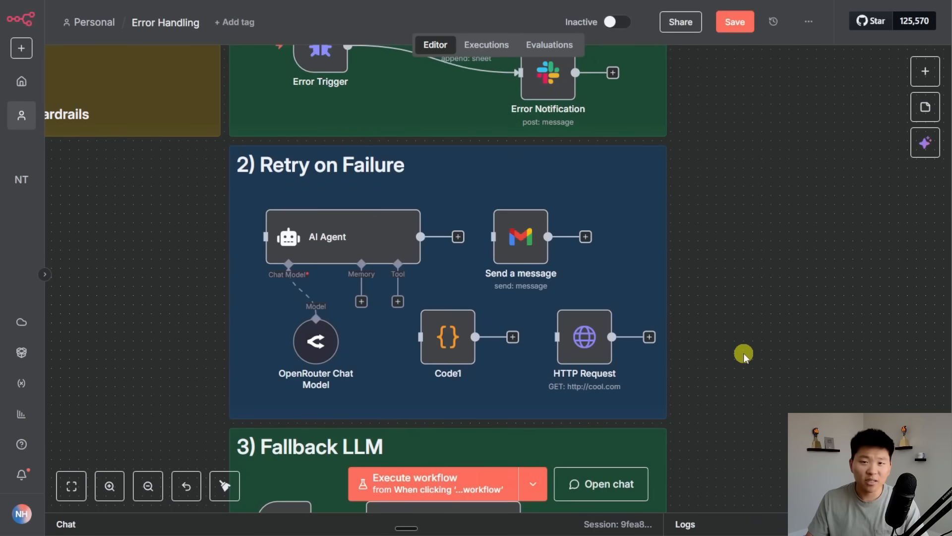
pyautogui.moveTo(733, 358)
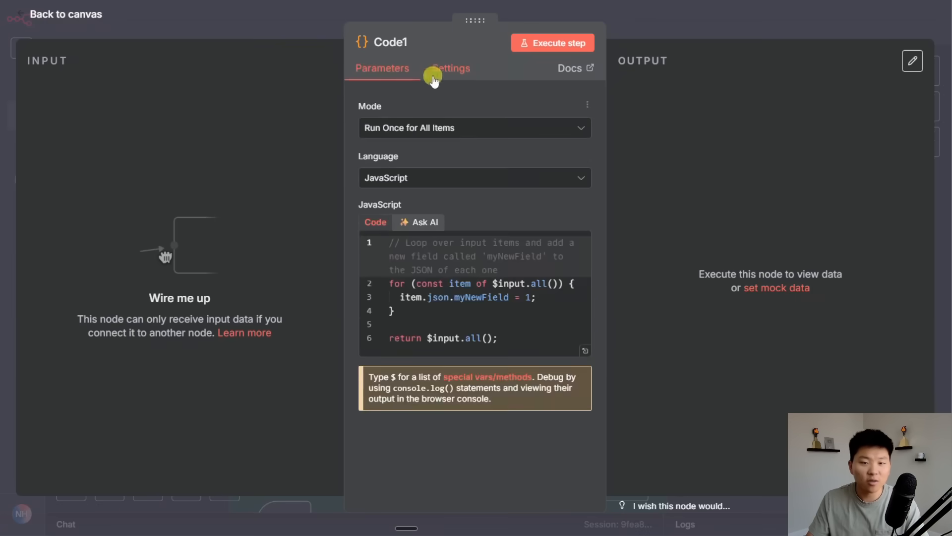
pyautogui.click(66, 14)
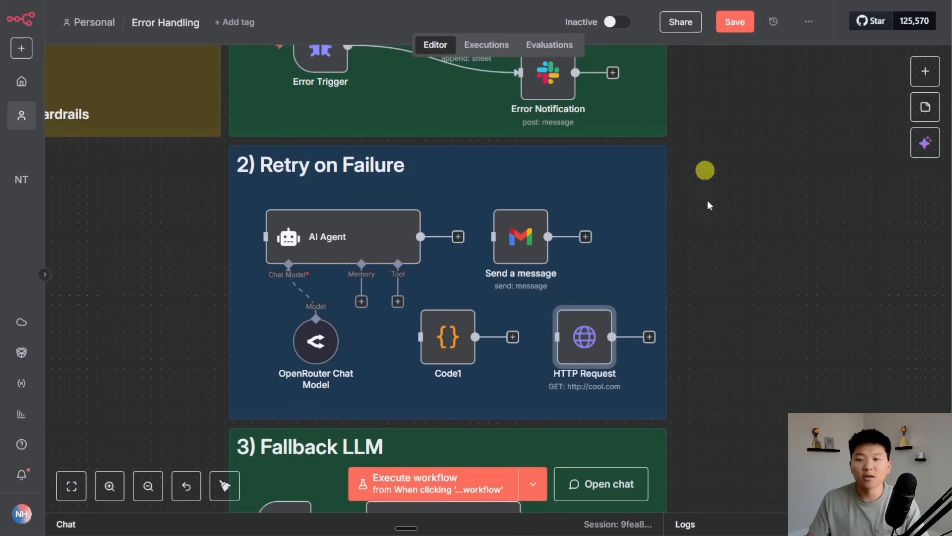
pyautogui.moveTo(732, 355)
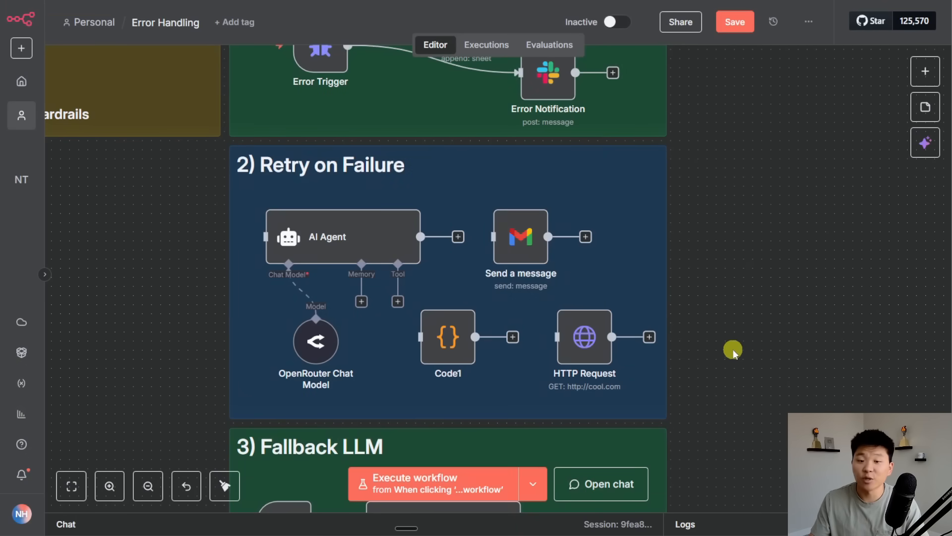
pyautogui.moveTo(770, 346)
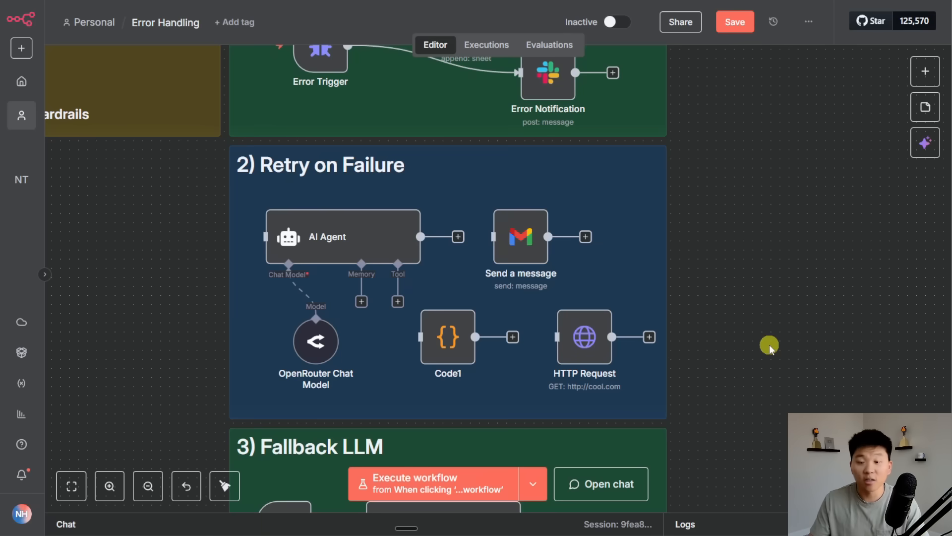
# - Scroll down to the Fallback LLM section and look inside the Fallback Agent node
pyautogui.scroll(-3)
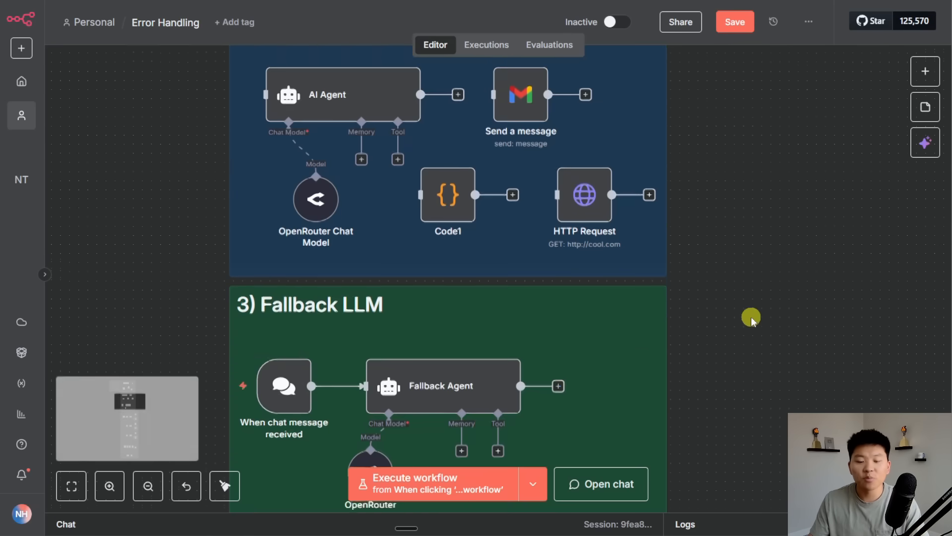
pyautogui.scroll(-3)
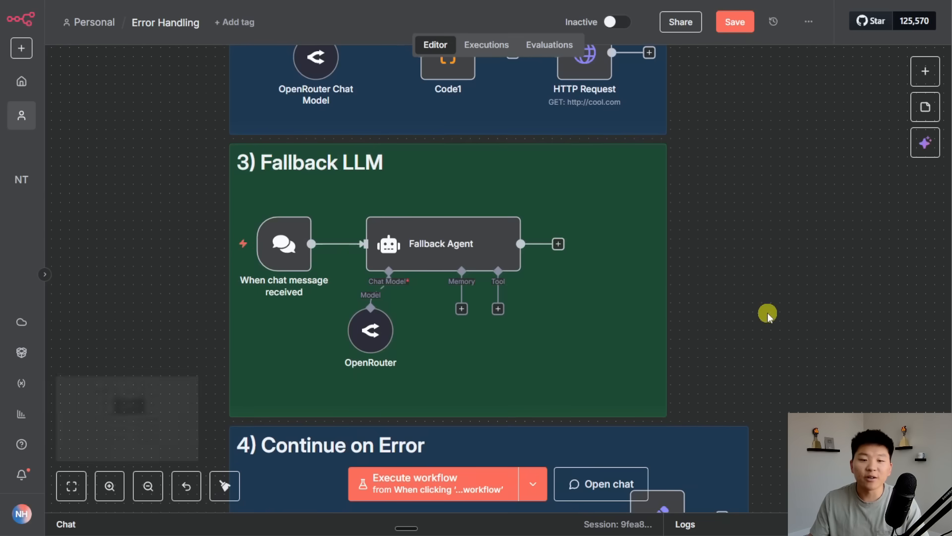
pyautogui.moveTo(789, 347)
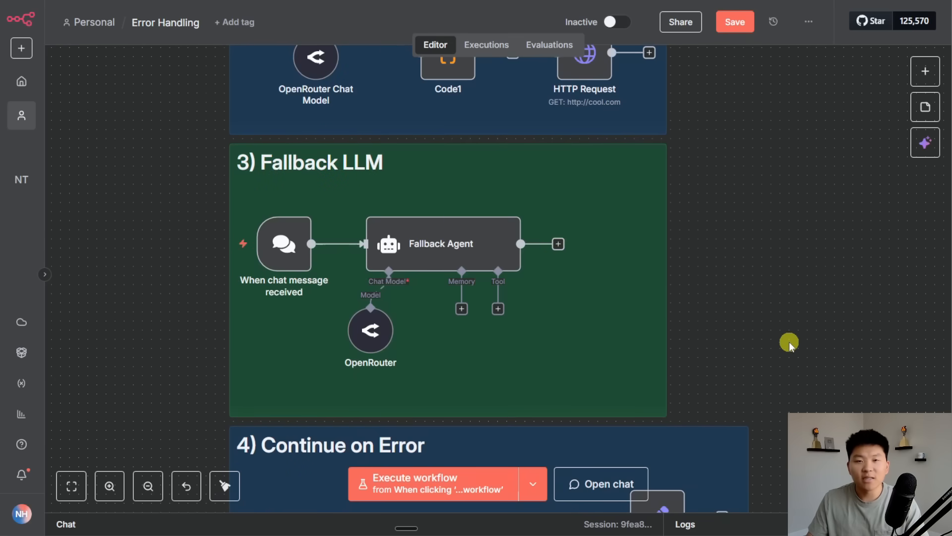
pyautogui.moveTo(474, 246)
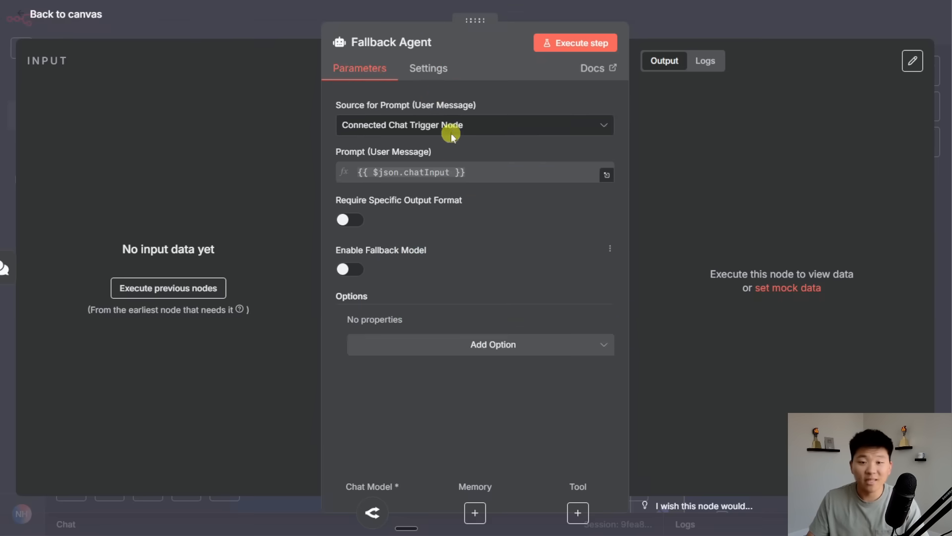
pyautogui.click(429, 69)
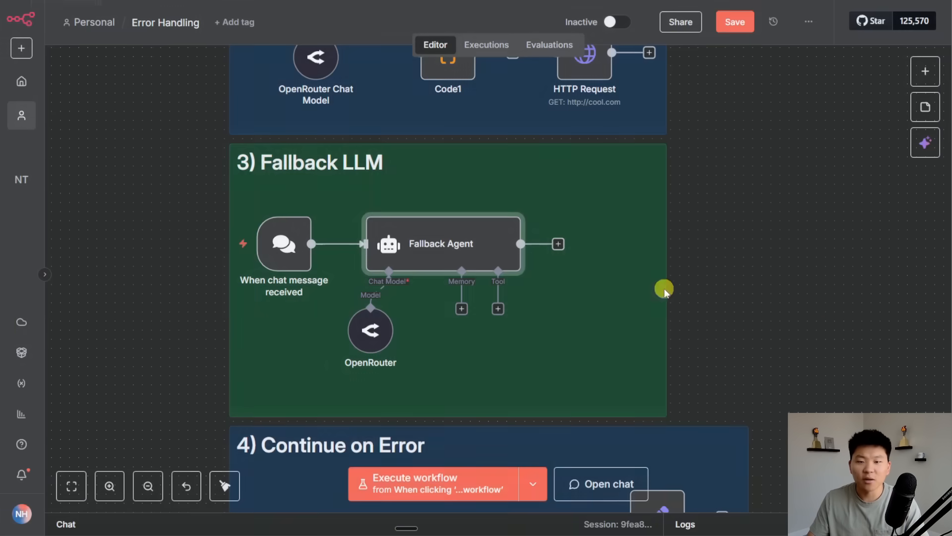
pyautogui.doubleClick(370, 331)
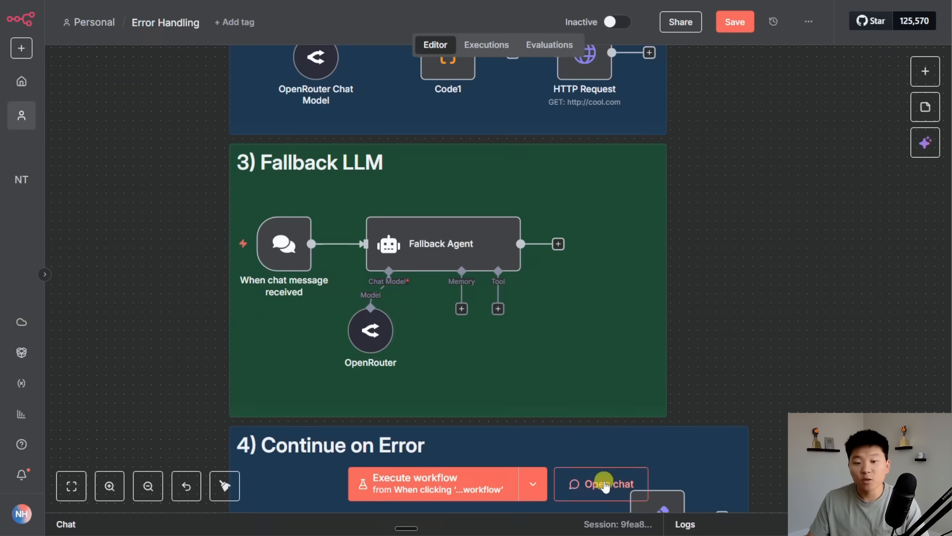
# - Send 'hi' in the test chat, see the Authorization failed error, and reopen the Fallback Agent
pyautogui.click(602, 483)
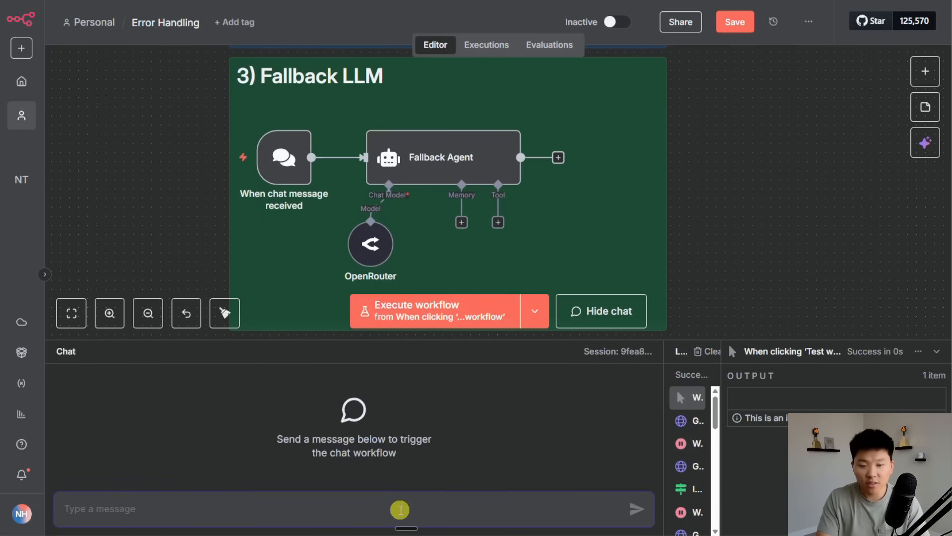
pyautogui.write('hi')
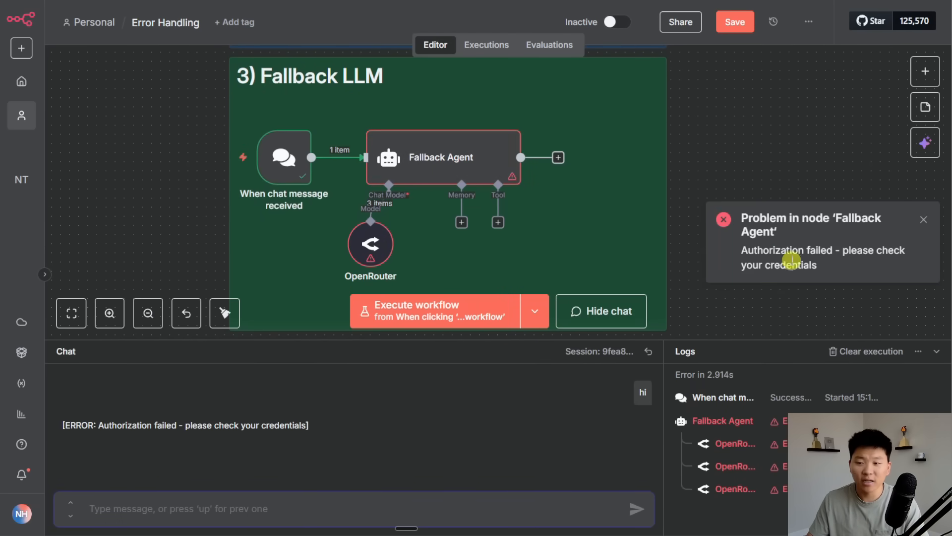
pyautogui.moveTo(637, 231)
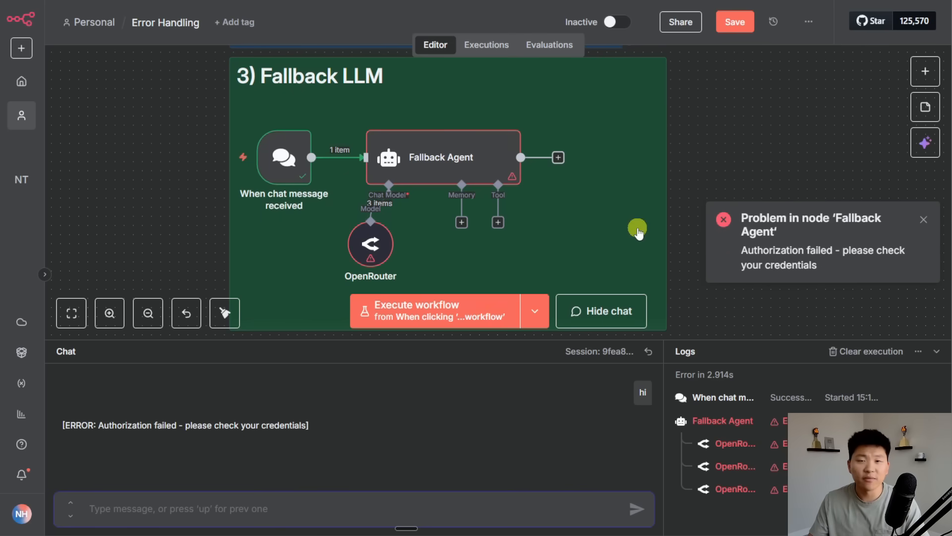
pyautogui.moveTo(705, 176)
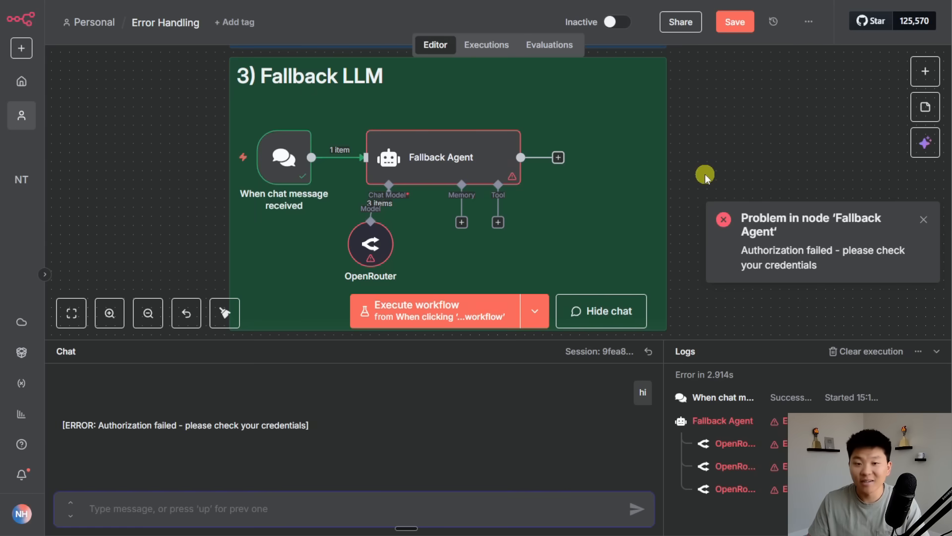
pyautogui.doubleClick(440, 157)
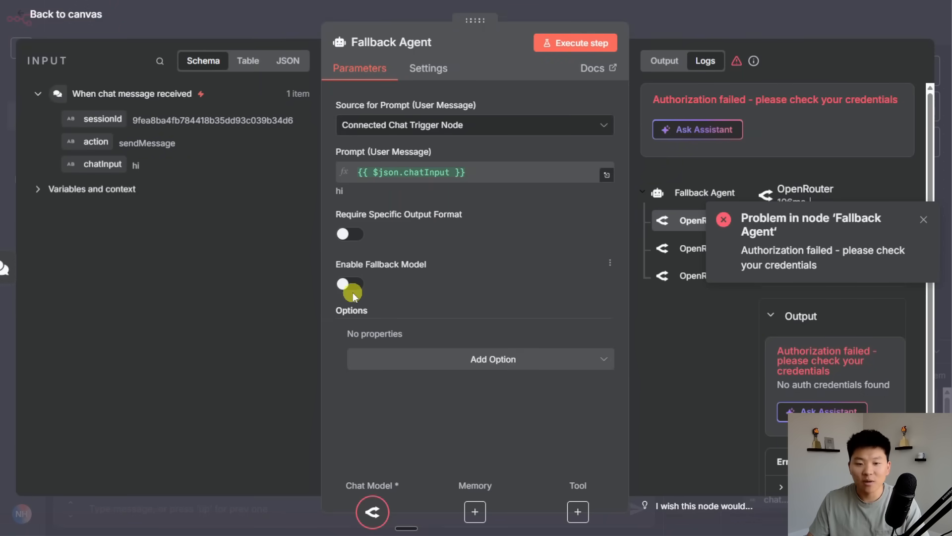
# - Switch on Enable Fallback Model for the Fallback Agent and return to the canvas
pyautogui.click(350, 284)
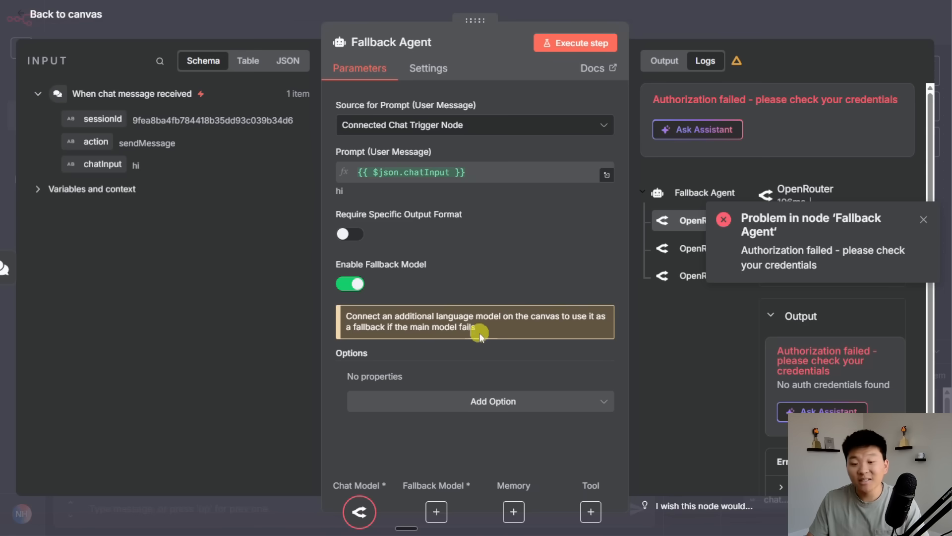
pyautogui.moveTo(513, 333)
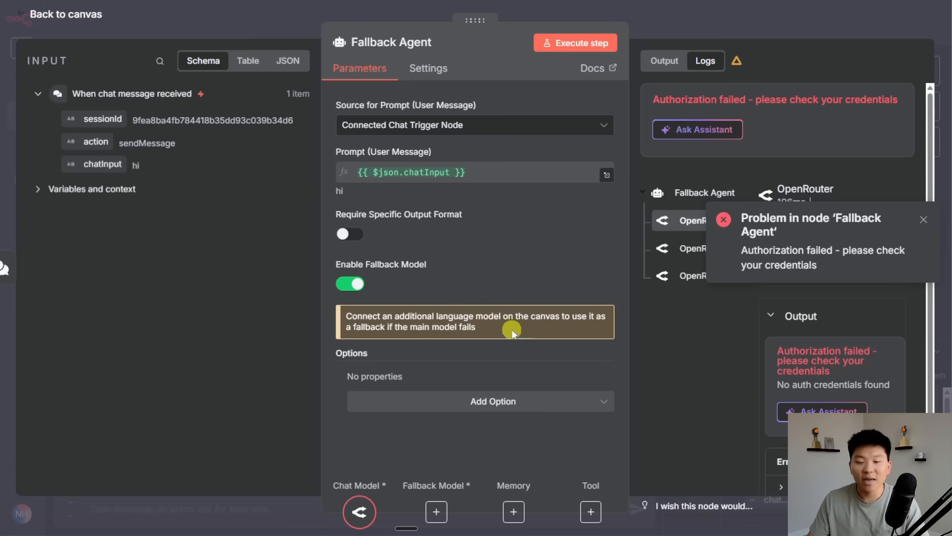
pyautogui.click(66, 14)
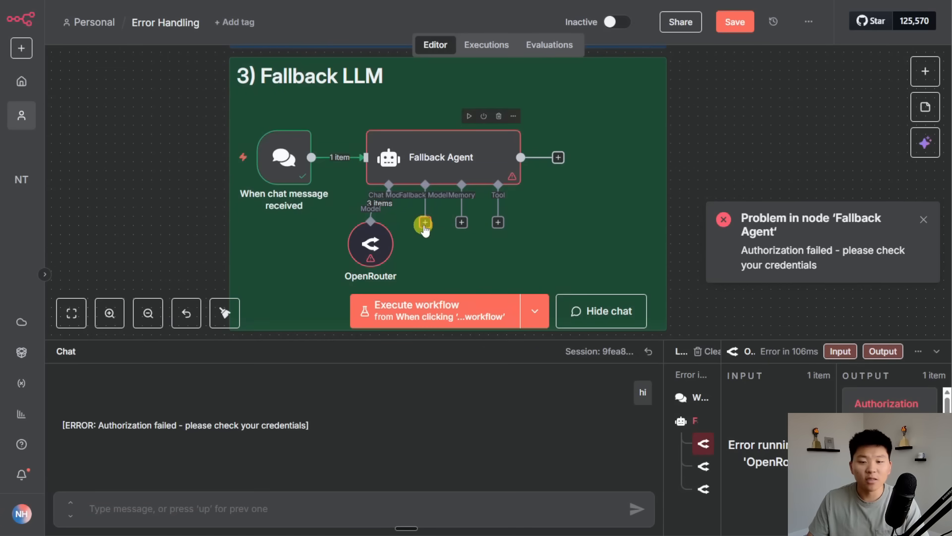
# - Attach a Google Gemini Chat Model as the fallback and rerun the chat to get a successful reply
pyautogui.click(424, 223)
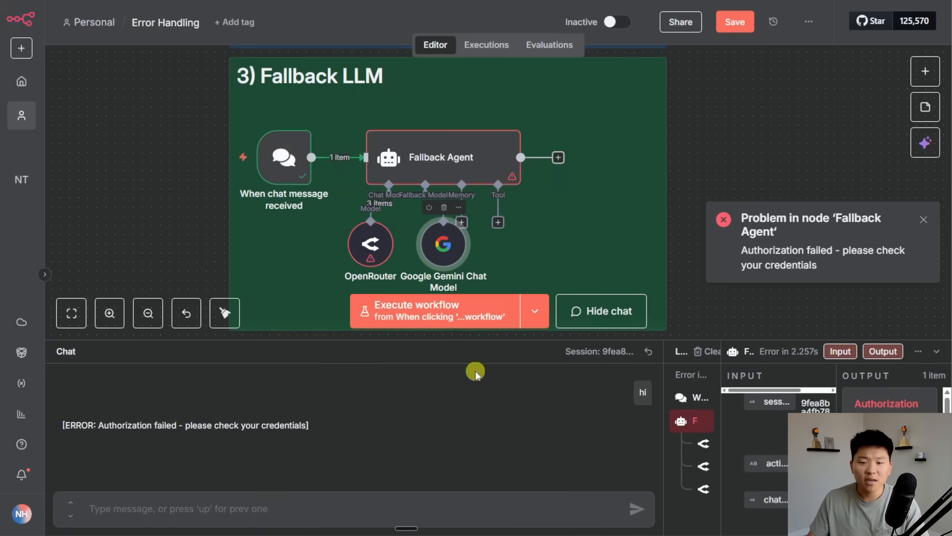
pyautogui.click(358, 507)
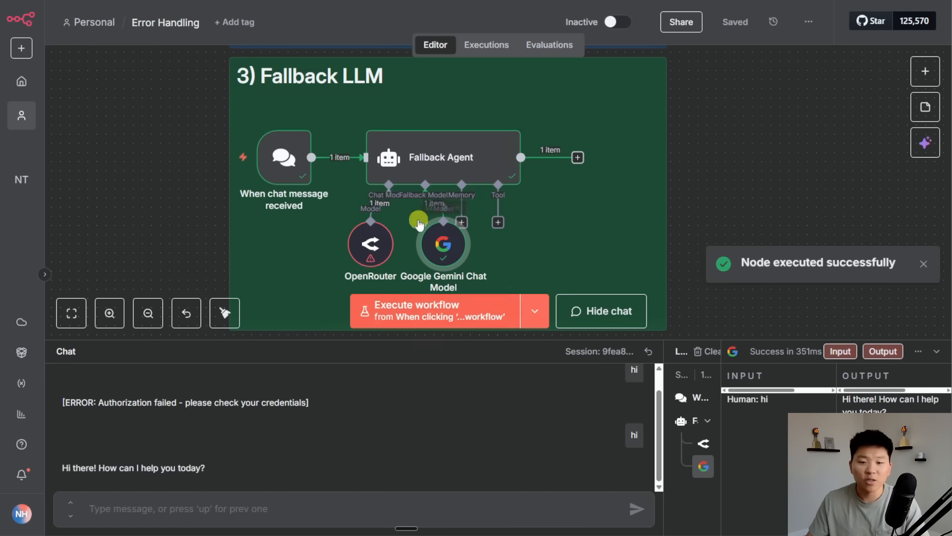
pyautogui.moveTo(471, 262)
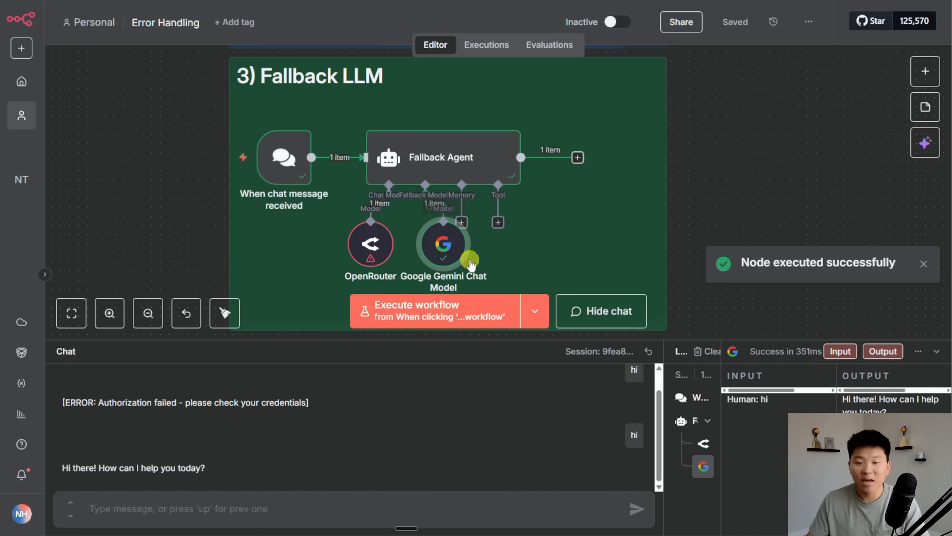
pyautogui.moveTo(734, 195)
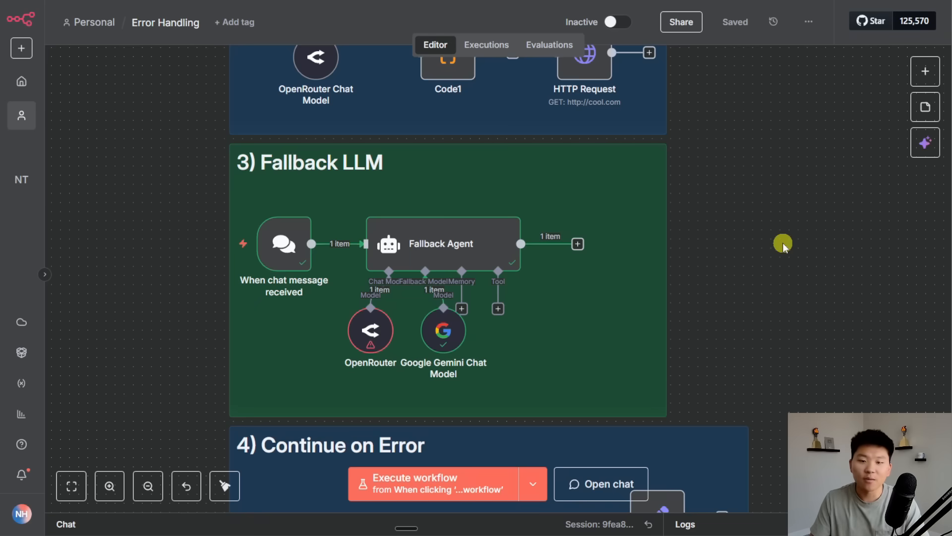
# - Scroll down to the 4) Continue on Error section with its loop and Tavily node
pyautogui.scroll(-3)
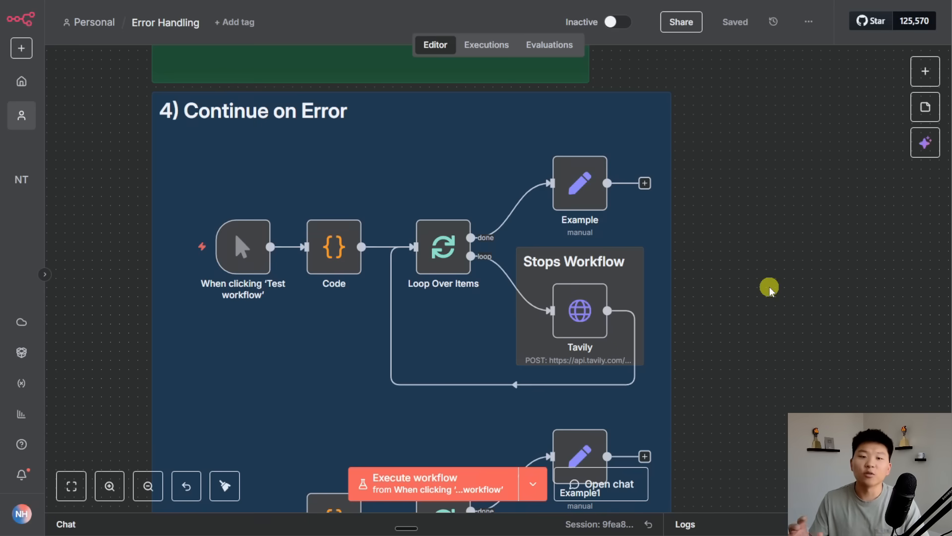
pyautogui.moveTo(789, 284)
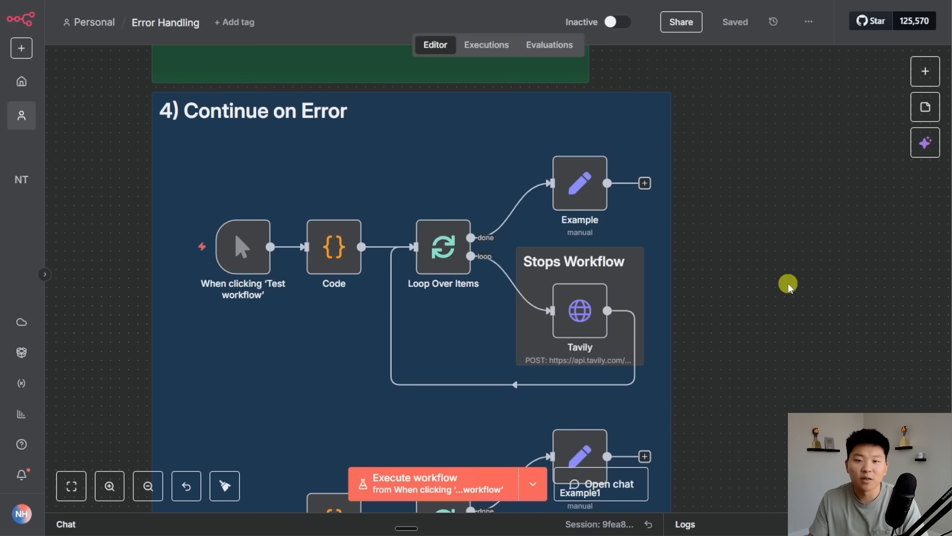
pyautogui.moveTo(802, 296)
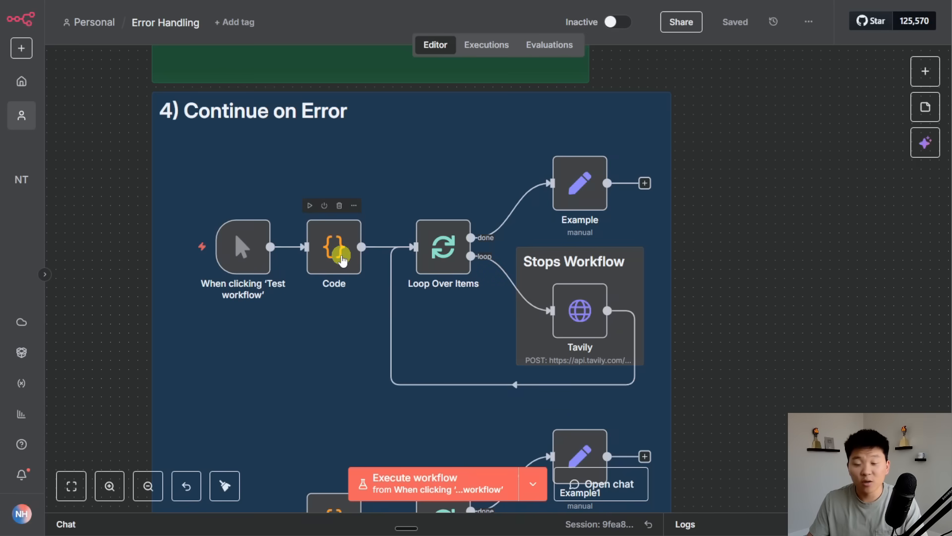
# - Check the Code node feeding the loop, then run the example until the Tavily node errors
pyautogui.doubleClick(333, 247)
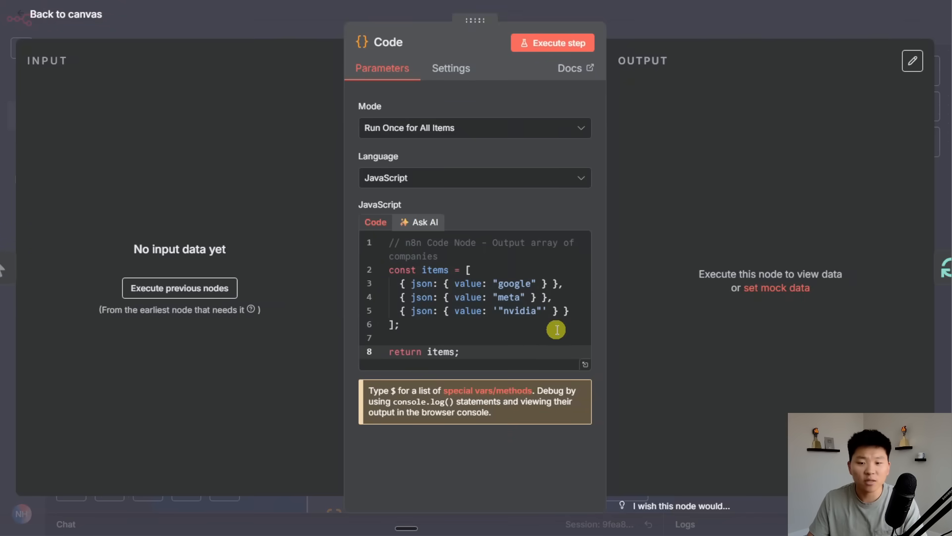
pyautogui.click(65, 14)
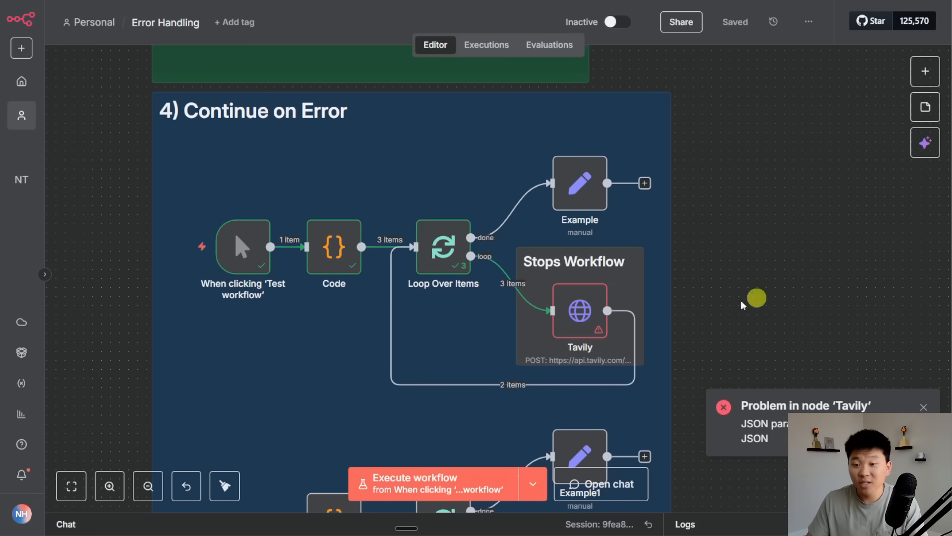
# - Inspect Tavily's output per loop run: google and meta succeed, nvidia's query is malformed
pyautogui.doubleClick(578, 311)
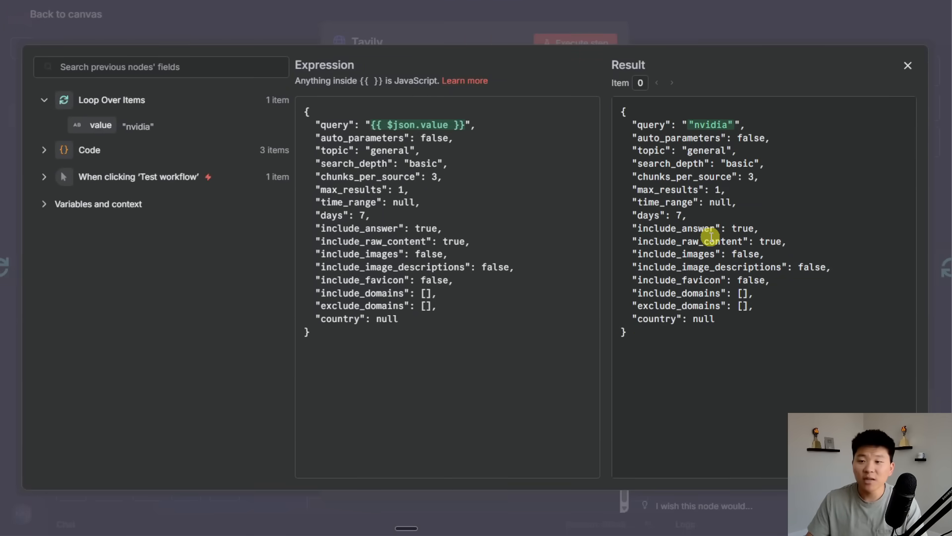
pyautogui.doubleClick(711, 125)
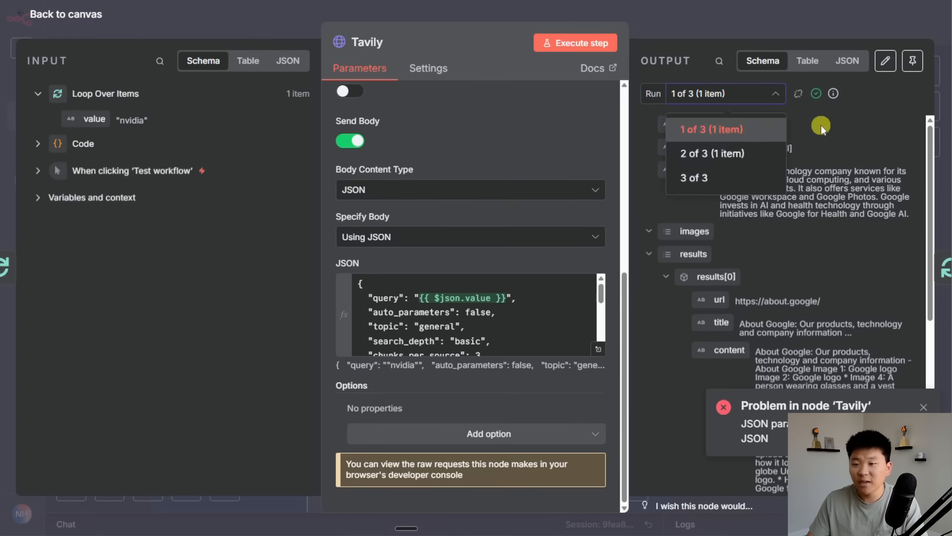
pyautogui.click(710, 129)
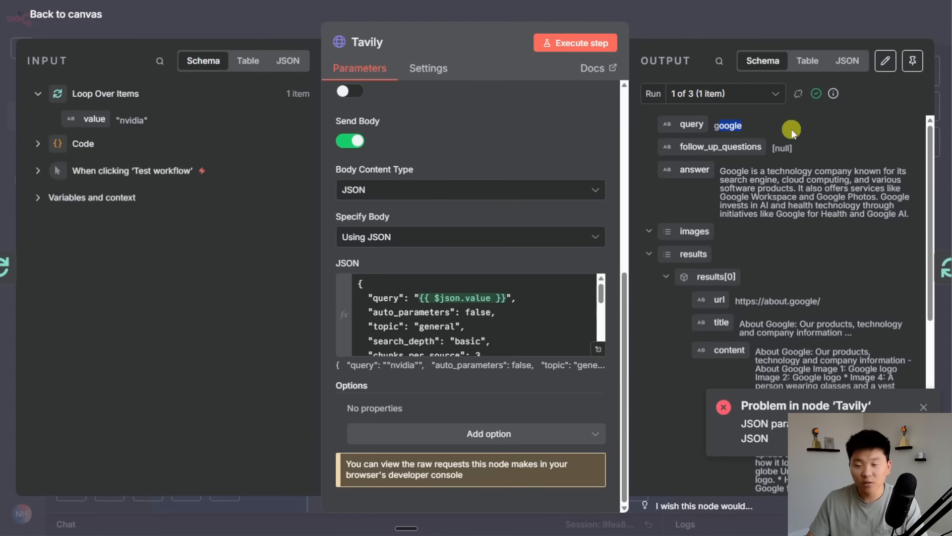
pyautogui.click(775, 93)
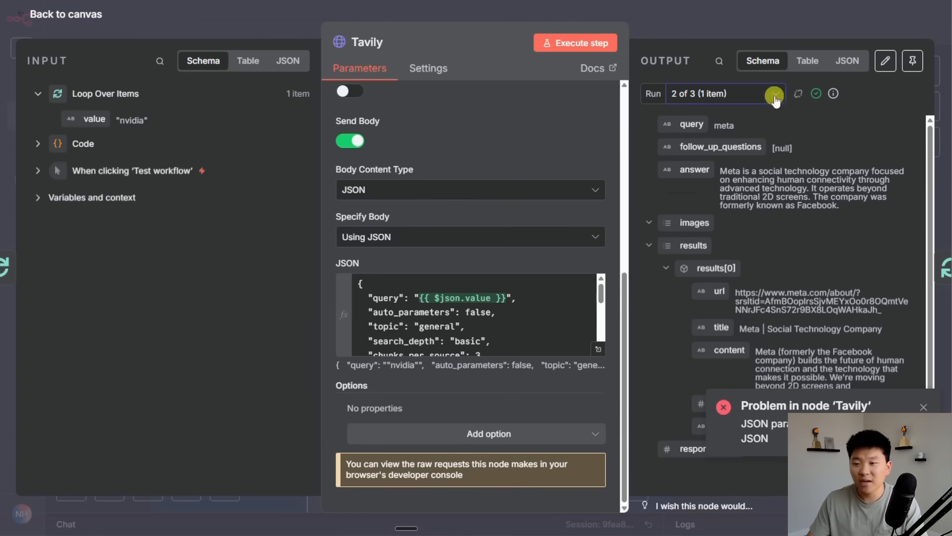
pyautogui.click(776, 94)
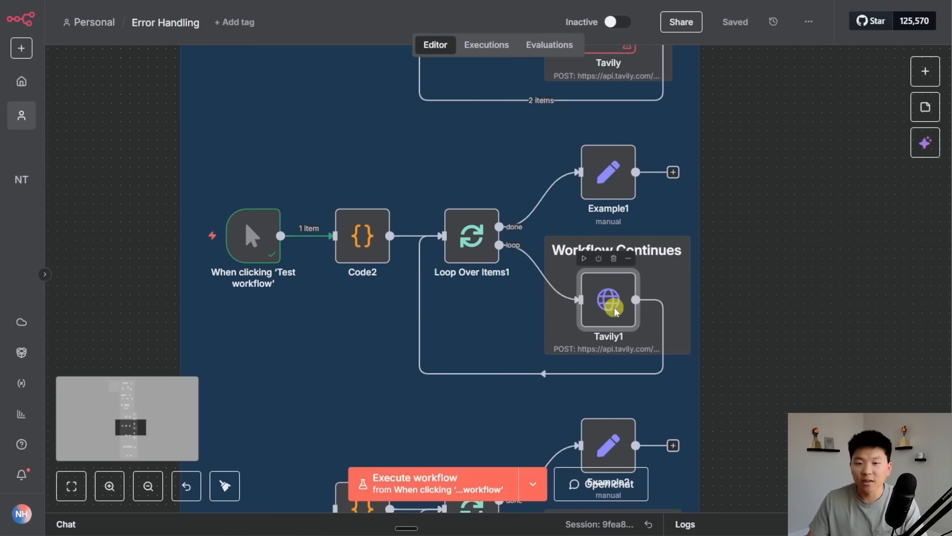
# - Confirm Tavily1's On Error setting is Continue and execute the workflow
pyautogui.doubleClick(607, 302)
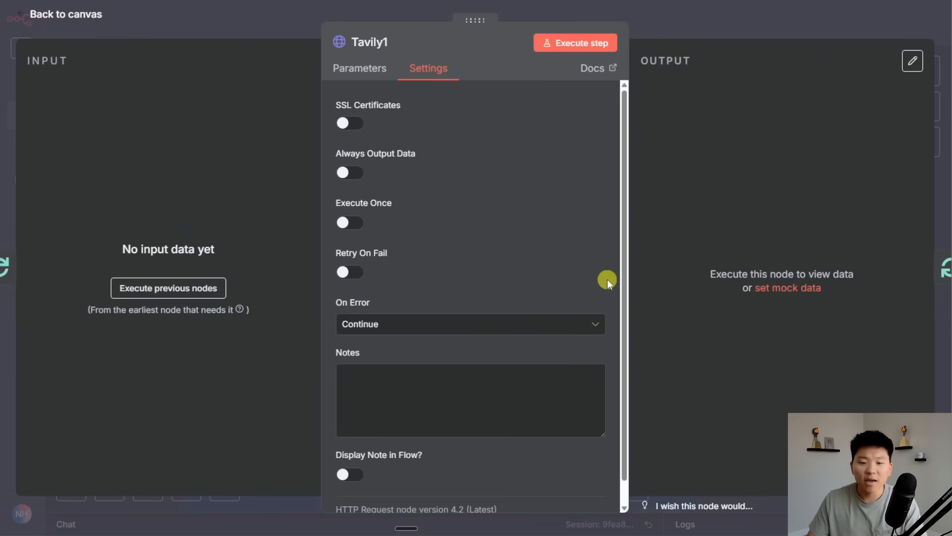
pyautogui.click(469, 323)
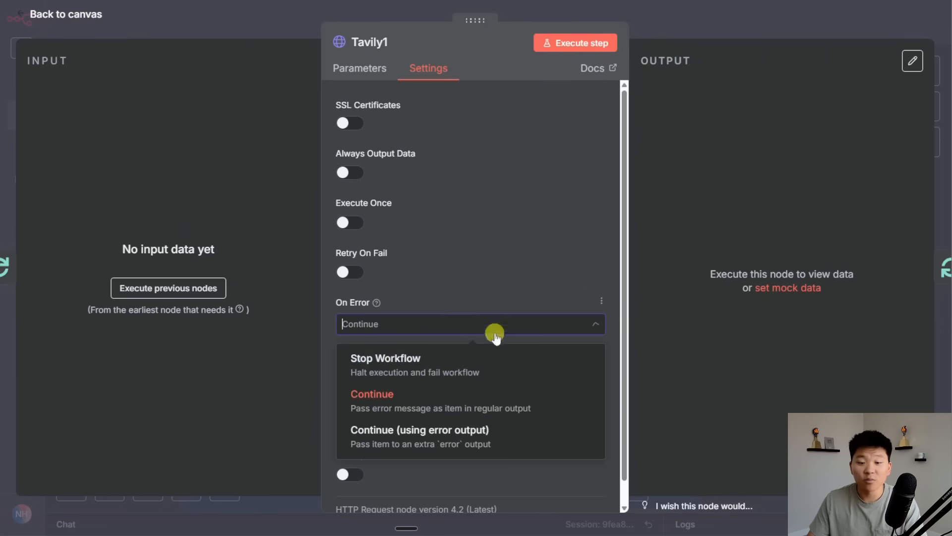
pyautogui.moveTo(450, 398)
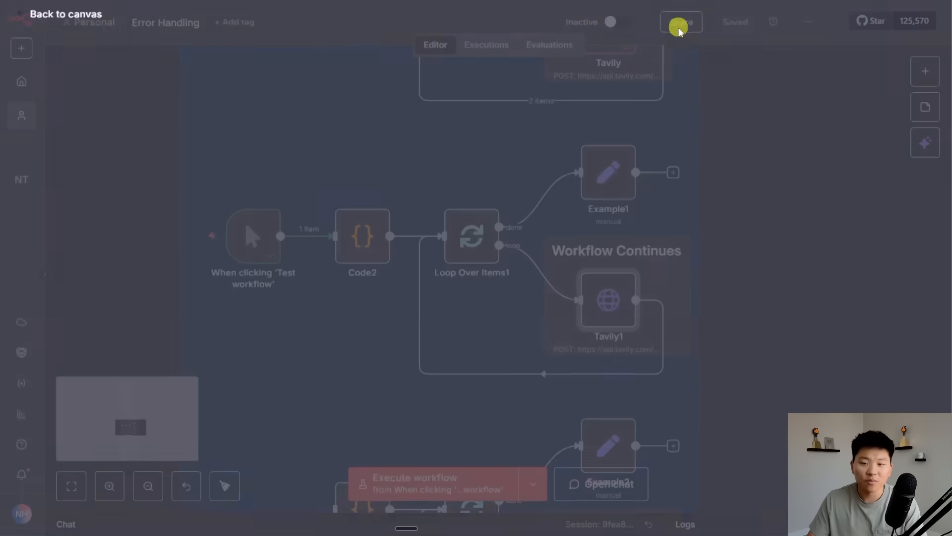
pyautogui.click(681, 22)
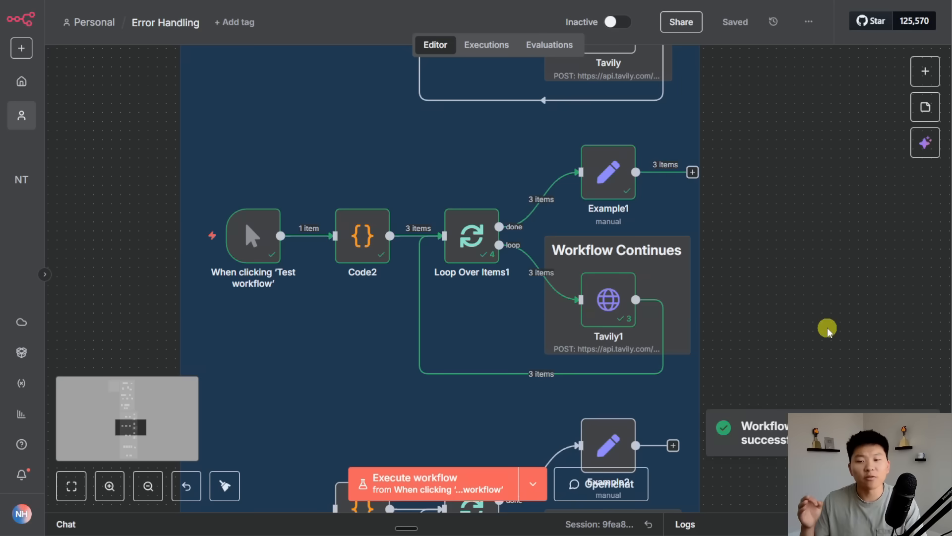
pyautogui.moveTo(723, 272)
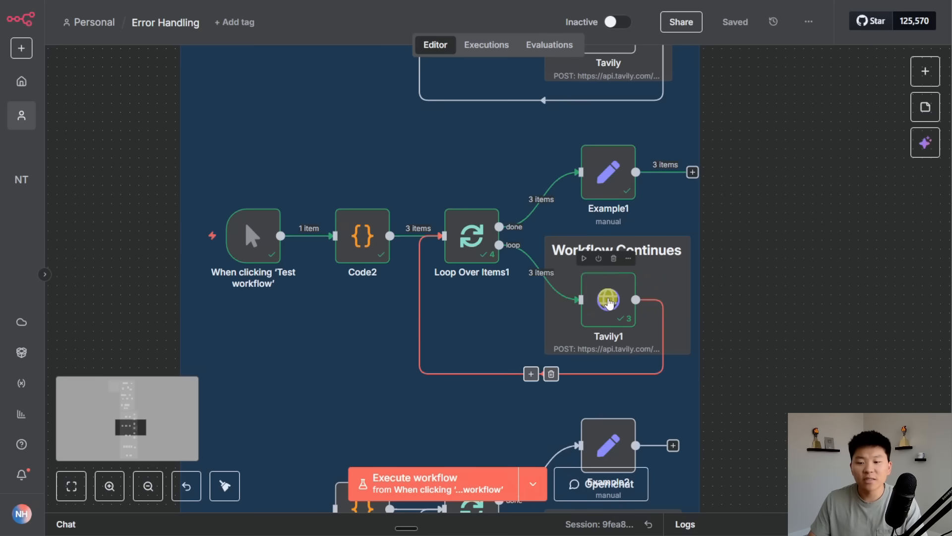
# - Review Tavily1's runs 2 and 3, the third passing nvidia's JSON error along as an output item
pyautogui.doubleClick(608, 300)
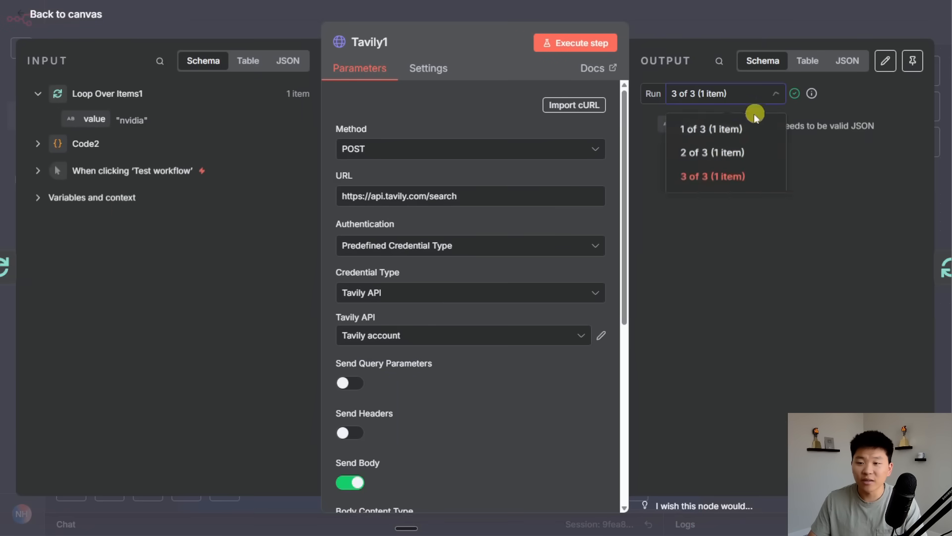
pyautogui.click(711, 151)
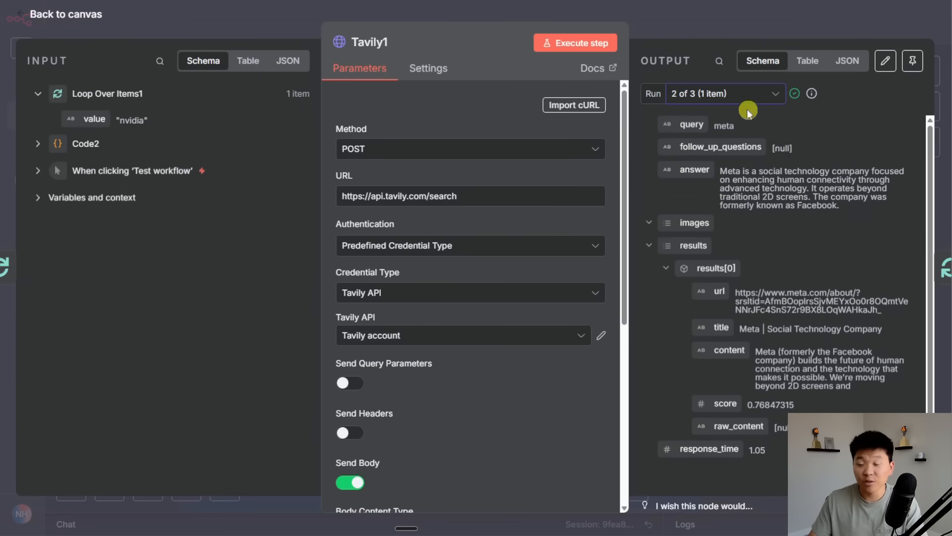
pyautogui.click(775, 93)
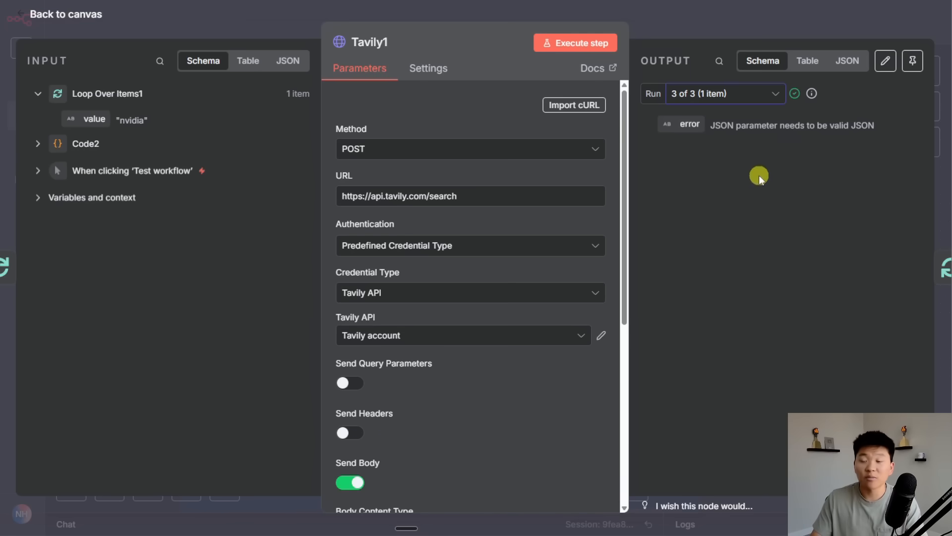
pyautogui.click(65, 14)
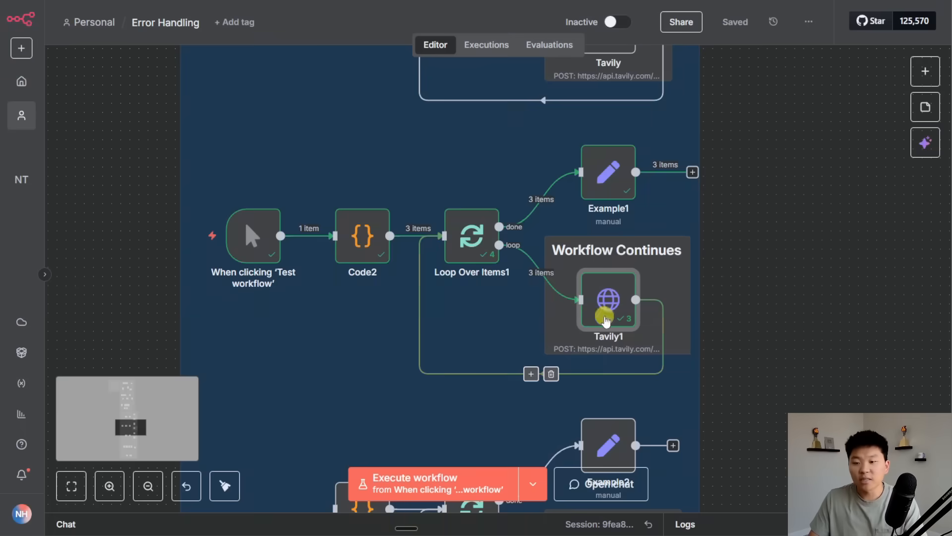
# - Bring the Good. example into view and inspect its Tavily2 node with separate outputs
pyautogui.moveTo(604, 318); pyautogui.dragTo(425, 369)
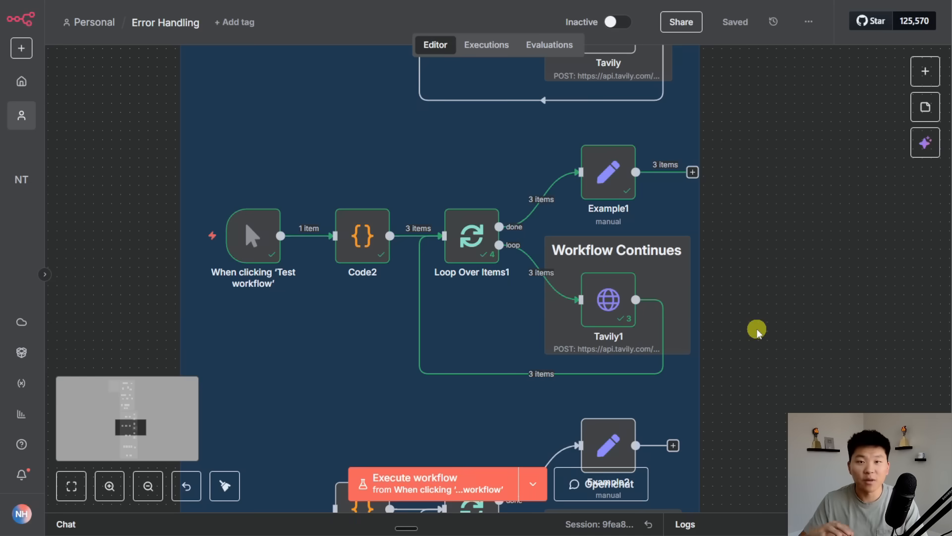
pyautogui.moveTo(772, 320)
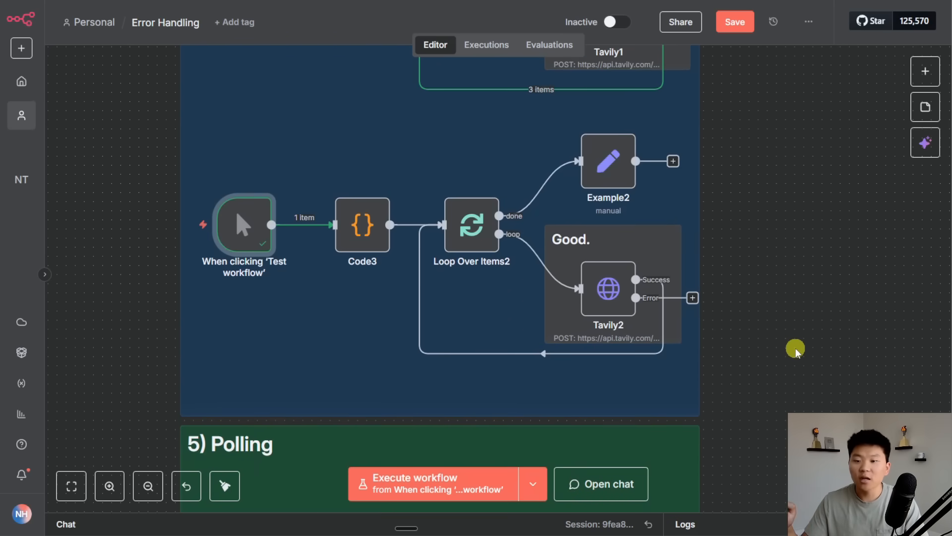
pyautogui.moveTo(792, 350)
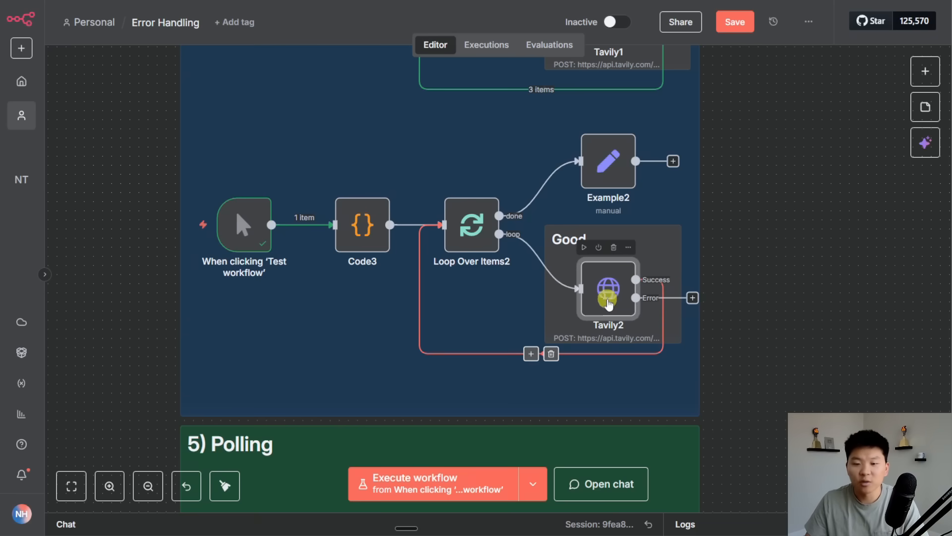
pyautogui.doubleClick(607, 295)
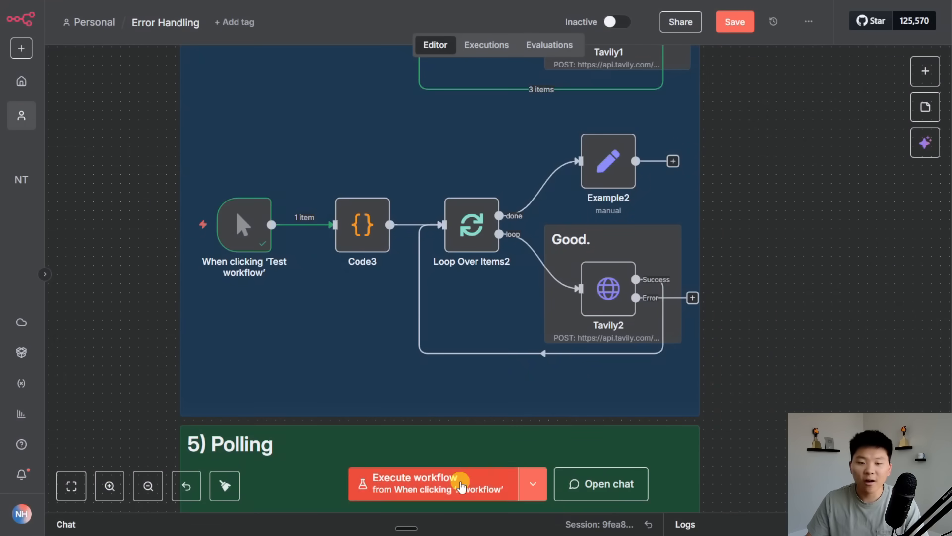
# - Run the Good. example and check Tavily2's two success items and one error item across runs
pyautogui.click(425, 483)
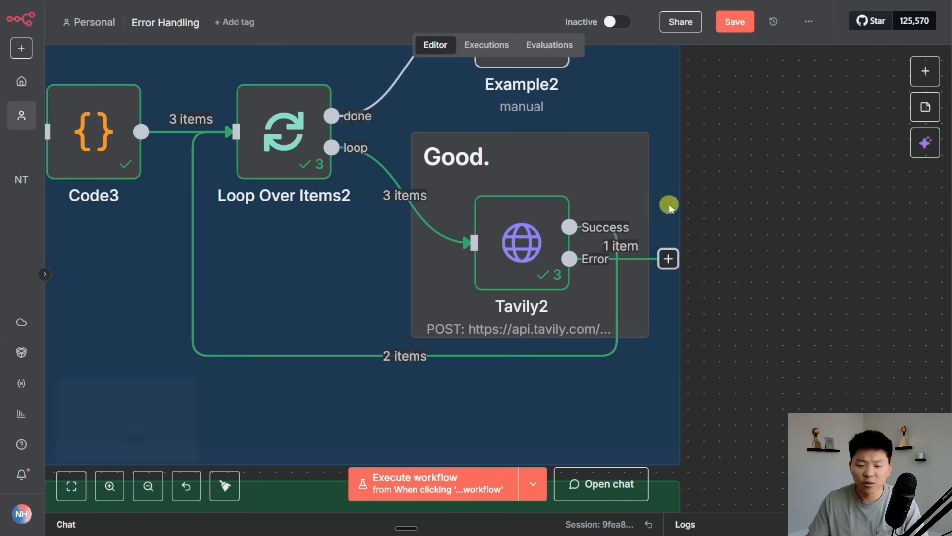
pyautogui.moveTo(900, 121)
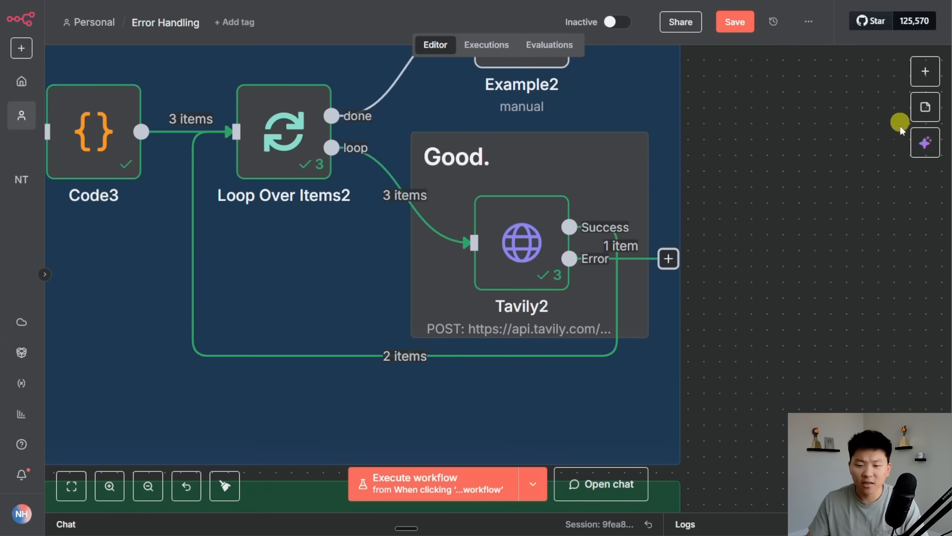
pyautogui.moveTo(900, 169)
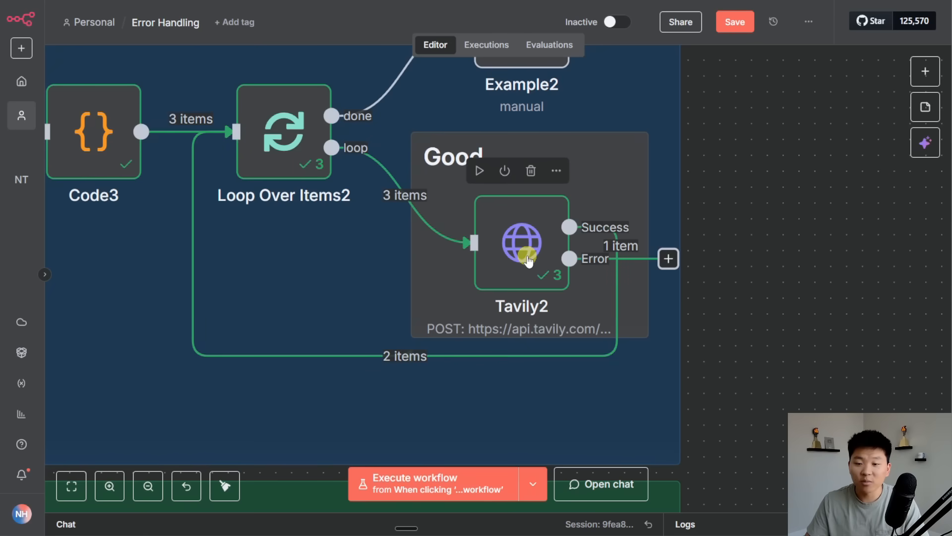
pyautogui.doubleClick(521, 243)
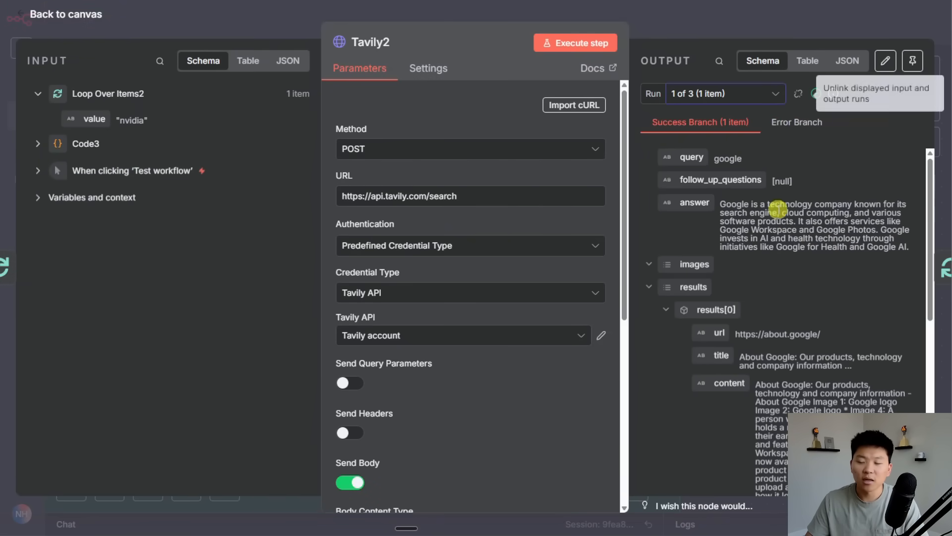
pyautogui.click(797, 93)
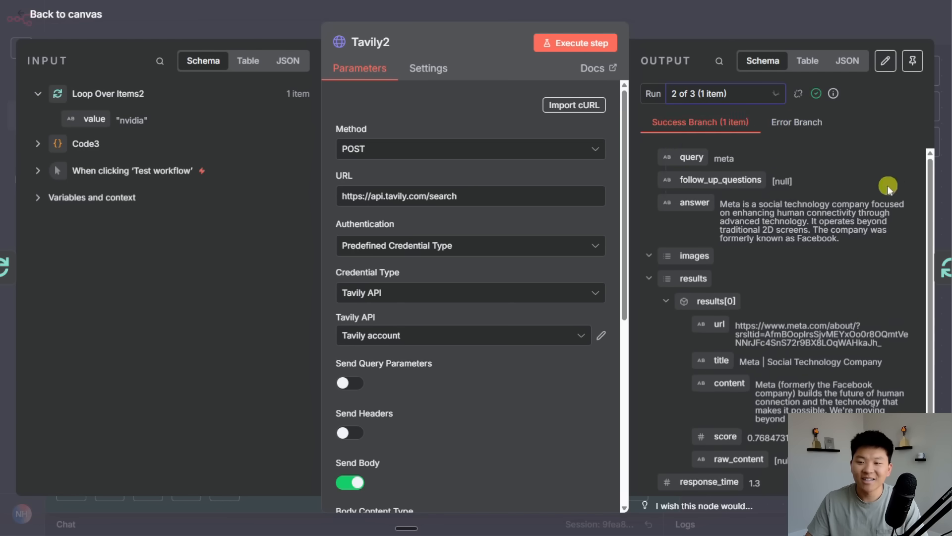
pyautogui.click(723, 93)
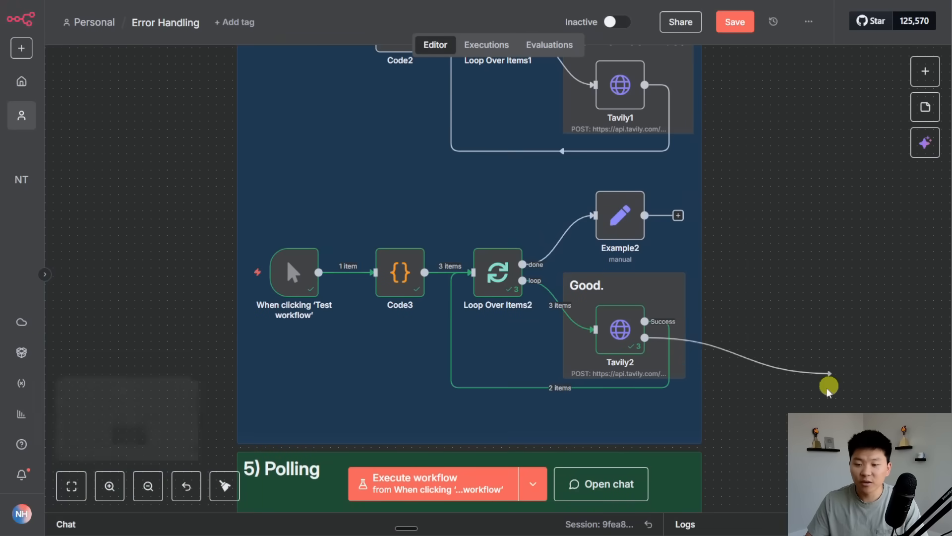
# - Save the workflow and move down to the 5) Polling section
pyautogui.write('gms')
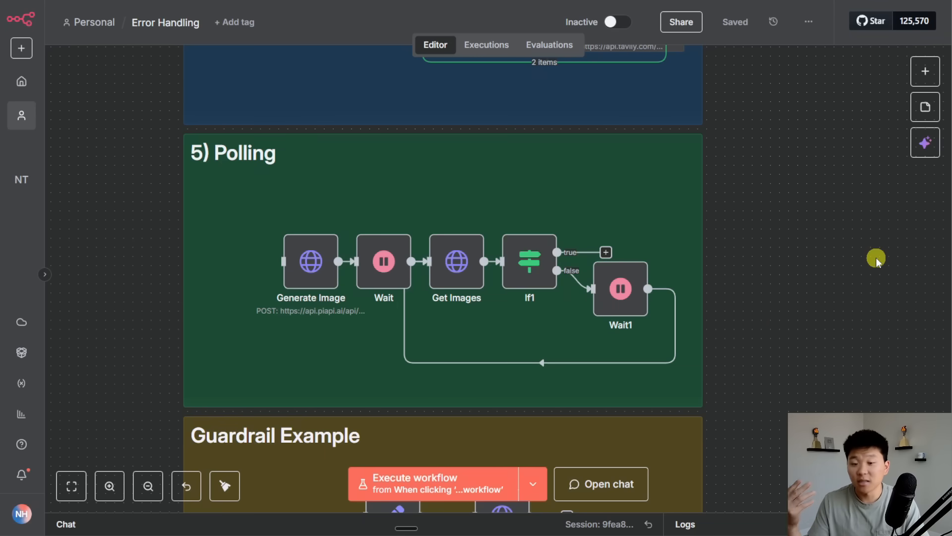
pyautogui.moveTo(826, 209)
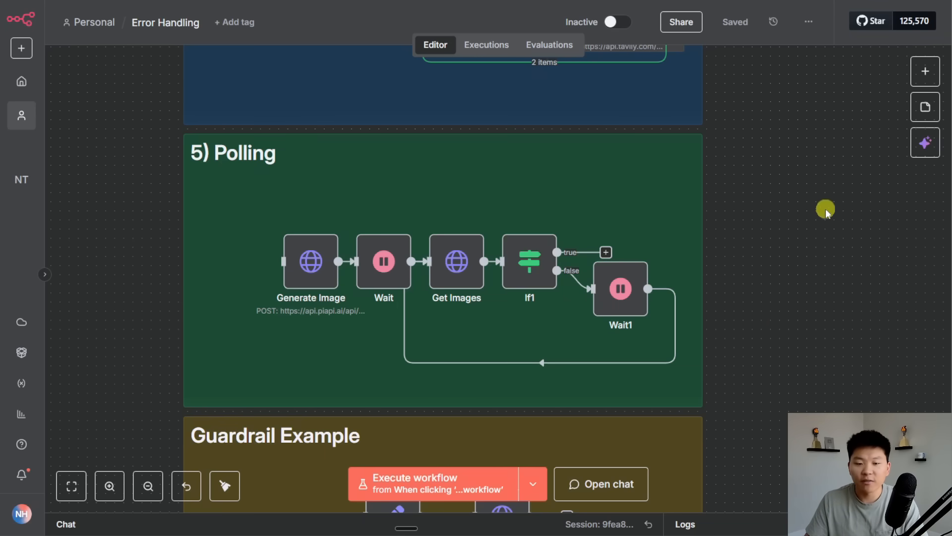
pyautogui.moveTo(310, 275)
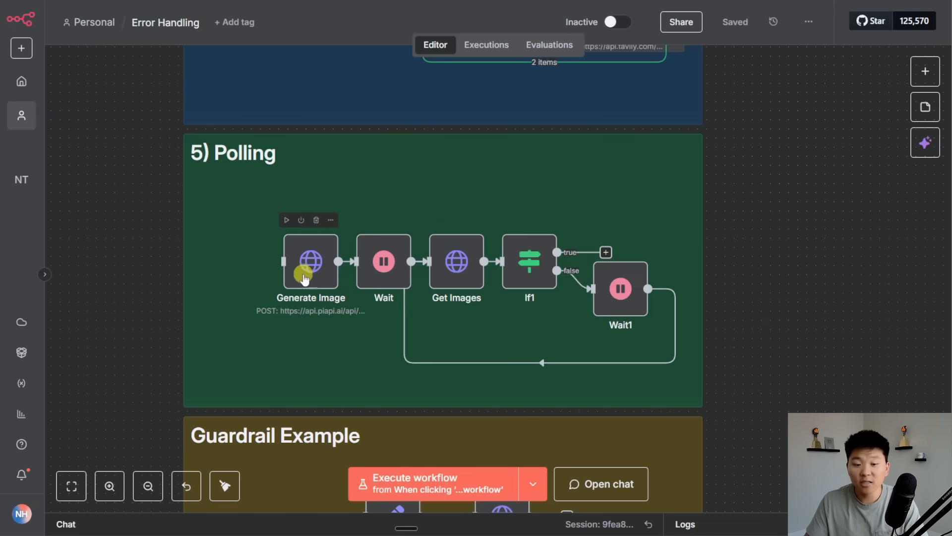
pyautogui.moveTo(318, 269)
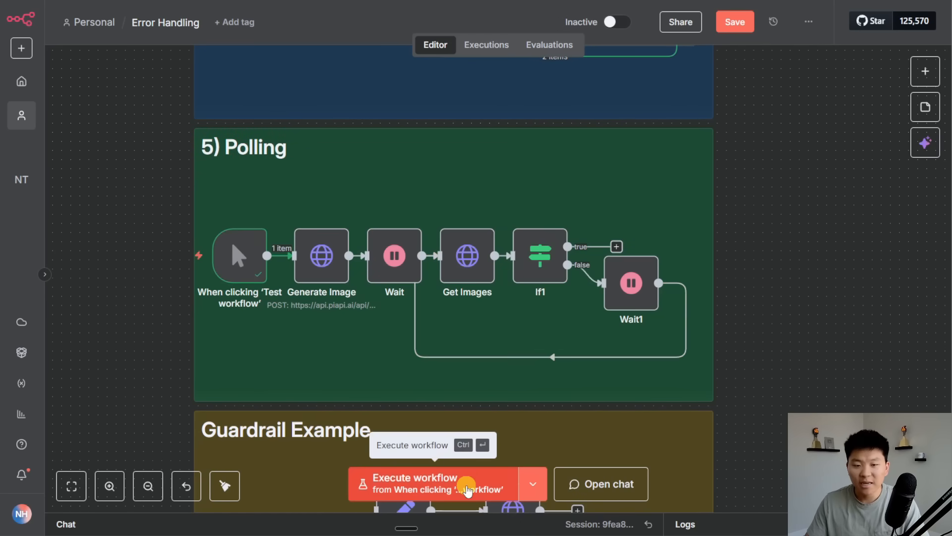
# - Run the polling workflow so it waits at Wait1 after If1's false branch
pyautogui.click(425, 484)
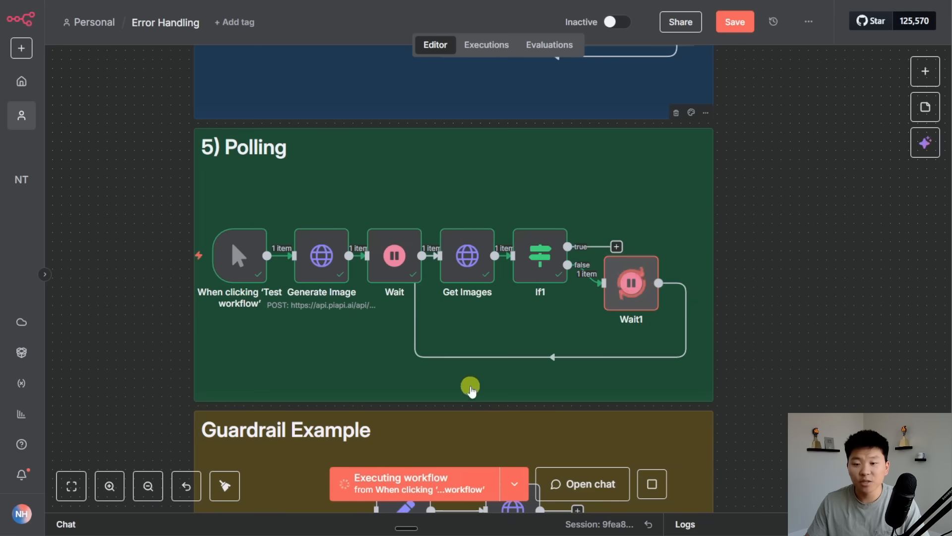
pyautogui.moveTo(470, 277)
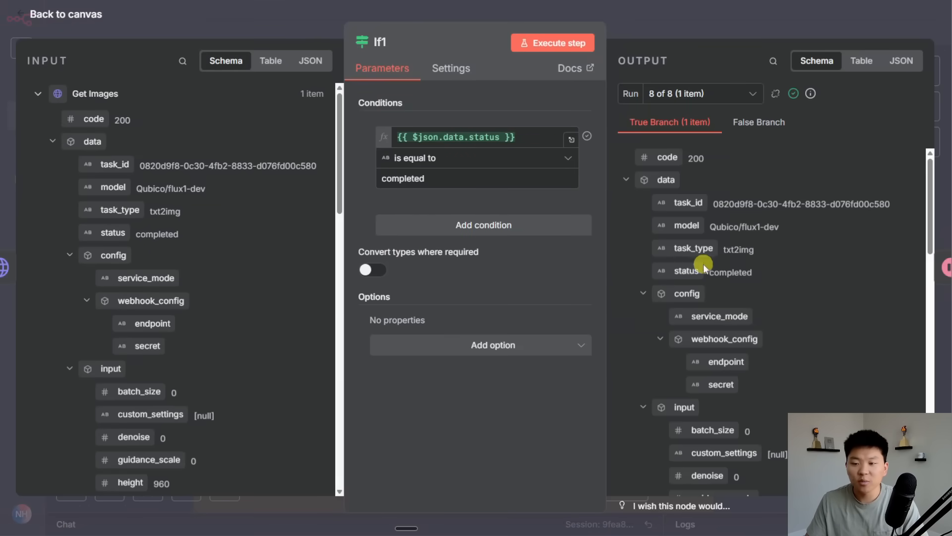
# - Back on the polling canvas, inspect the Generate Image node's JSON body expression
pyautogui.scroll(-3)
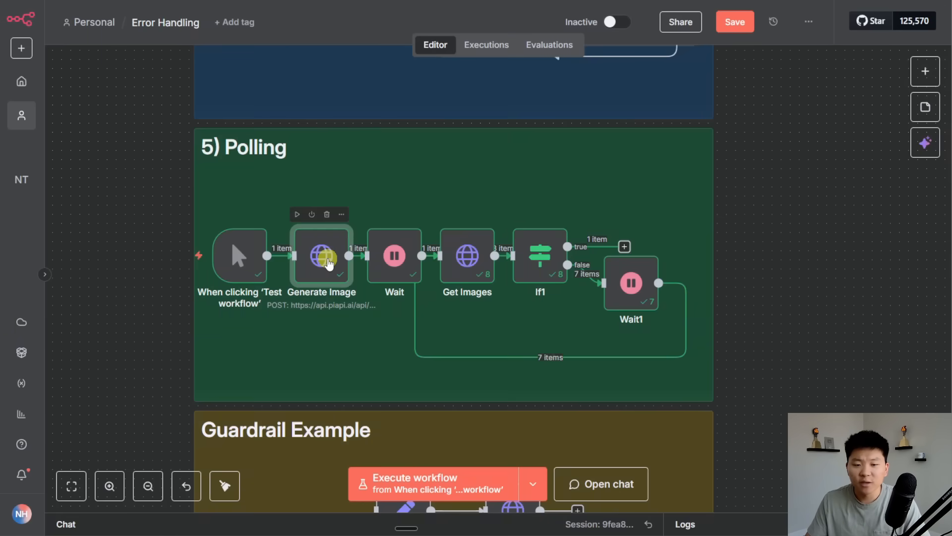
pyautogui.doubleClick(321, 255)
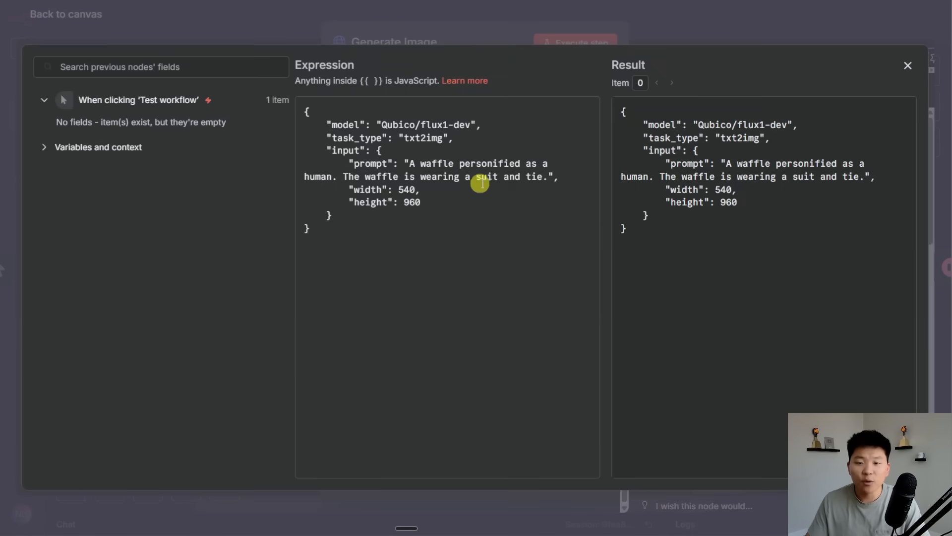
pyautogui.moveTo(530, 214)
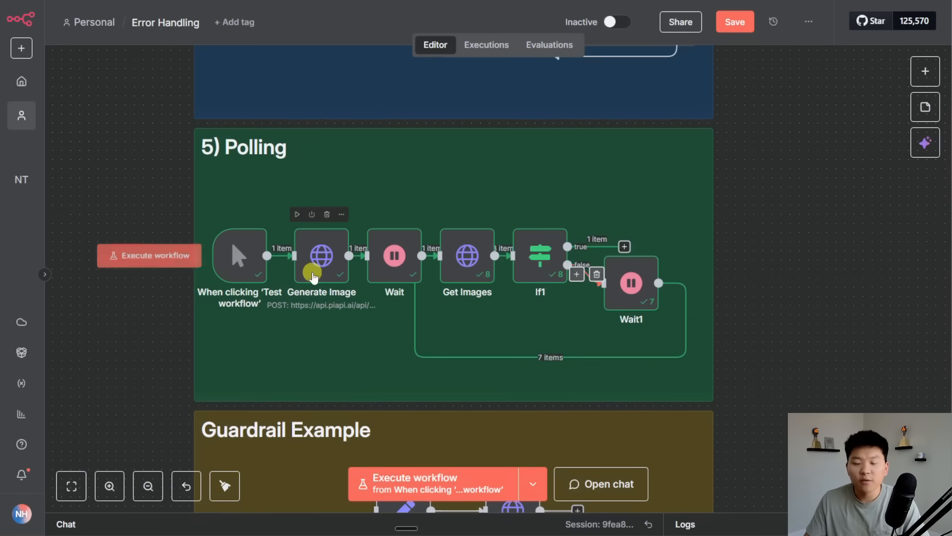
pyautogui.doubleClick(394, 255)
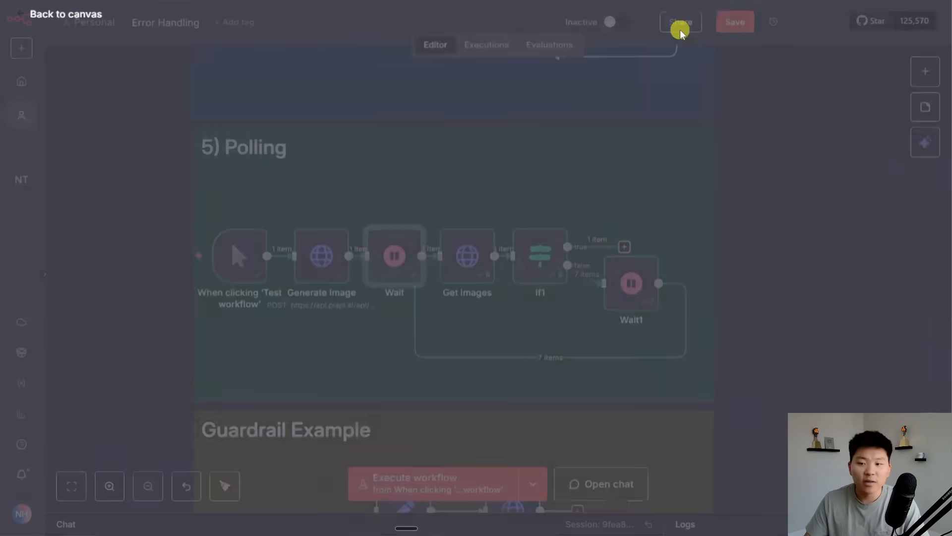
pyautogui.doubleClick(467, 255)
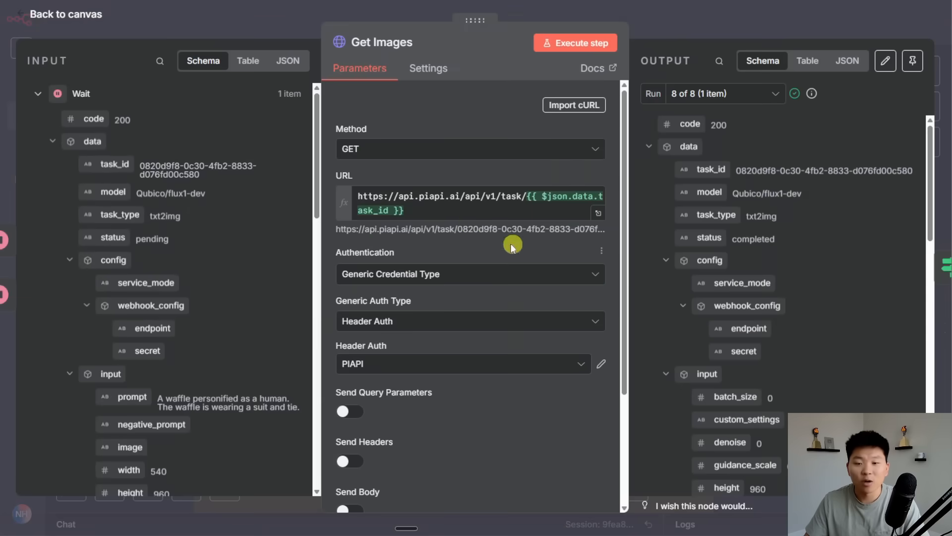
pyautogui.moveTo(746, 106)
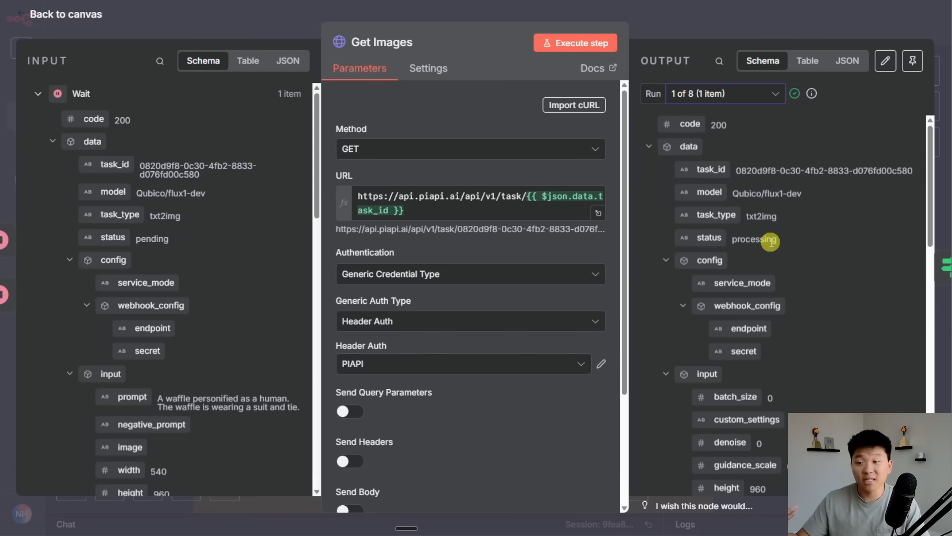
pyautogui.scroll(-3)
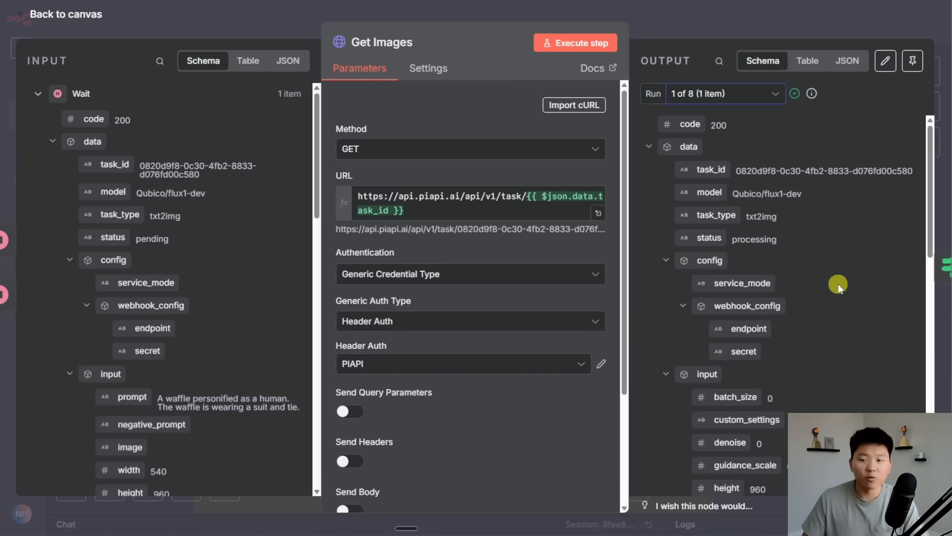
pyautogui.doubleClick(708, 237)
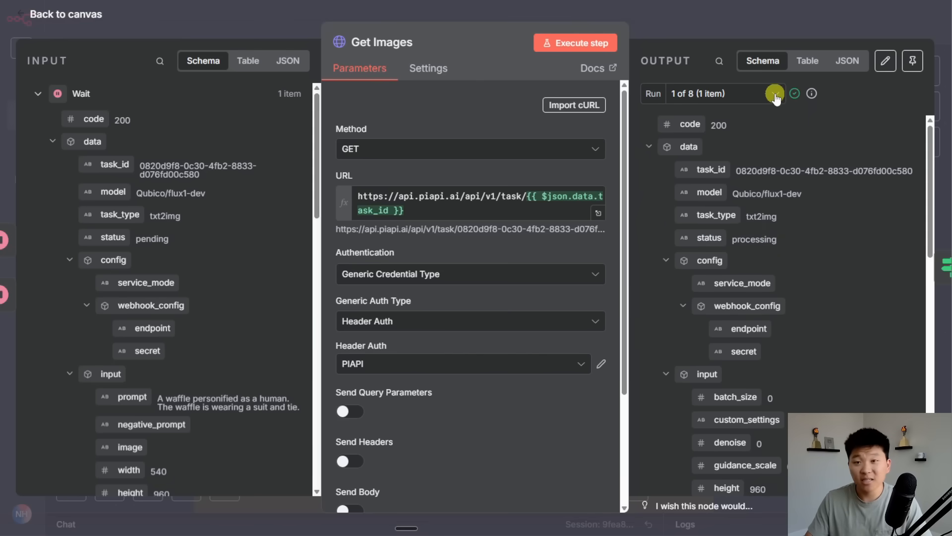
pyautogui.click(776, 93)
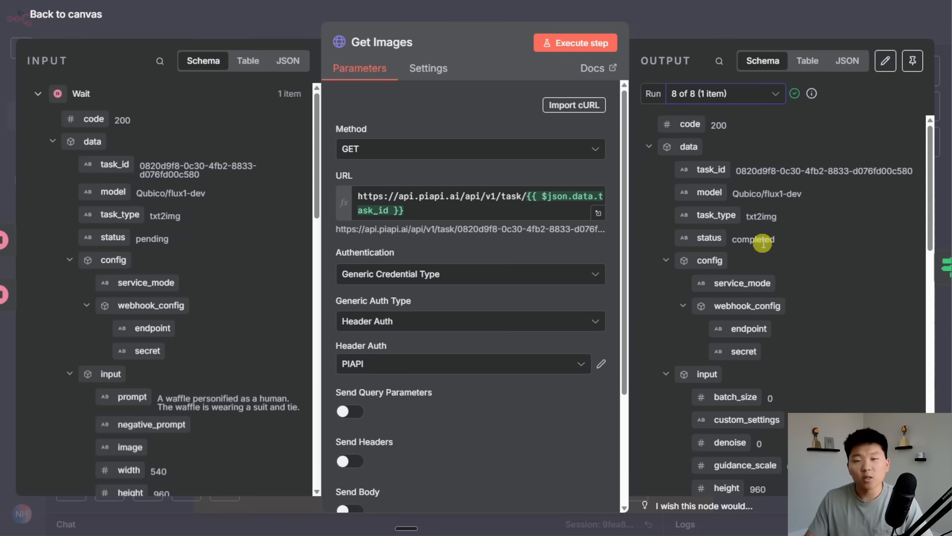
pyautogui.moveTo(826, 248)
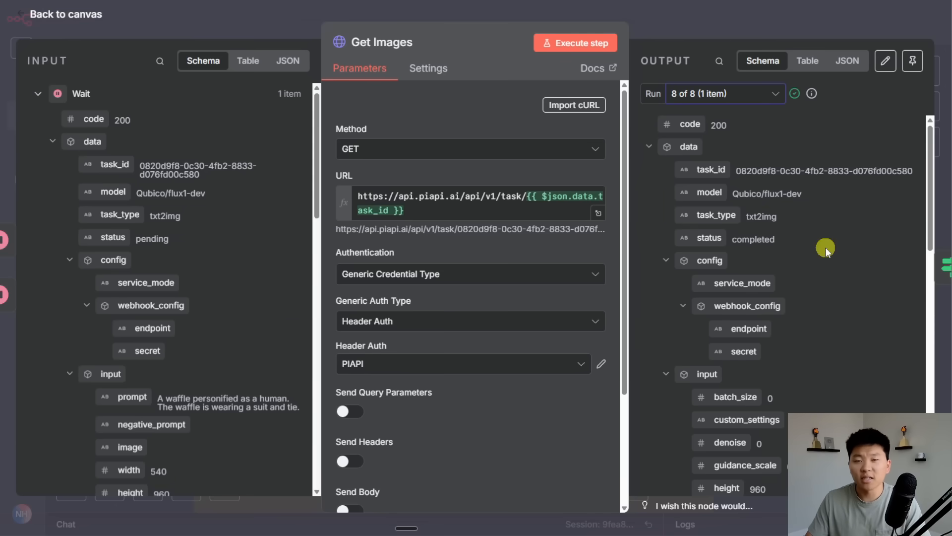
pyautogui.moveTo(732, 80)
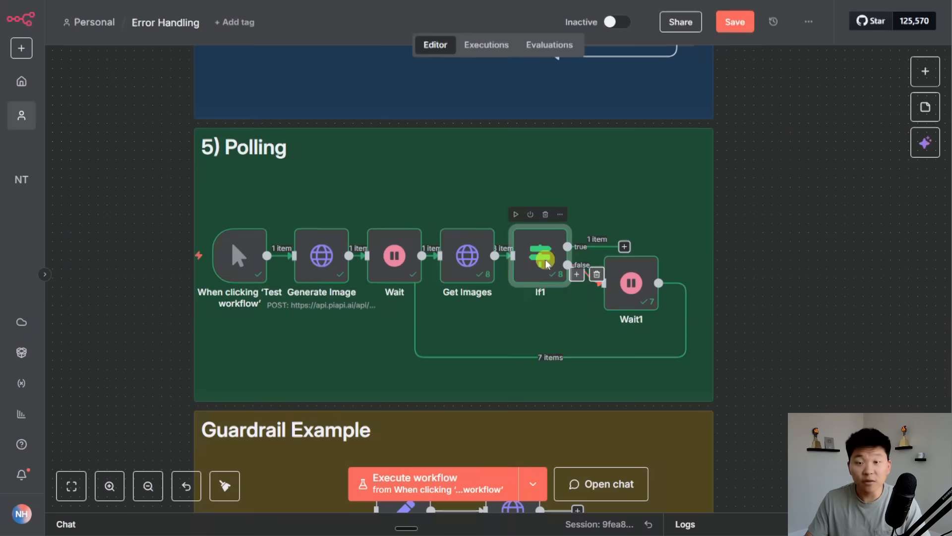
pyautogui.doubleClick(540, 255)
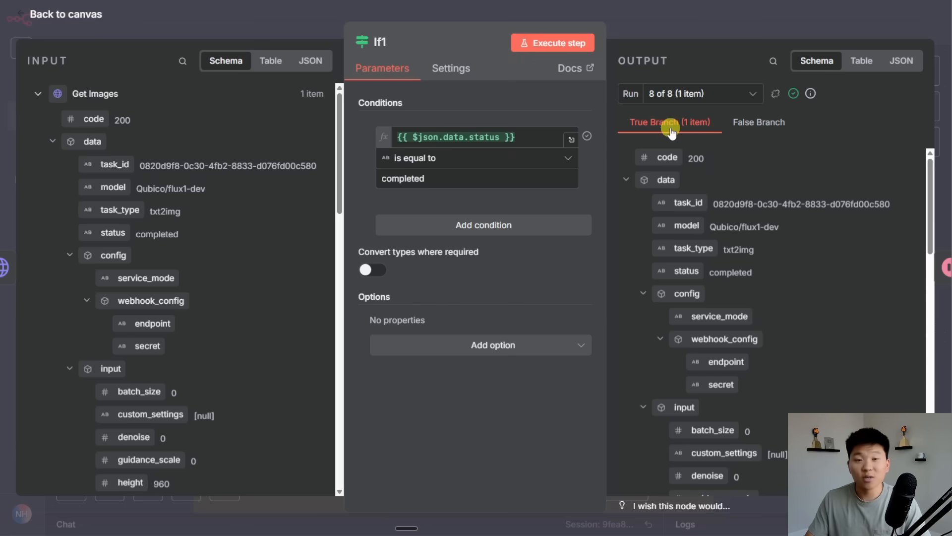
pyautogui.click(759, 122)
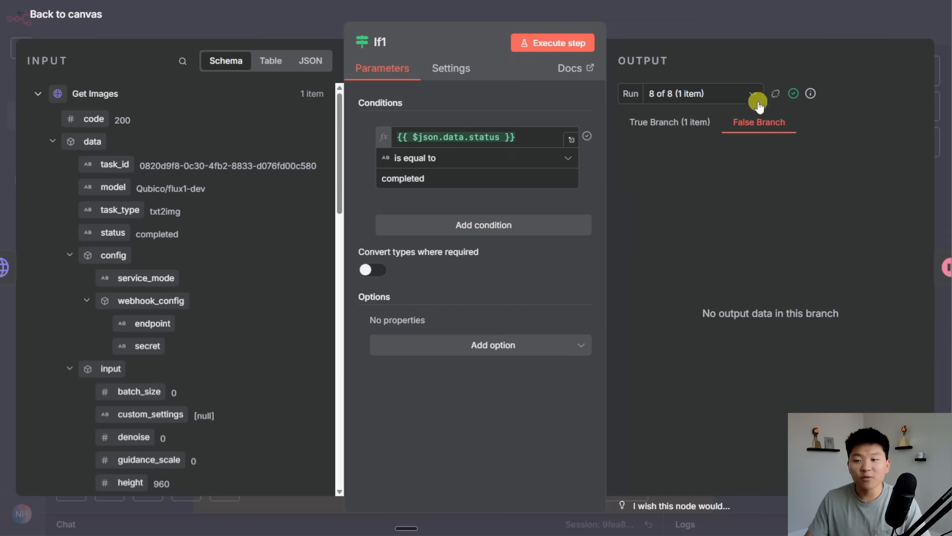
pyautogui.moveTo(773, 28)
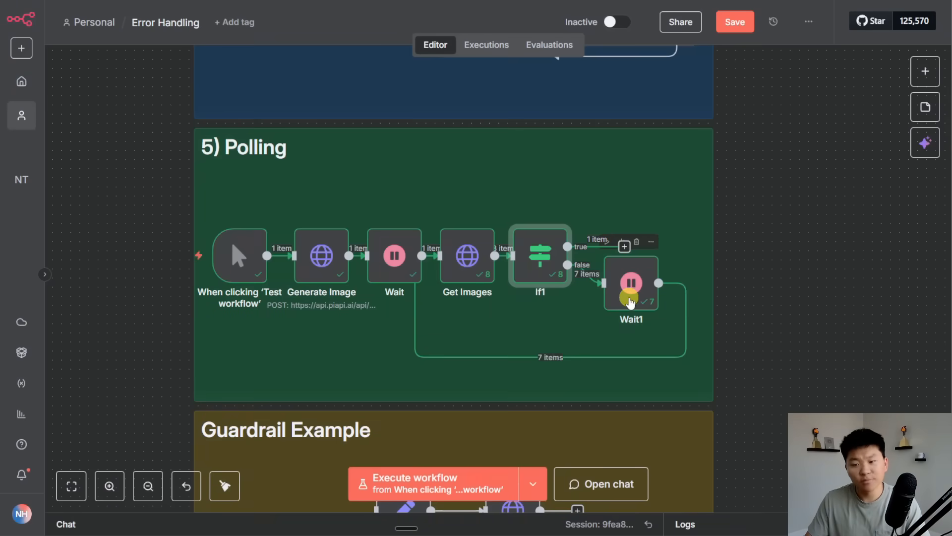
pyautogui.moveTo(634, 296)
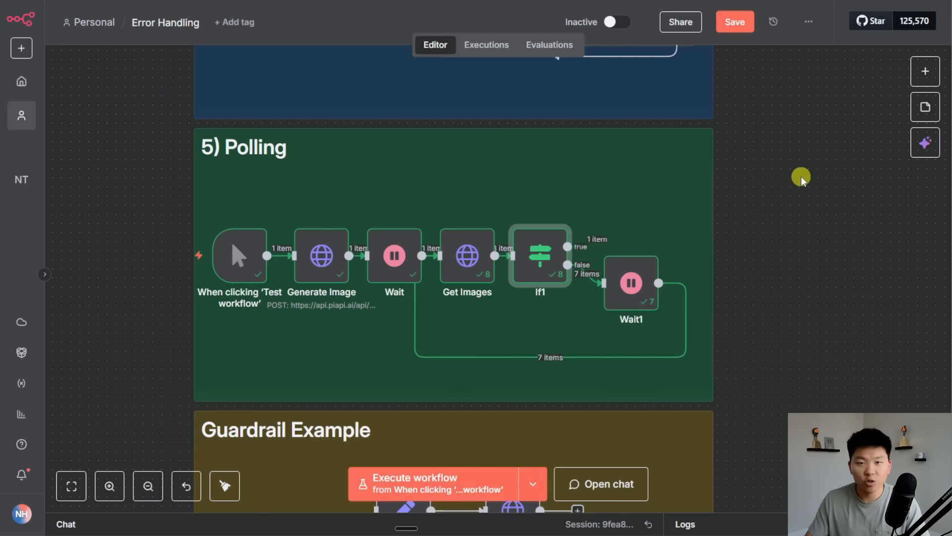
# - Move down to the Guardrail Example with its trigger, Set and Tavily 1 chain
pyautogui.scroll(-3)
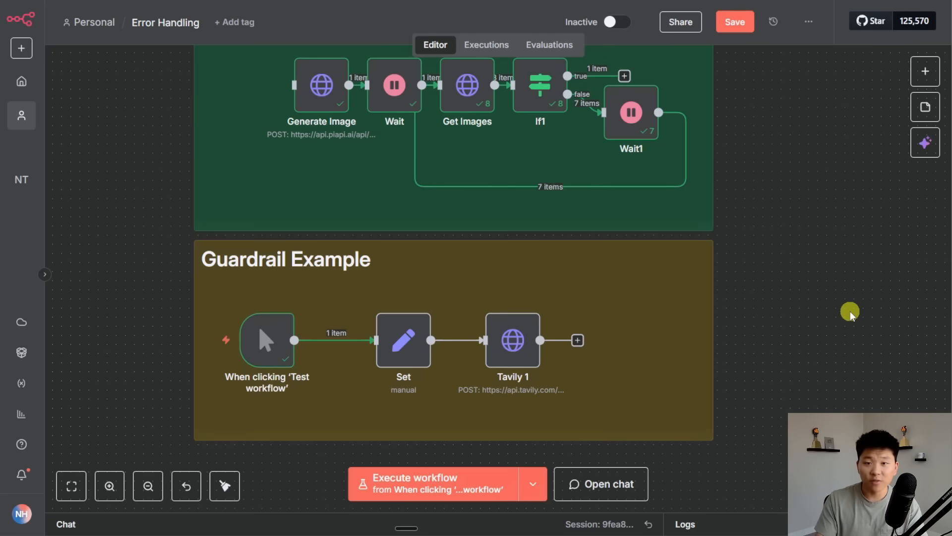
pyautogui.moveTo(878, 320)
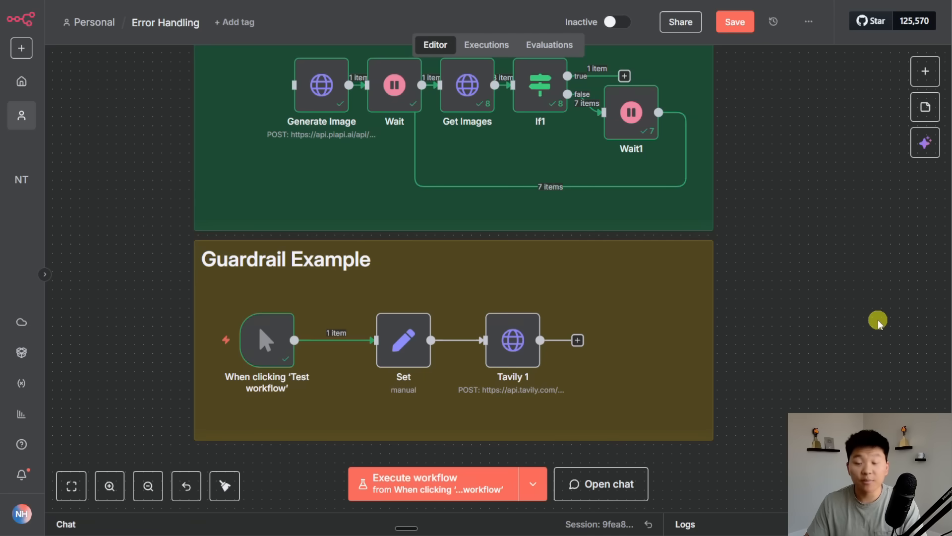
pyautogui.moveTo(865, 322)
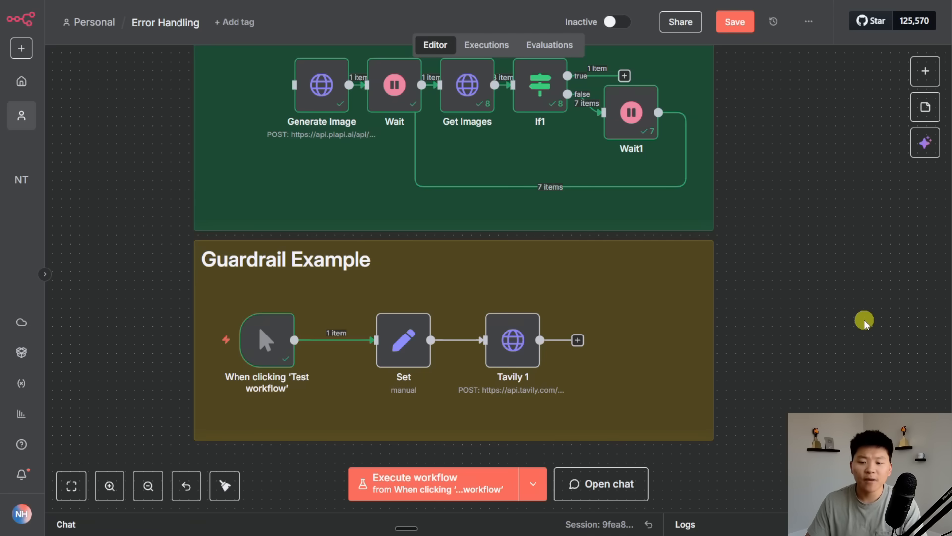
pyautogui.moveTo(854, 316)
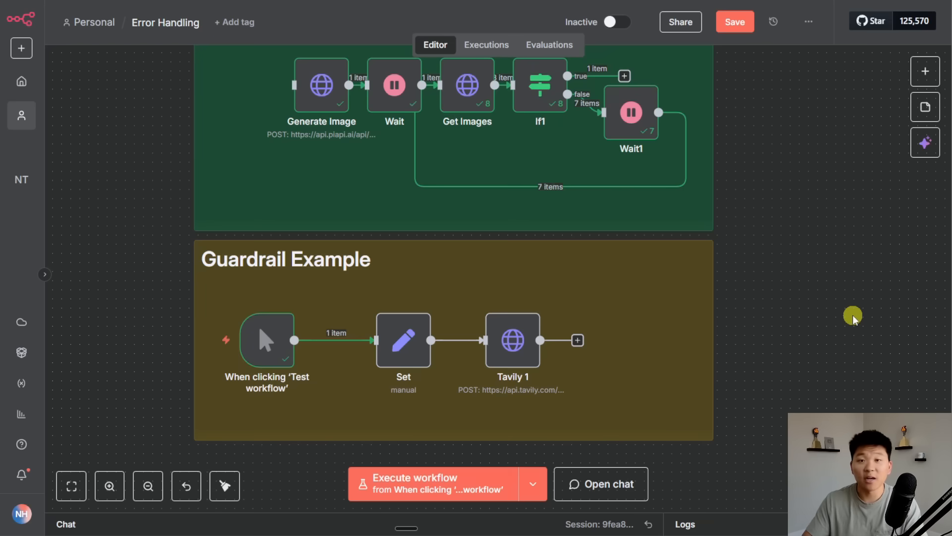
pyautogui.moveTo(512, 340)
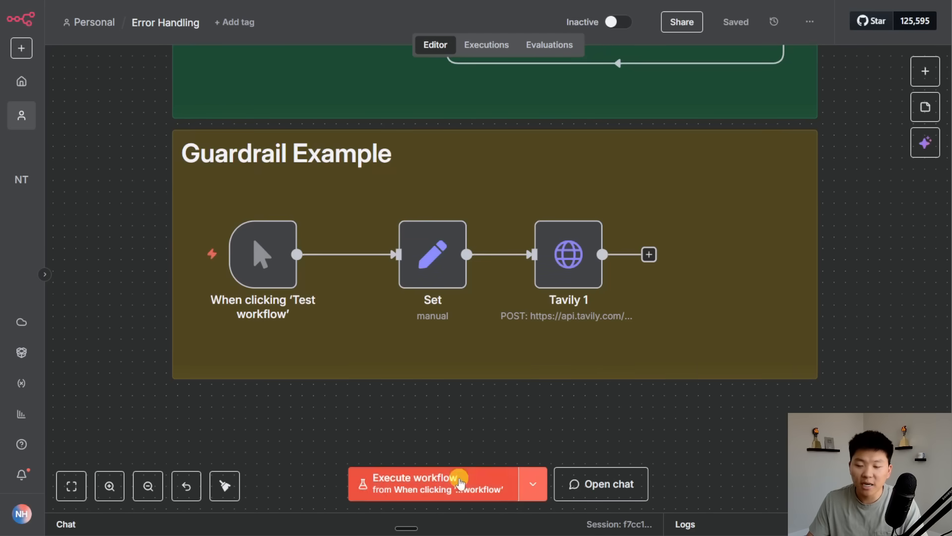
# - Run the Guardrail Example, confirm Set's query "pineapples on pizza" has quotes, and inspect failing Tavily 1
pyautogui.click(425, 483)
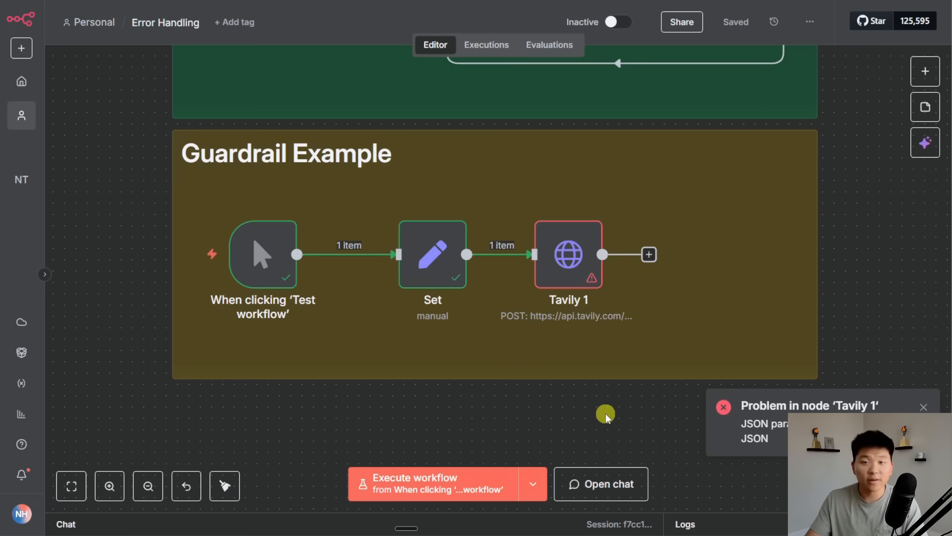
pyautogui.doubleClick(431, 254)
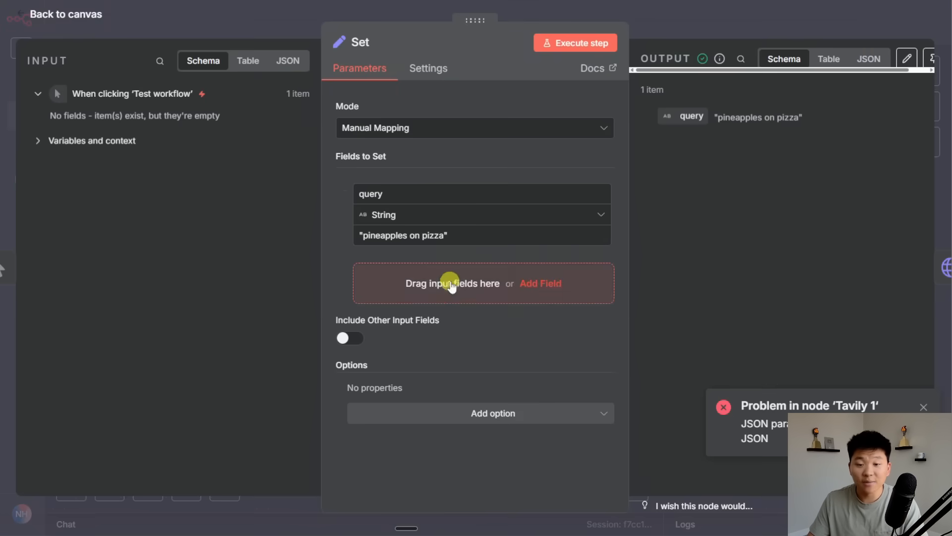
pyautogui.click(402, 237)
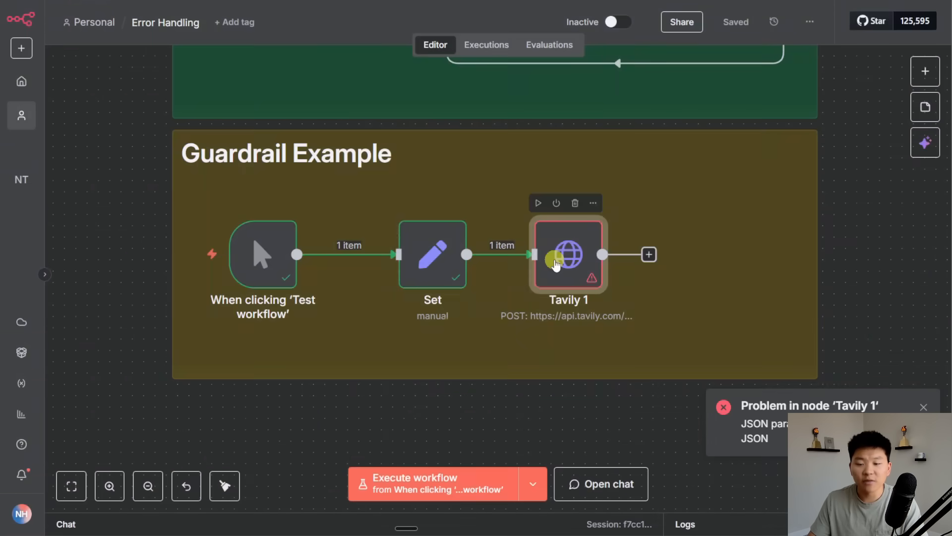
pyautogui.doubleClick(568, 254)
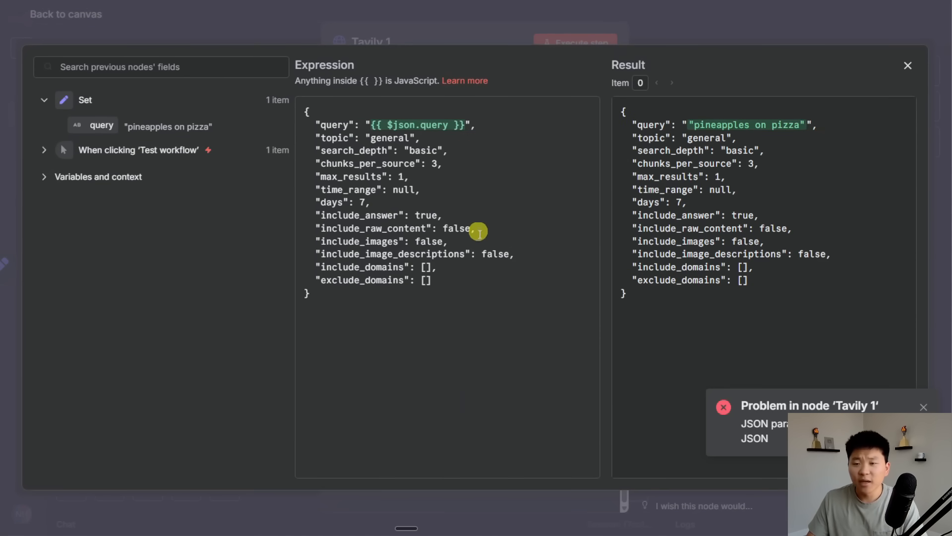
pyautogui.moveTo(470, 262)
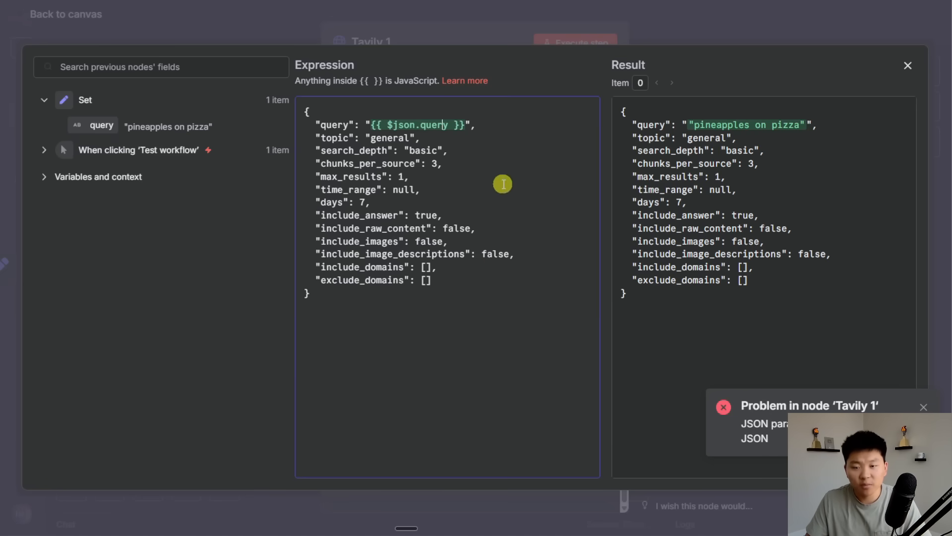
pyautogui.moveTo(476, 153)
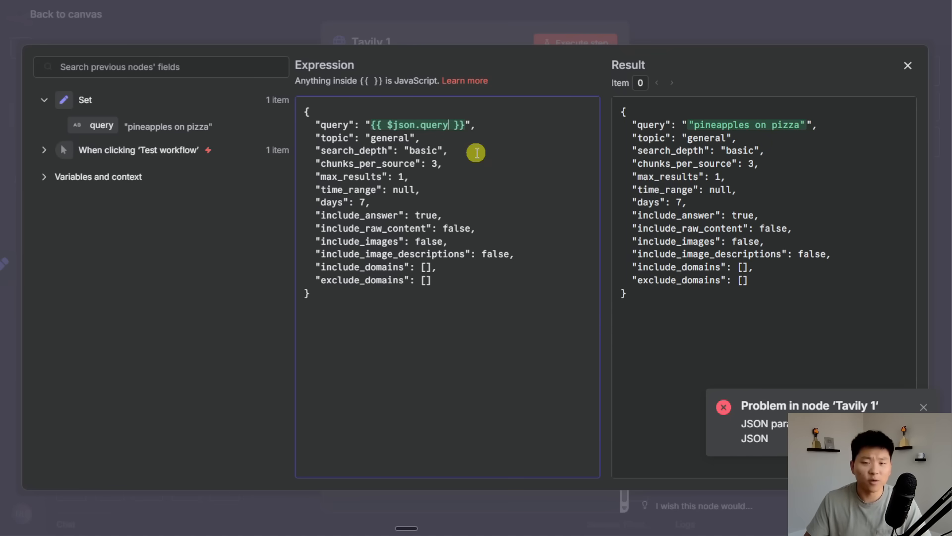
# - Append .replace(/"/g, '') after $json.query in Tavily 1's JSON body
pyautogui.write('.replace(/"/g, \'\')')
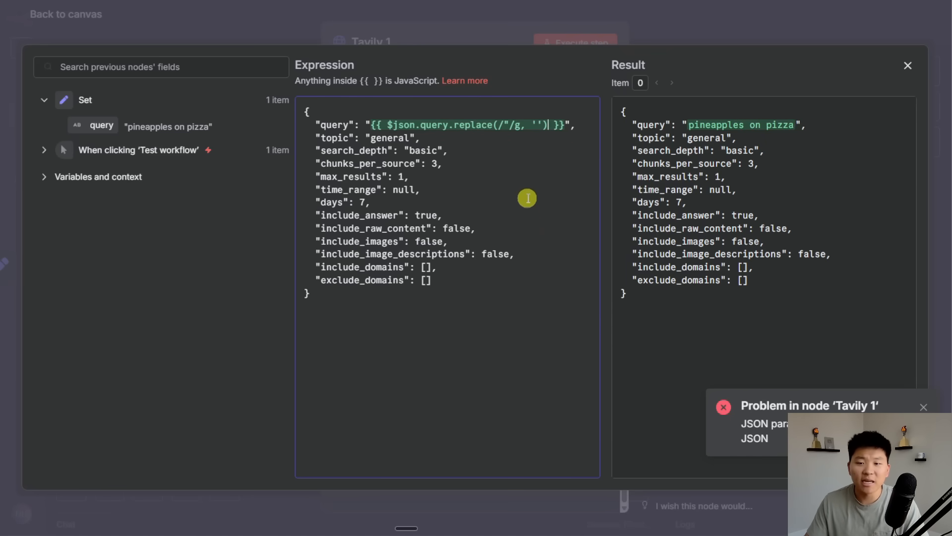
pyautogui.moveTo(492, 204)
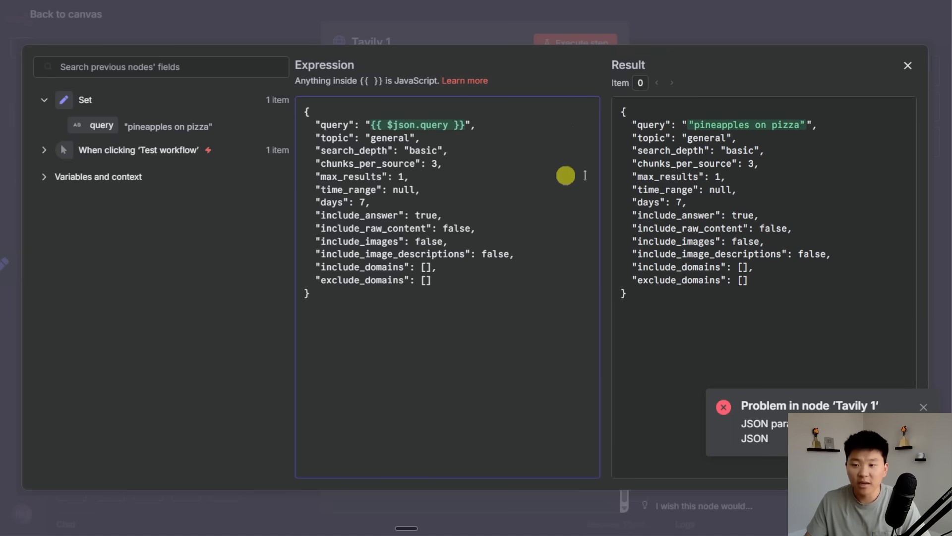
pyautogui.write('.replace(/"/g, \'\')')
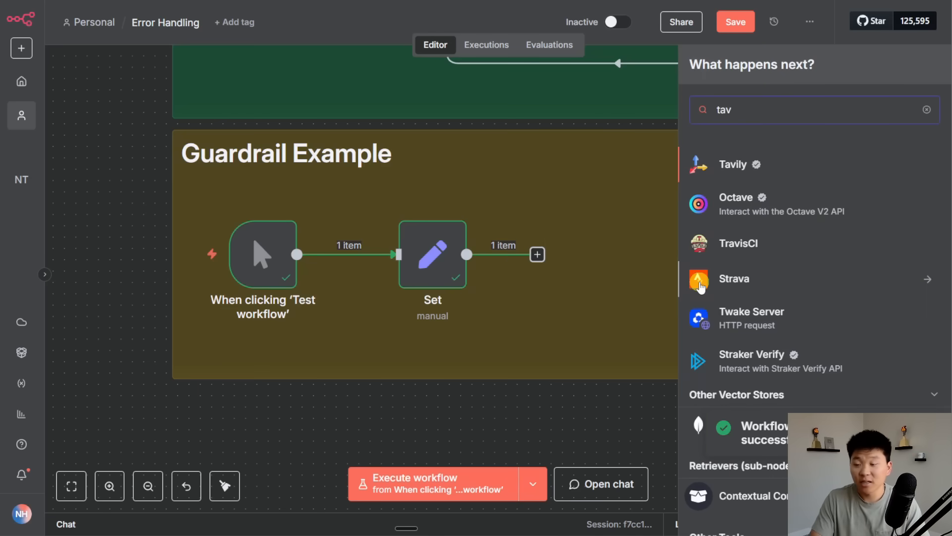
# - Add a Tavily Search node after Set and start its query field
pyautogui.click(733, 164)
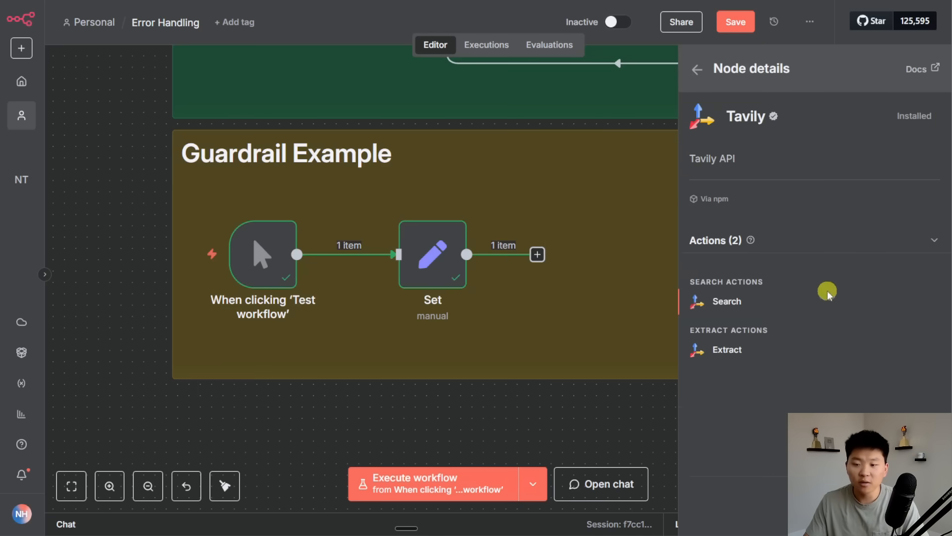
pyautogui.click(726, 302)
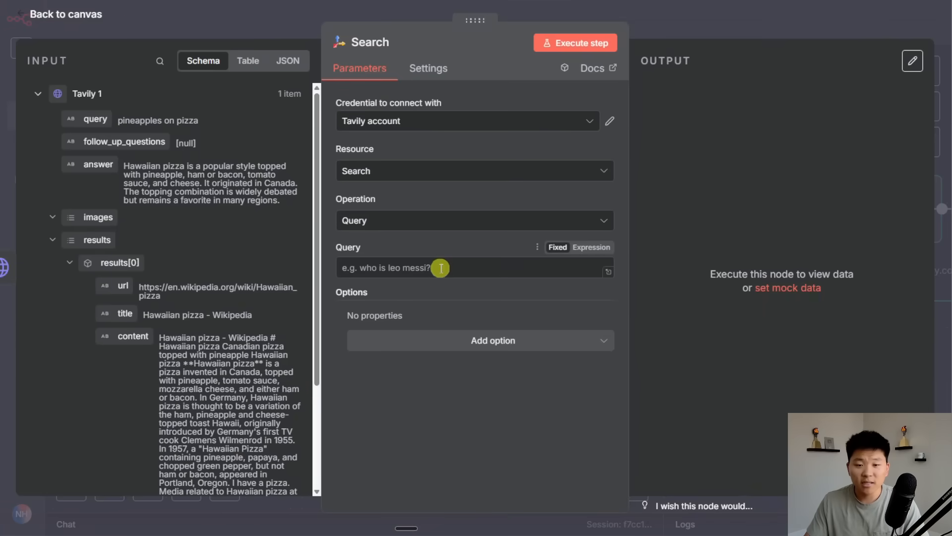
pyautogui.click(426, 268)
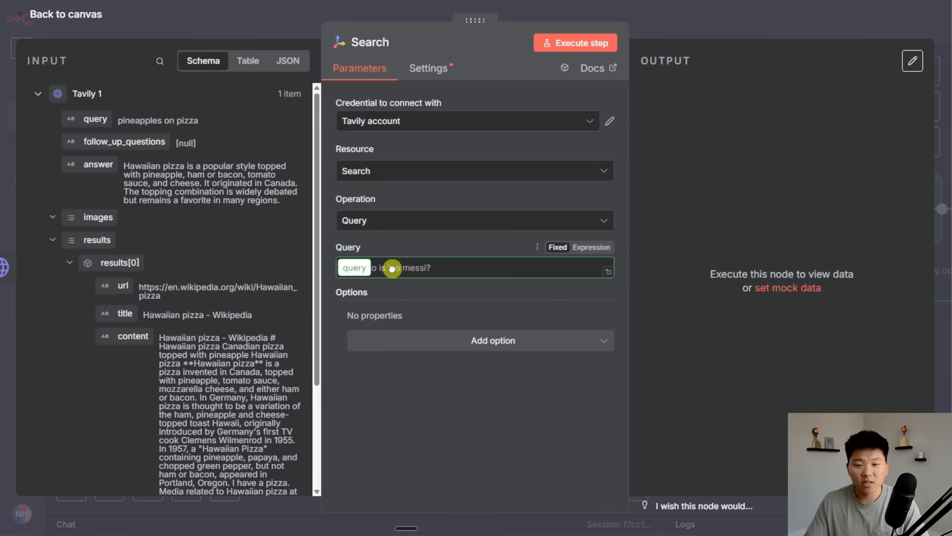
pyautogui.click(61, 14)
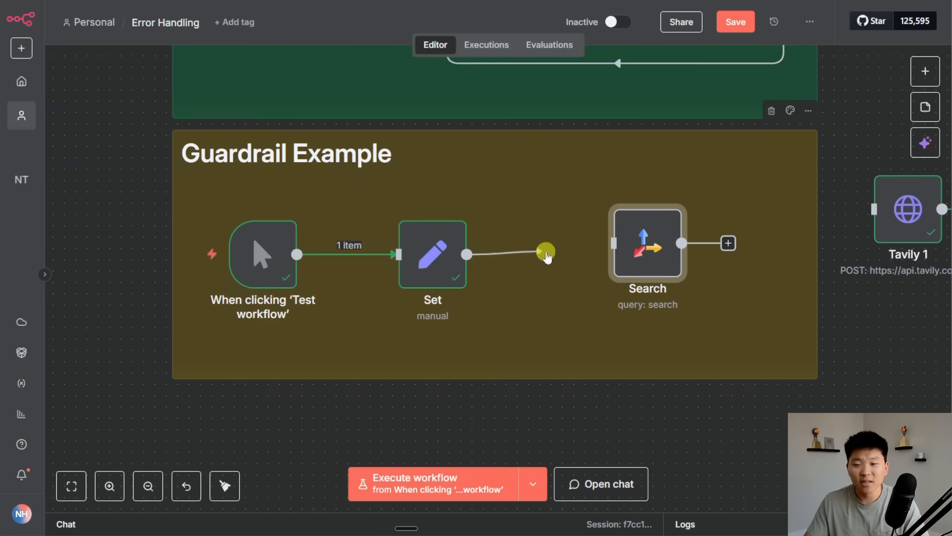
# - Set the Search node's Query expression to {{ $json.query.replace(/"/g, '') }} and execute the step
pyautogui.doubleClick(648, 243)
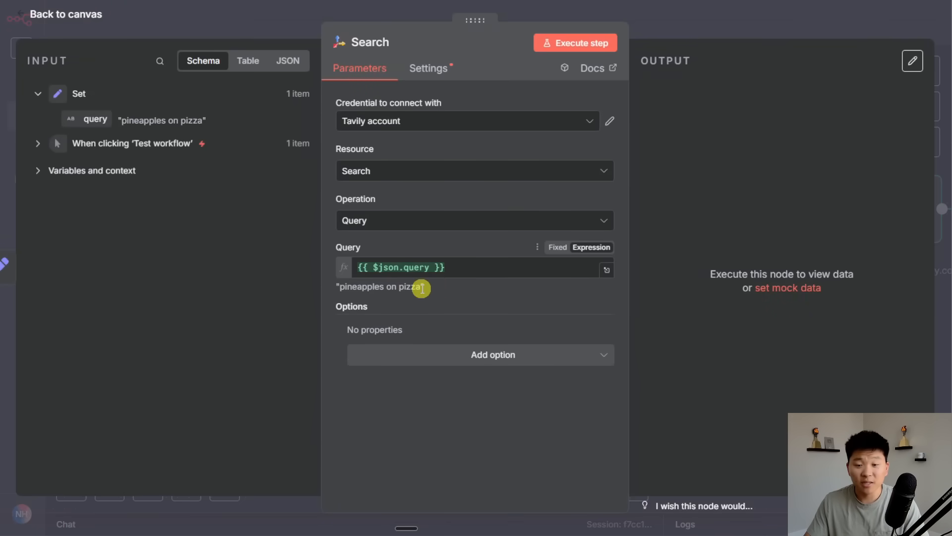
pyautogui.click(574, 42)
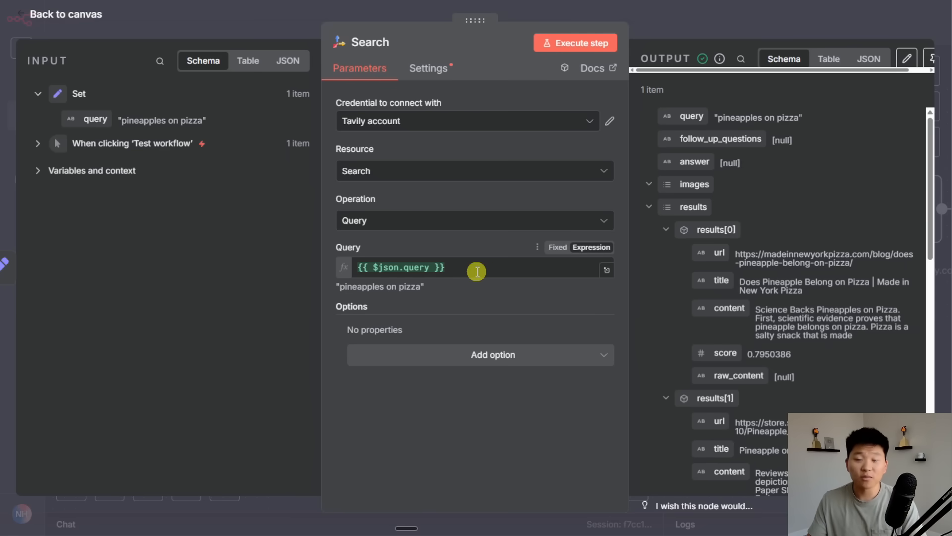
pyautogui.moveTo(441, 290)
pyautogui.write('.replace(/"/g, \'\')')
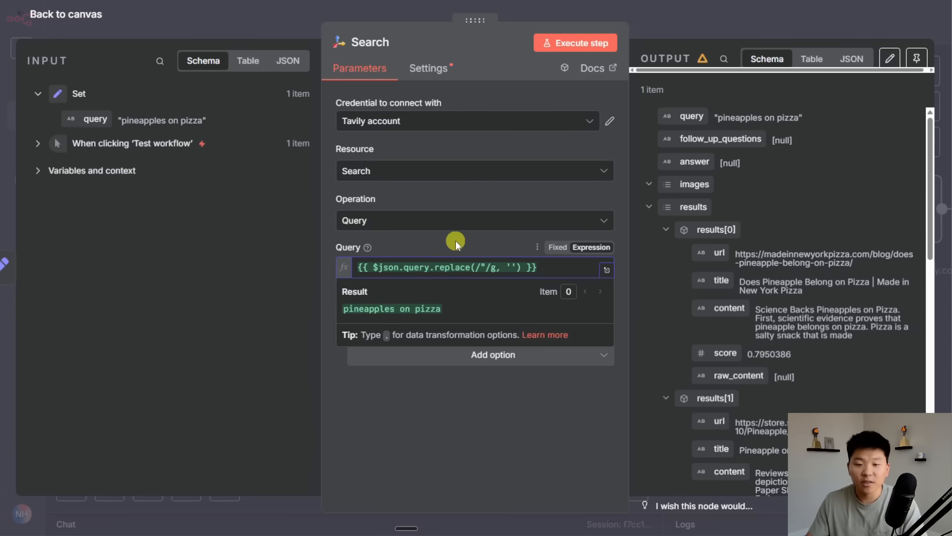
pyautogui.click(574, 43)
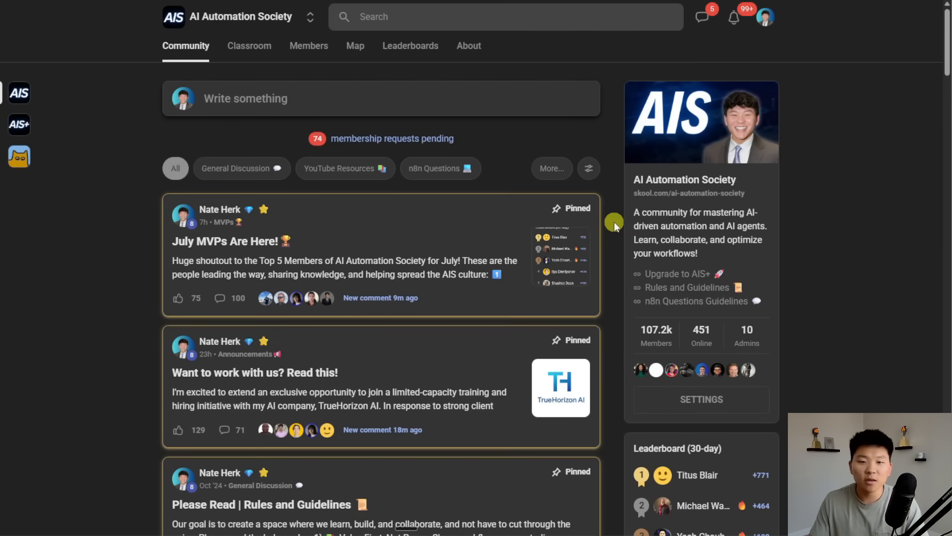
pyautogui.moveTo(359, 17)
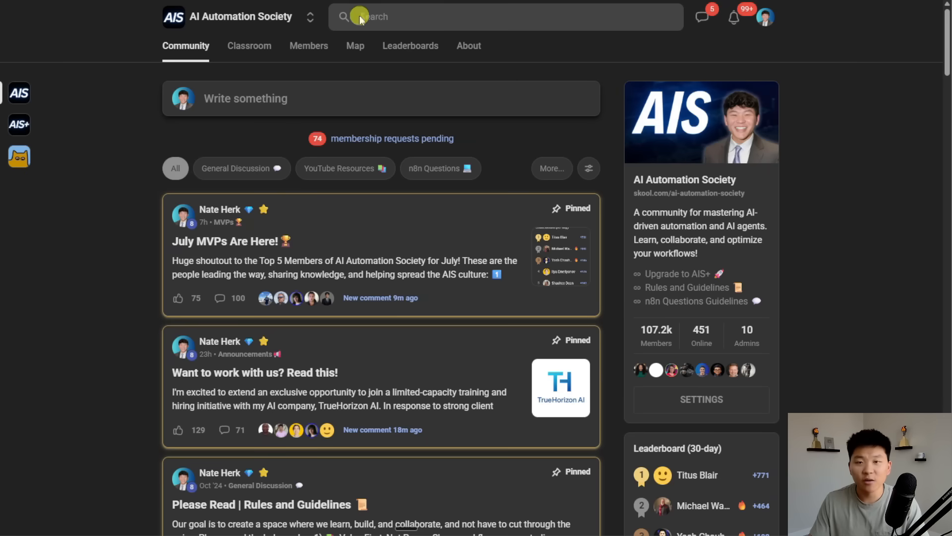
# - Filter Skool posts to YouTube Resources and open the Building an AI Agent Swarm video post
pyautogui.click(345, 169)
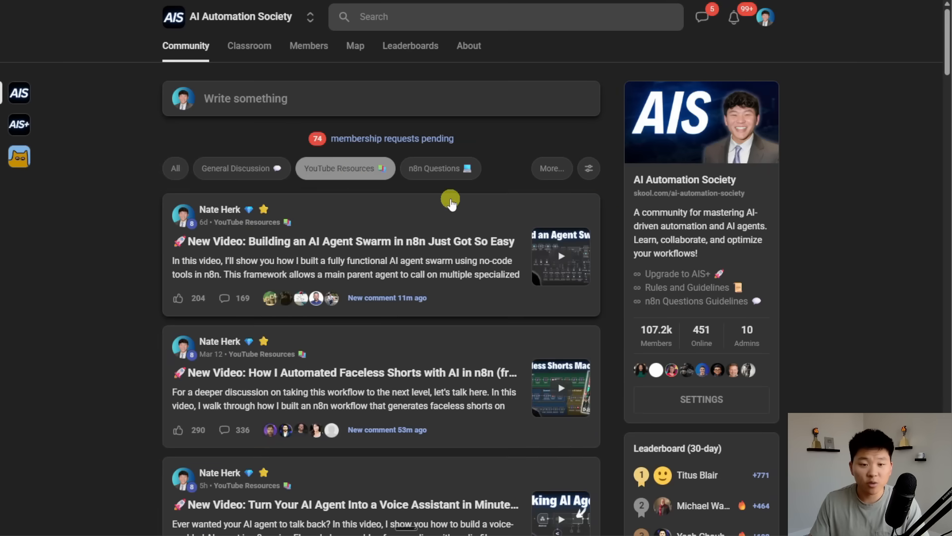
pyautogui.click(342, 241)
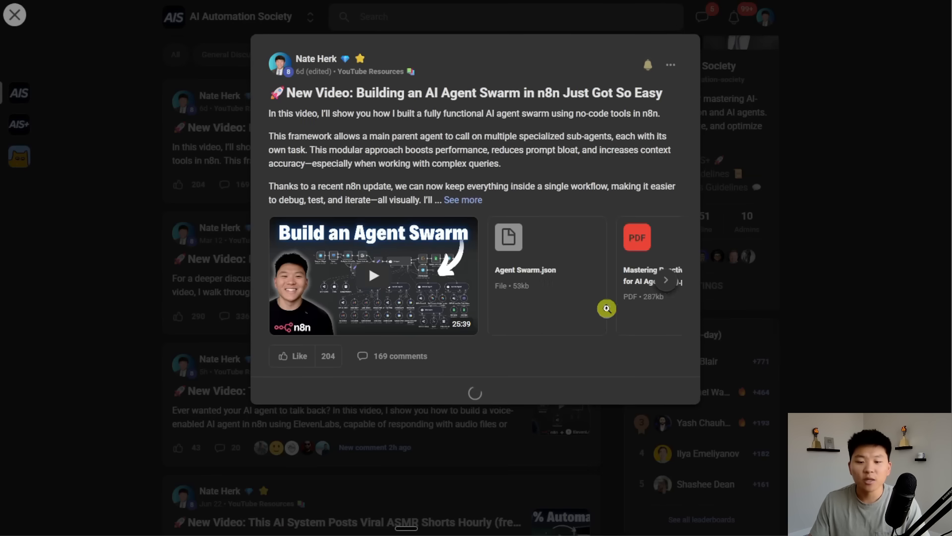
pyautogui.click(545, 274)
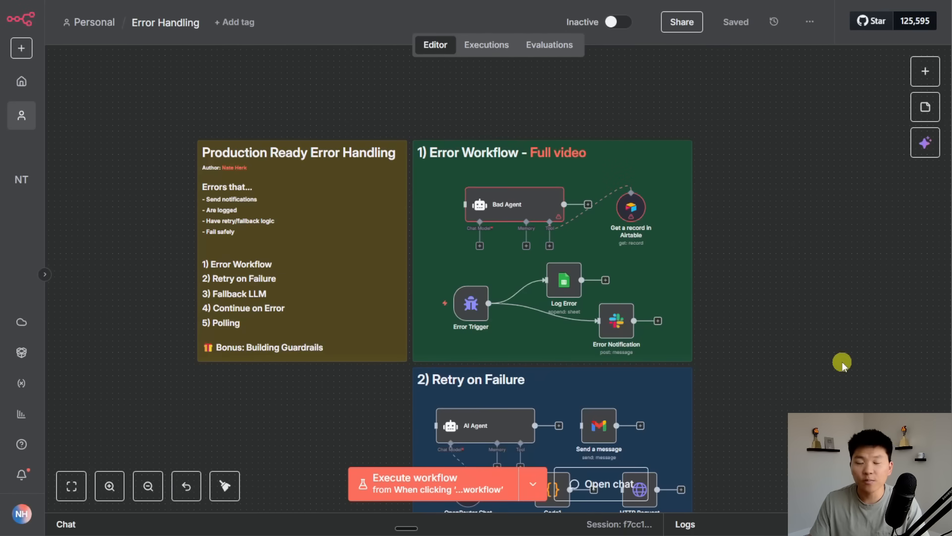
pyautogui.moveTo(818, 283)
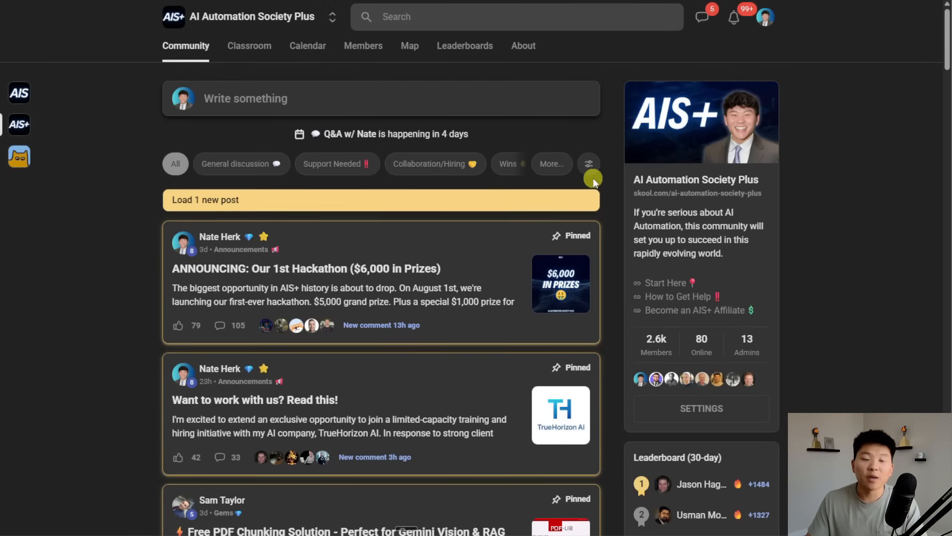
pyautogui.moveTo(607, 187)
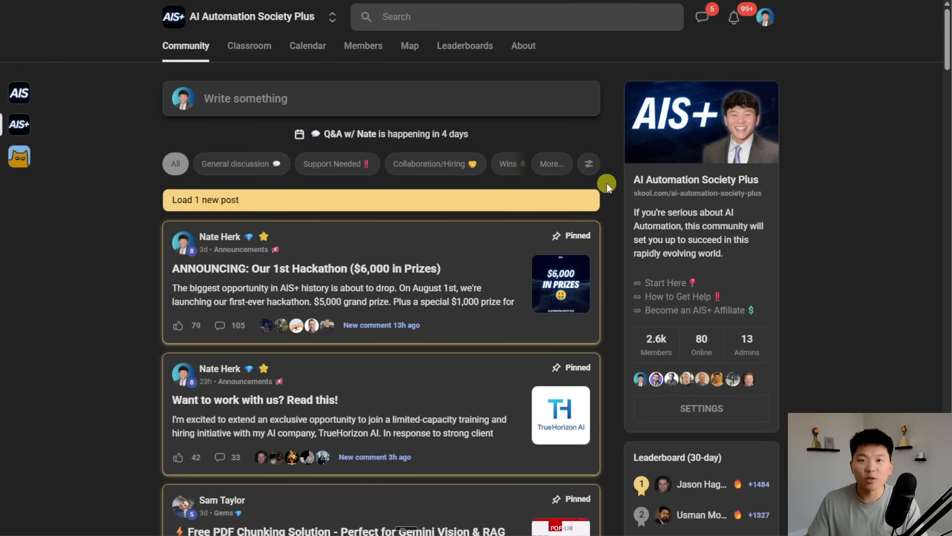
pyautogui.moveTo(621, 258)
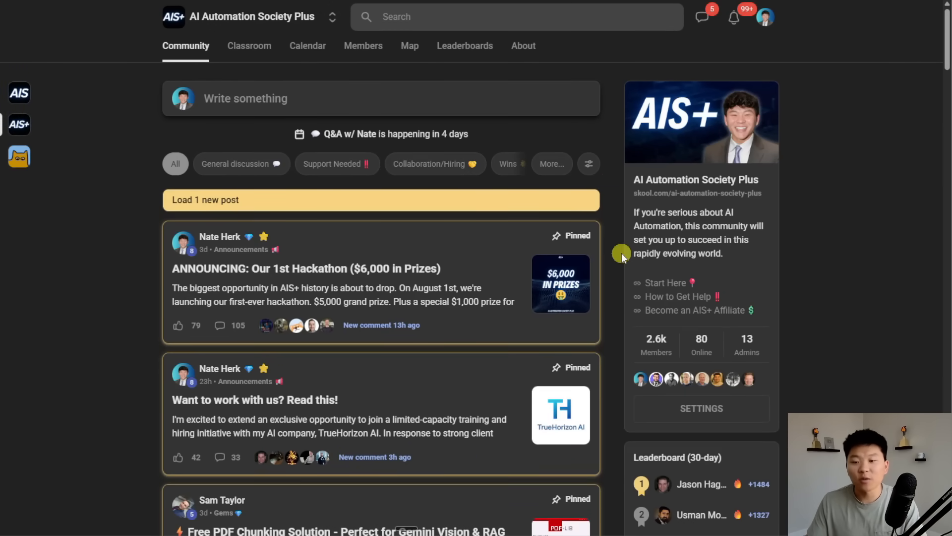
pyautogui.scroll(-3)
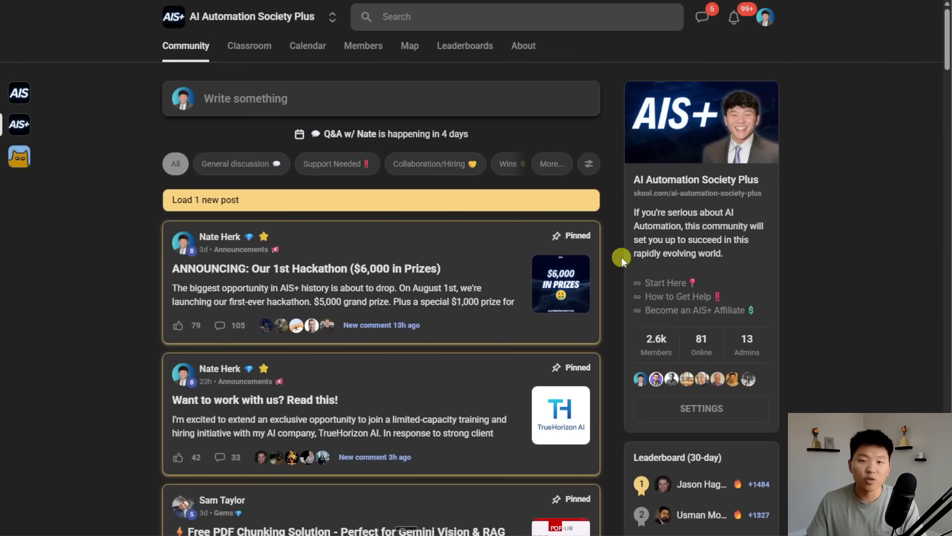
pyautogui.click(249, 46)
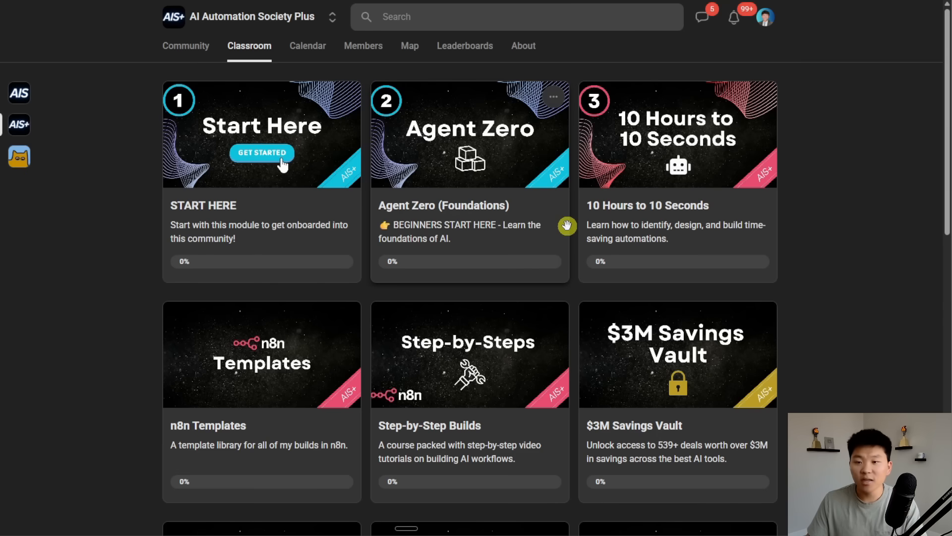
pyautogui.moveTo(818, 249)
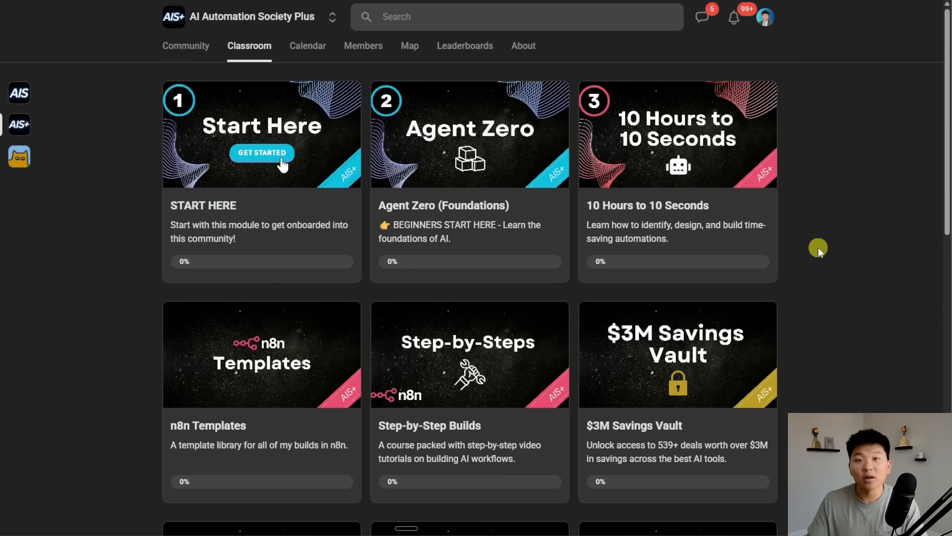
pyautogui.moveTo(813, 250)
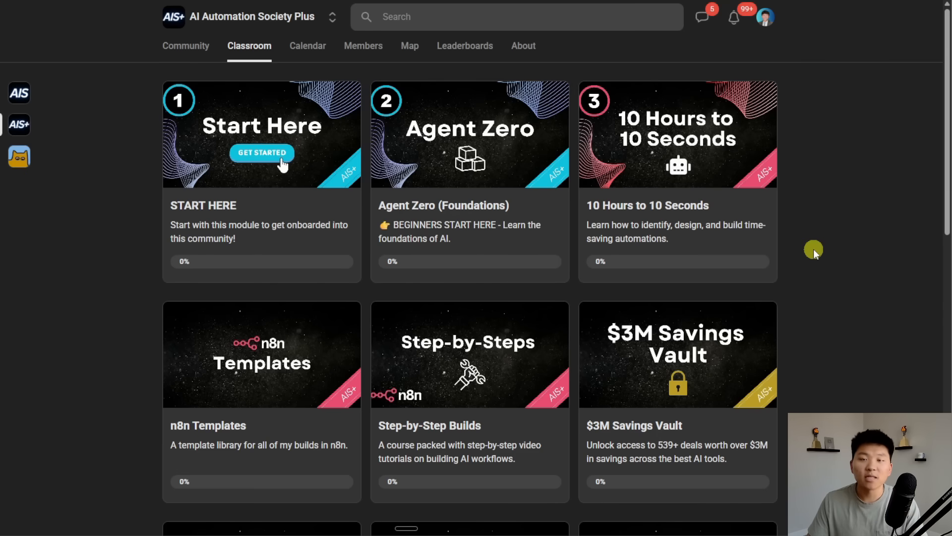
pyautogui.click(185, 46)
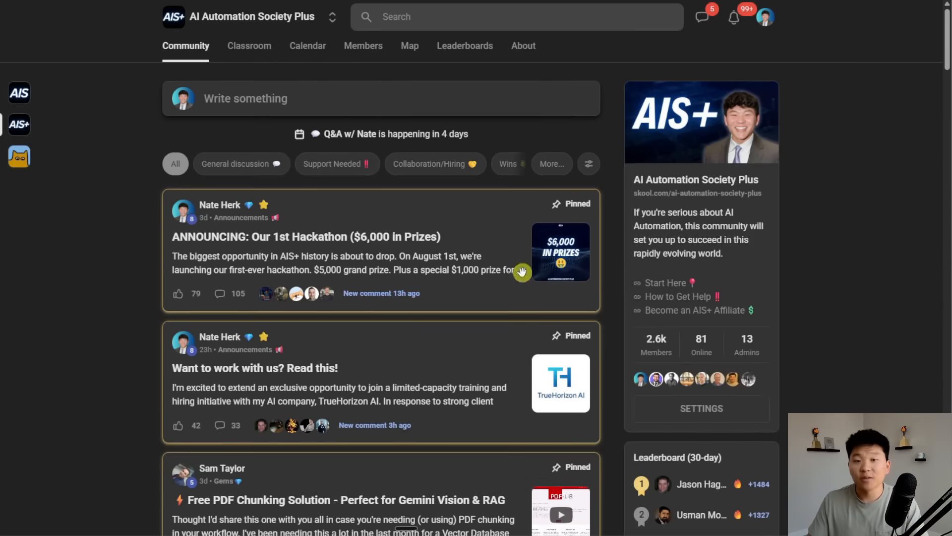